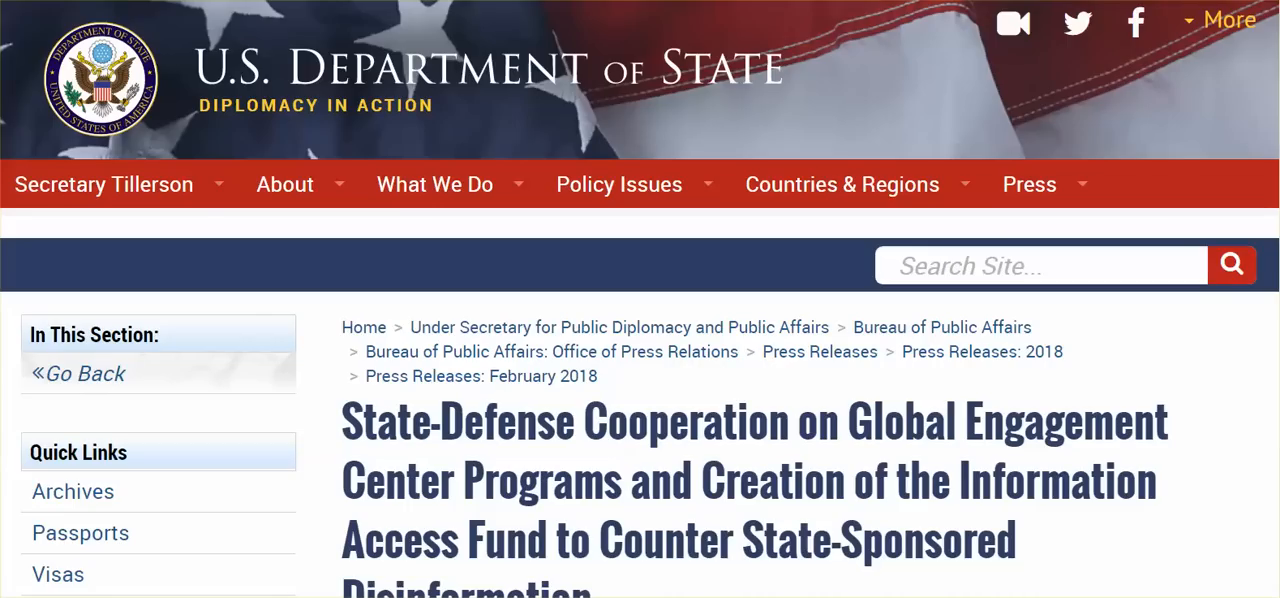
{"action": "mouse_move", "coordinate": [1046, 548]}
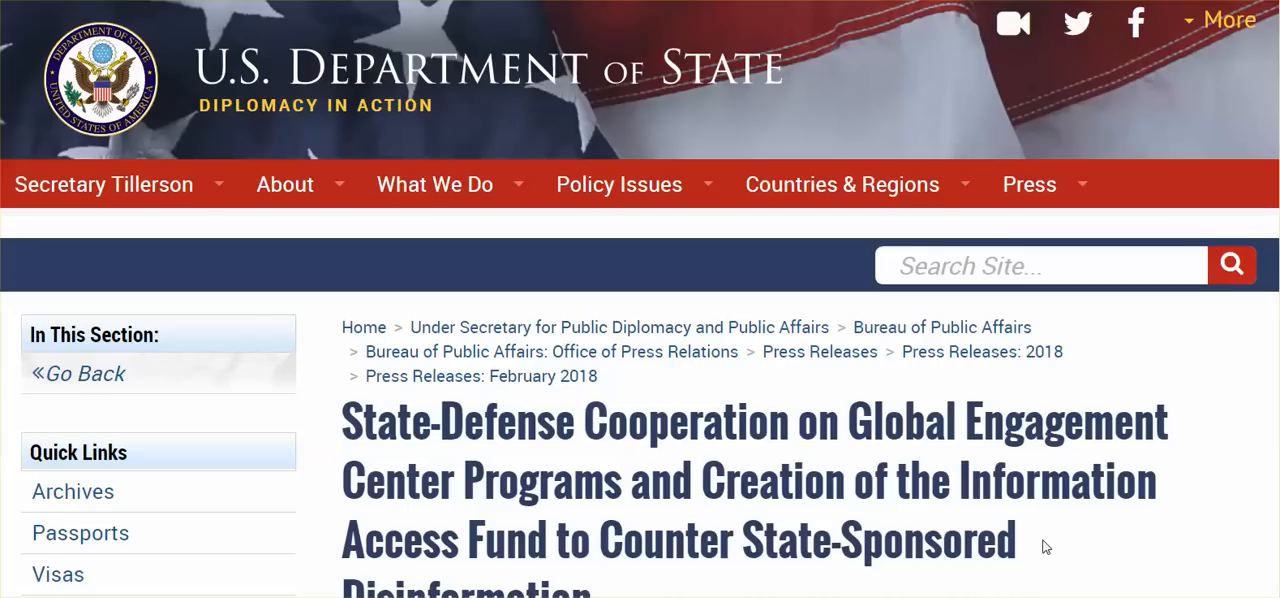
{"action": "mouse_move", "coordinate": [1200, 454]}
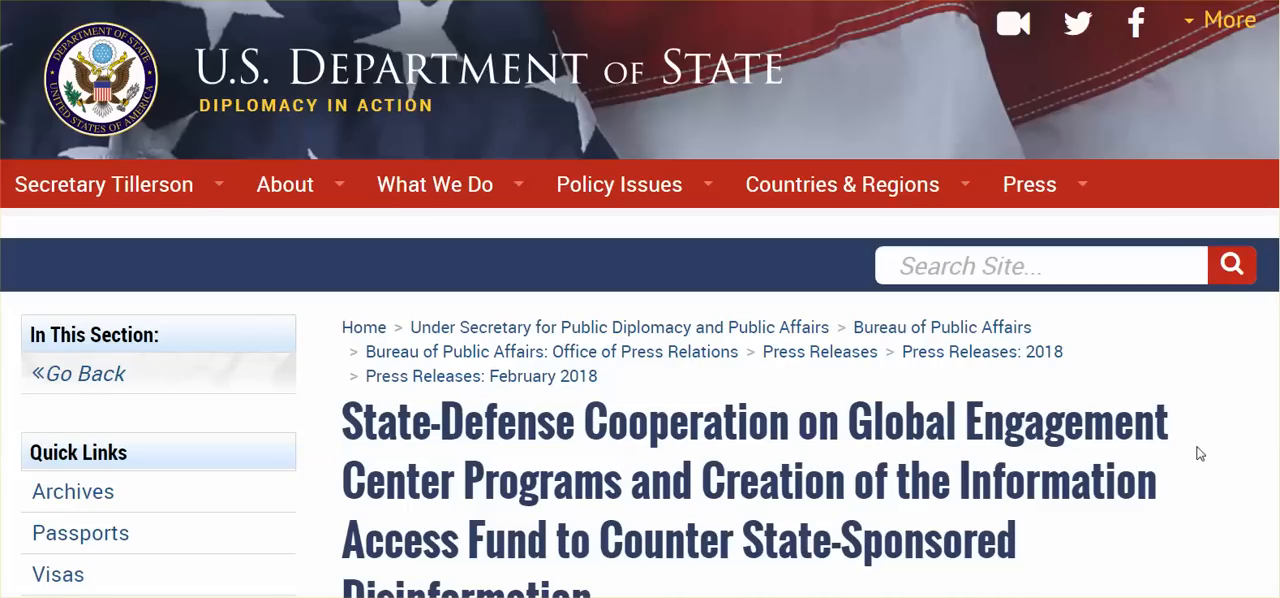
- Scroll past the media note title to the highlighted $40 million transfer paragraph
{"action": "scroll", "scroll_direction": "down", "scroll_amount": 3}
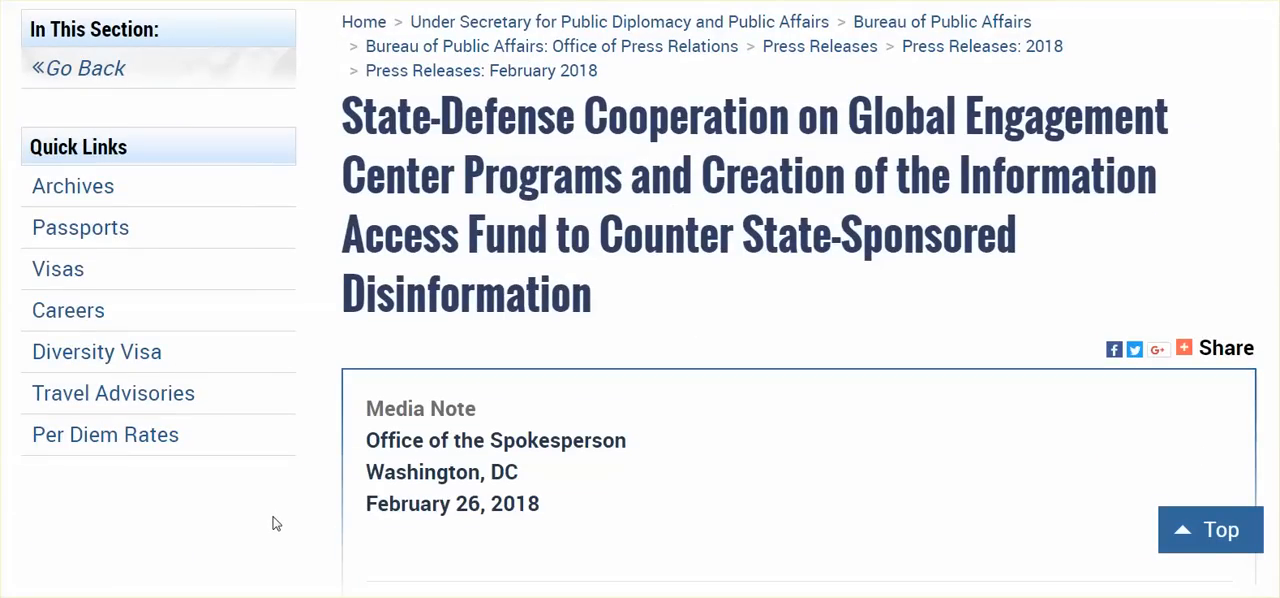
{"action": "scroll", "scroll_direction": "down", "scroll_amount": 3}
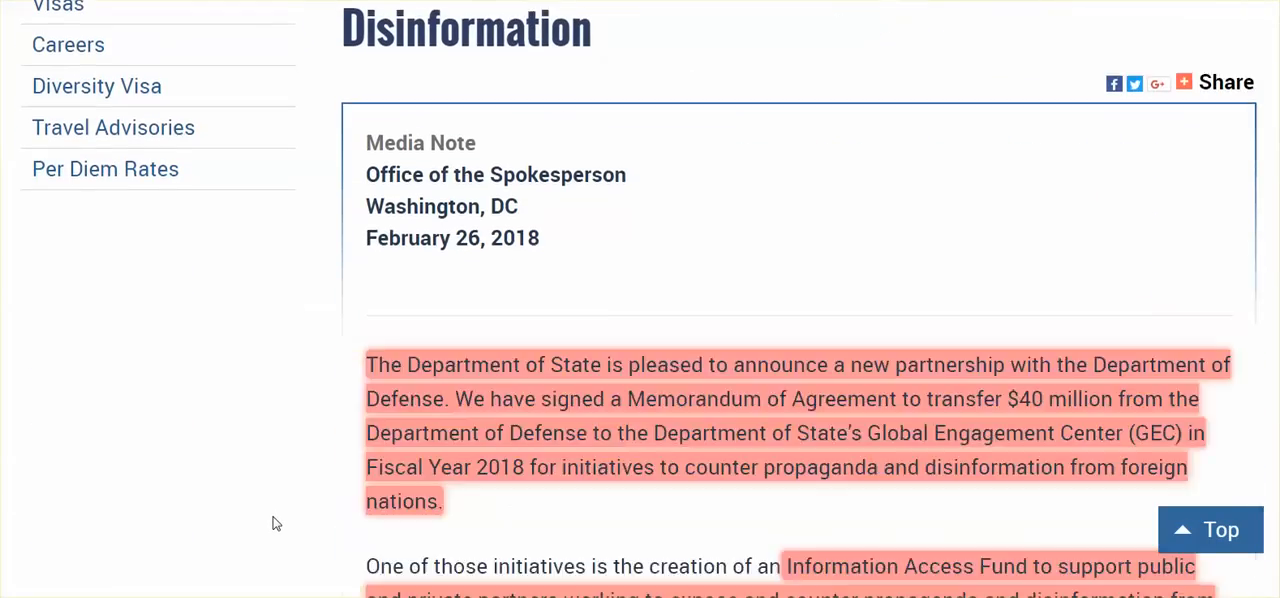
{"action": "scroll", "scroll_direction": "down", "scroll_amount": 3}
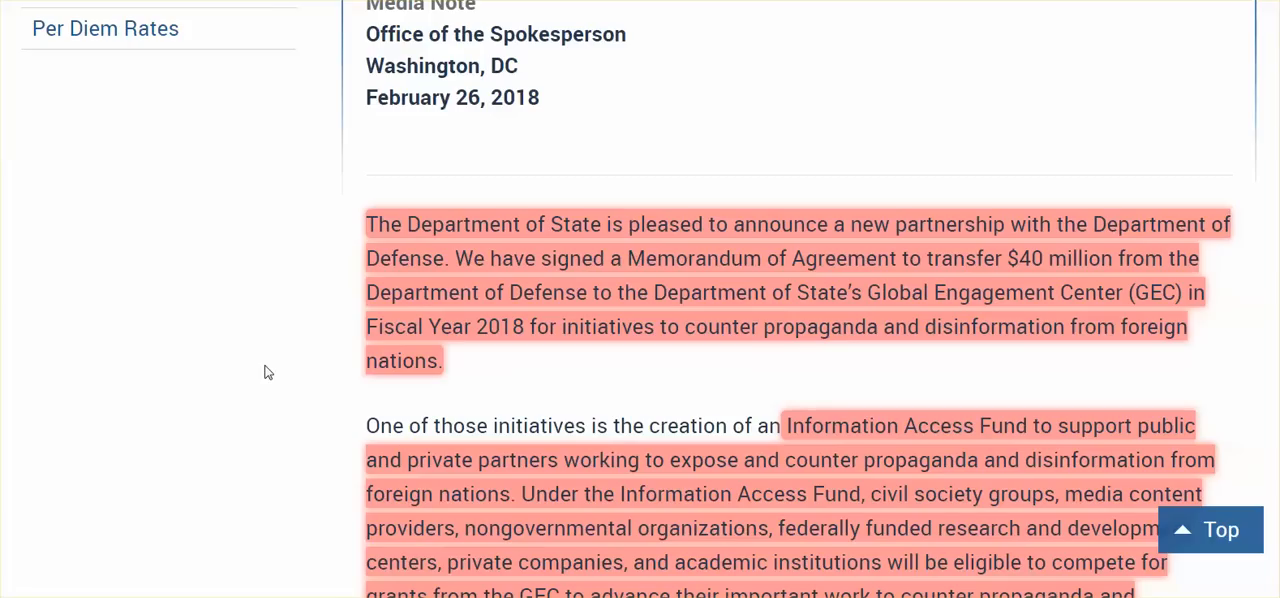
{"action": "mouse_move", "coordinate": [340, 432]}
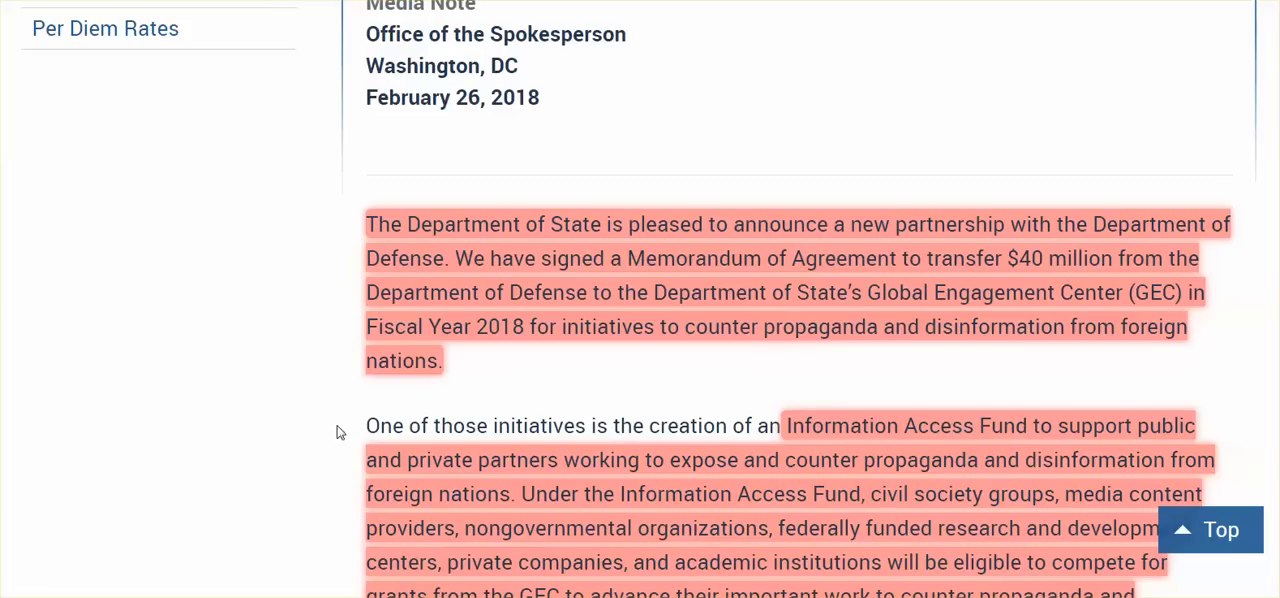
{"action": "mouse_move", "coordinate": [244, 420]}
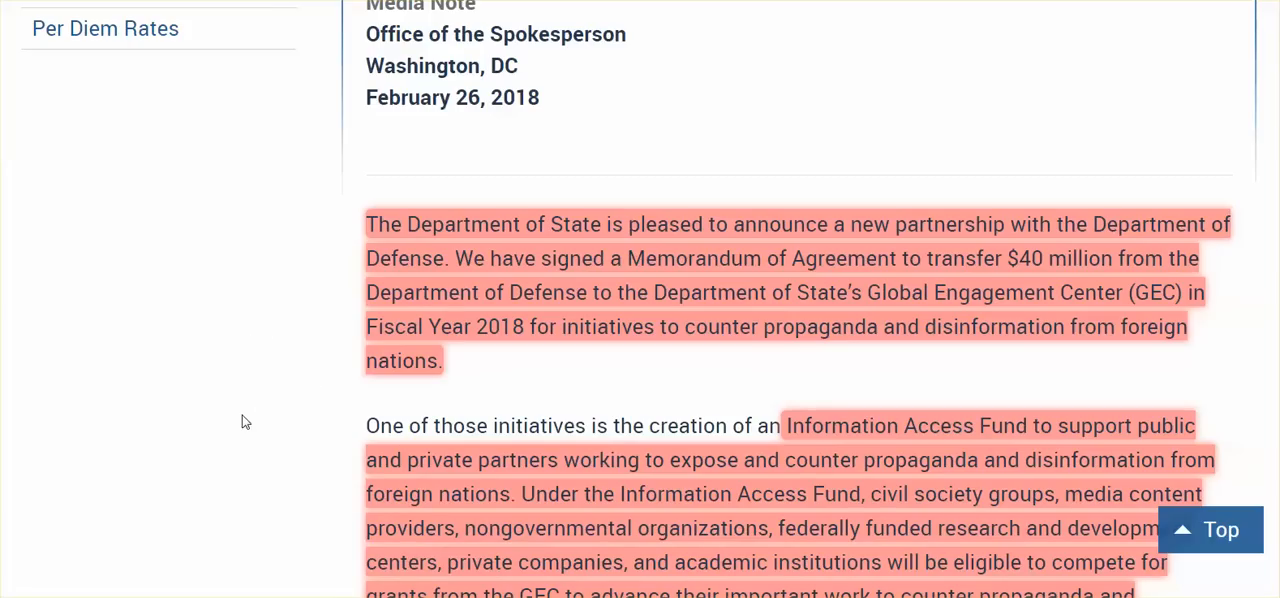
- Scroll down to the paragraph quoting Under Secretary Steve Goldstein on the funding
{"action": "scroll", "scroll_direction": "down", "scroll_amount": 3}
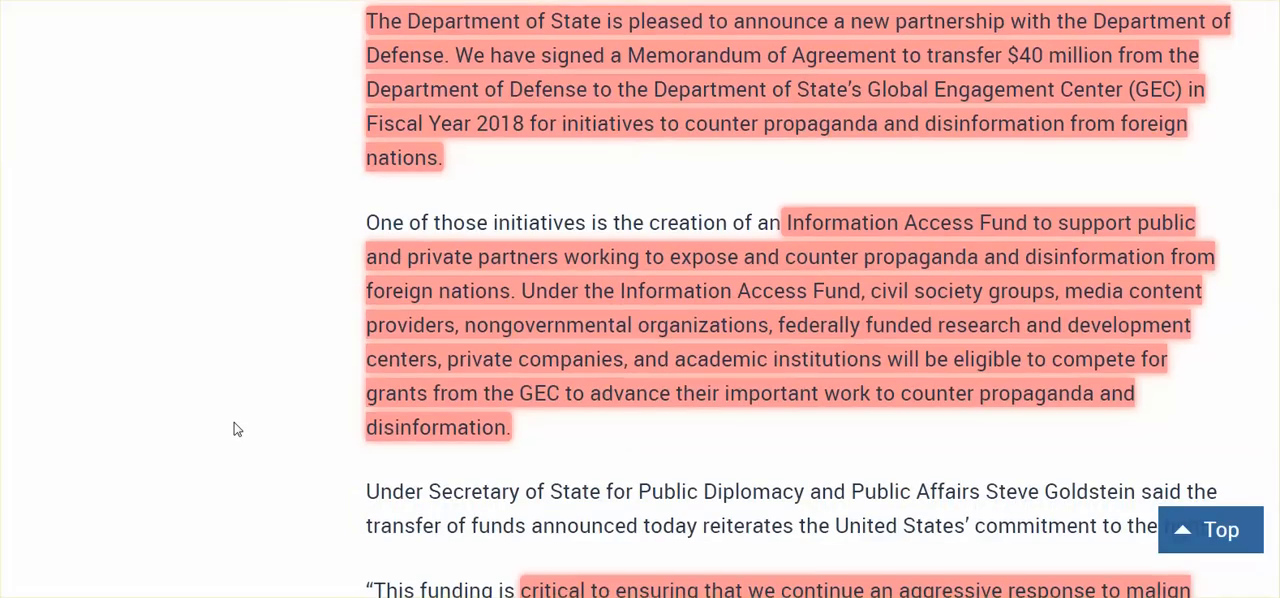
{"action": "mouse_move", "coordinate": [238, 424]}
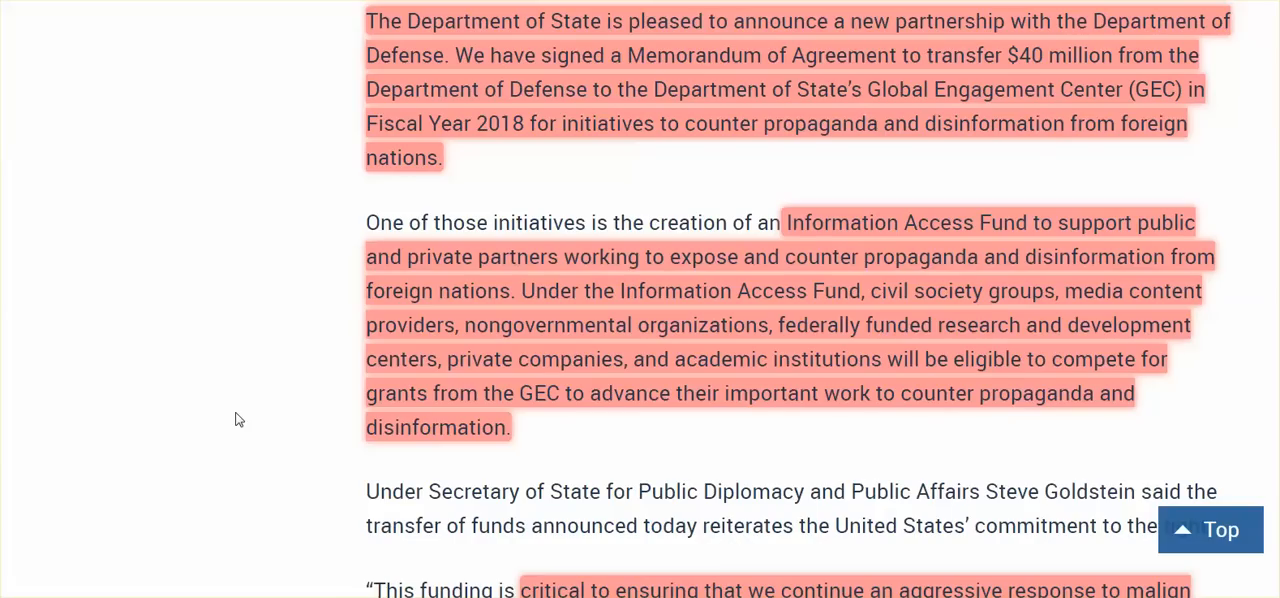
{"action": "mouse_move", "coordinate": [224, 388]}
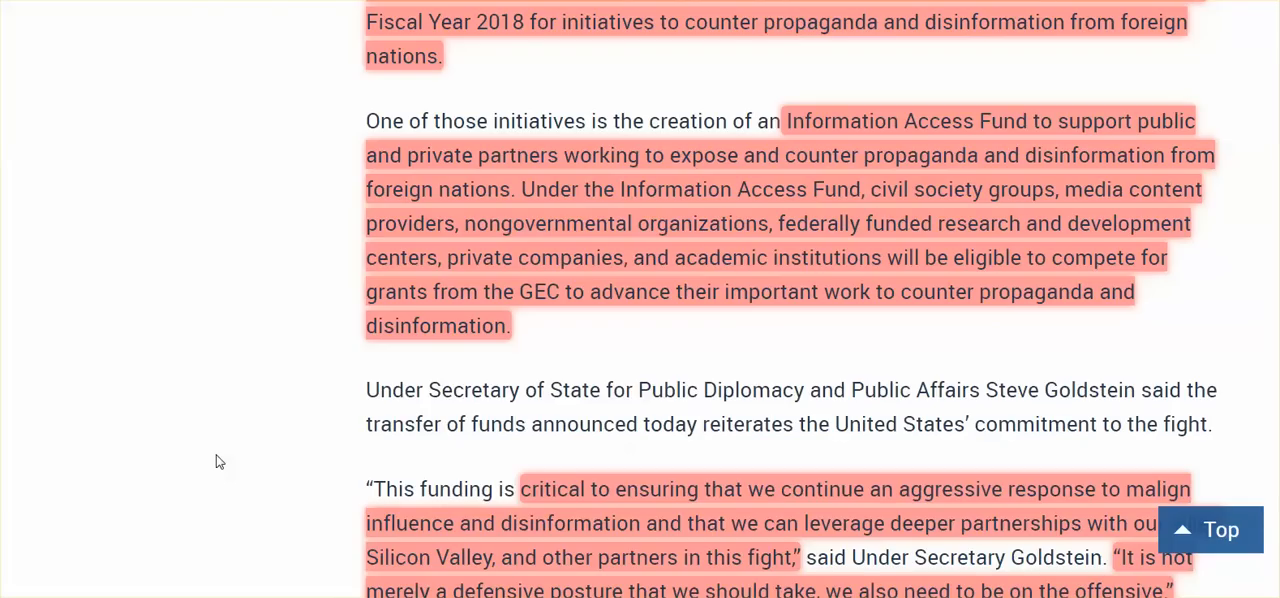
- Scroll down to Goldstein's full 'going on the offensive' quote and the $5 million grants paragraph
{"action": "scroll", "scroll_direction": "down", "scroll_amount": 3}
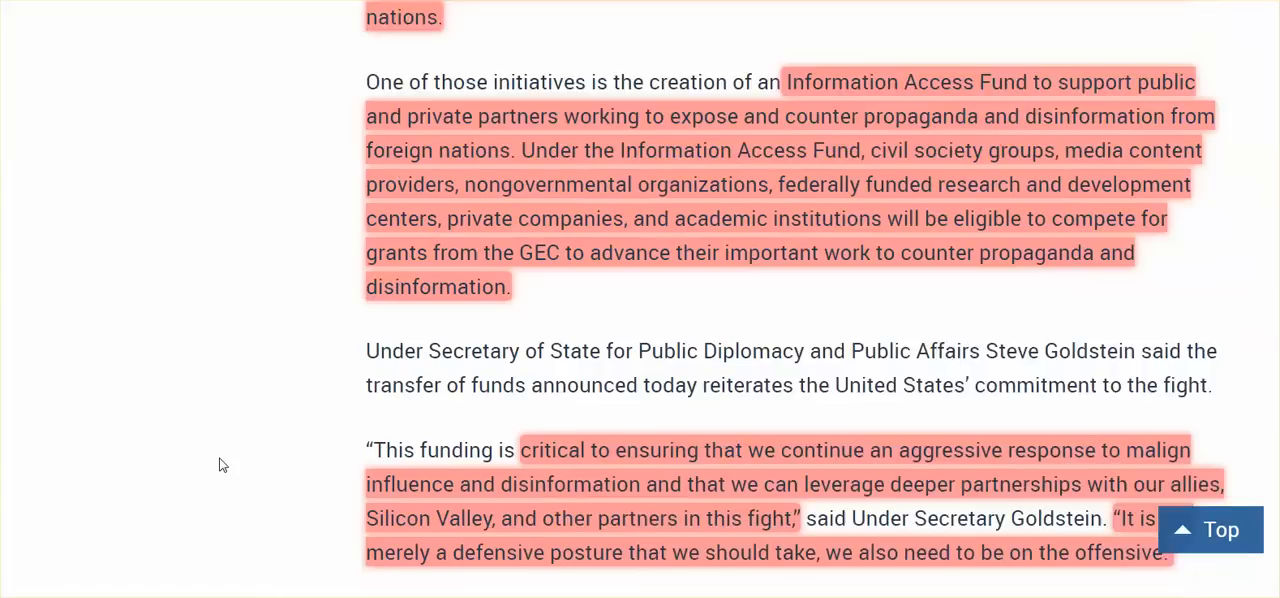
{"action": "scroll", "scroll_direction": "down", "scroll_amount": 3}
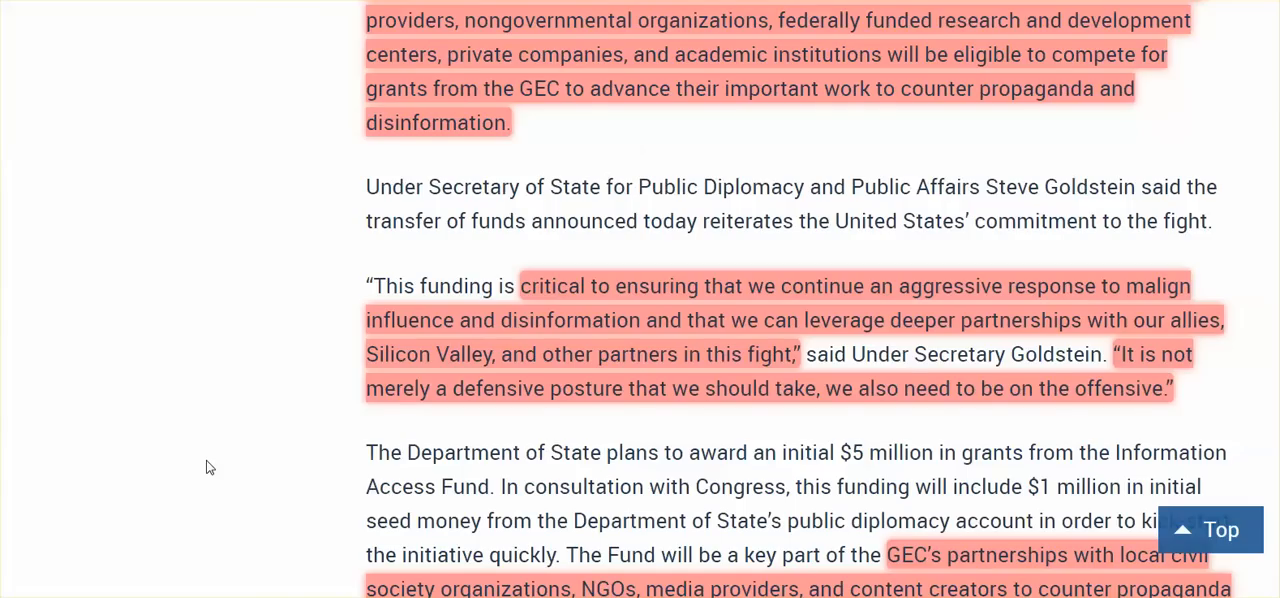
{"action": "scroll", "scroll_direction": "down", "scroll_amount": 3}
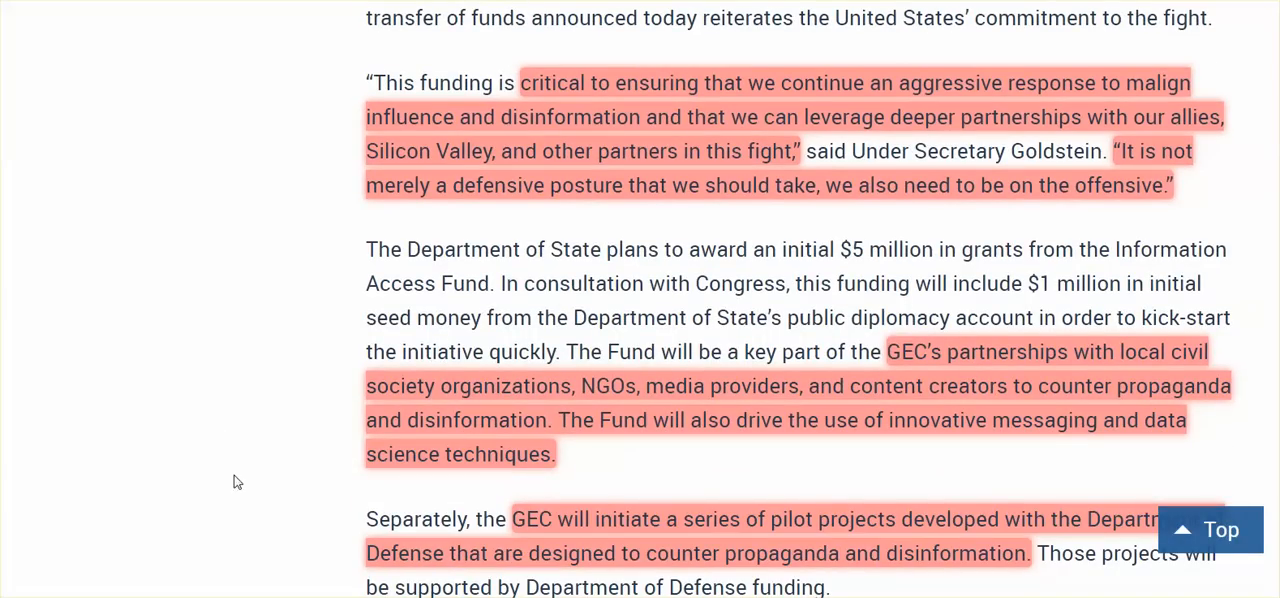
{"action": "mouse_move", "coordinate": [212, 492]}
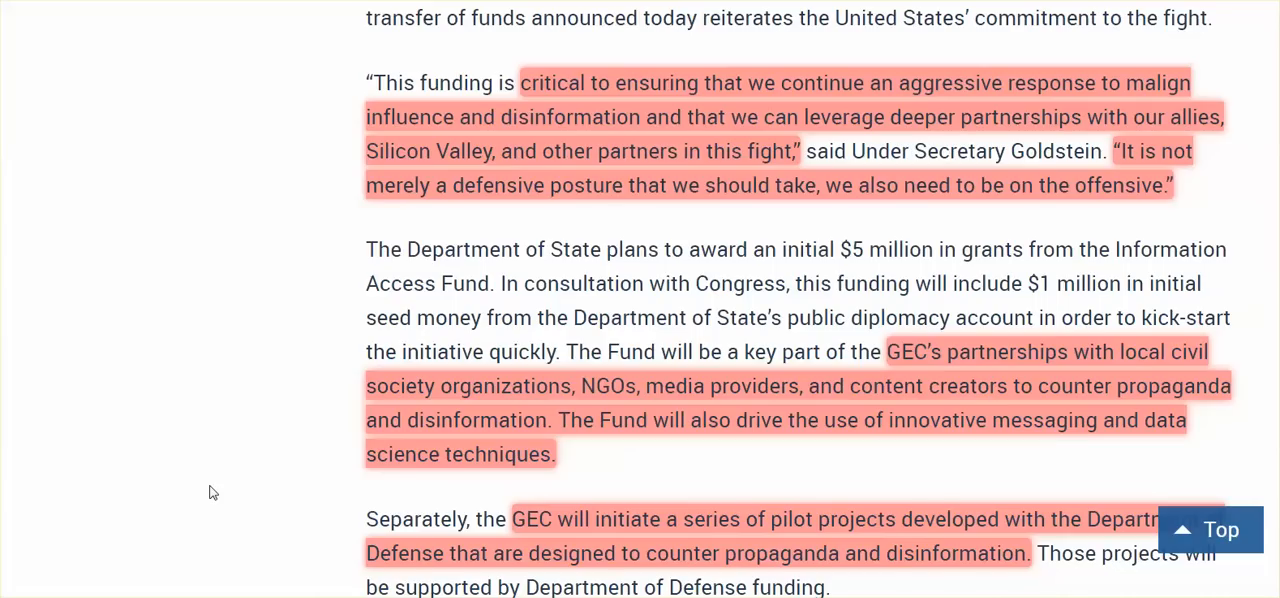
{"action": "scroll", "scroll_direction": "down", "scroll_amount": 3}
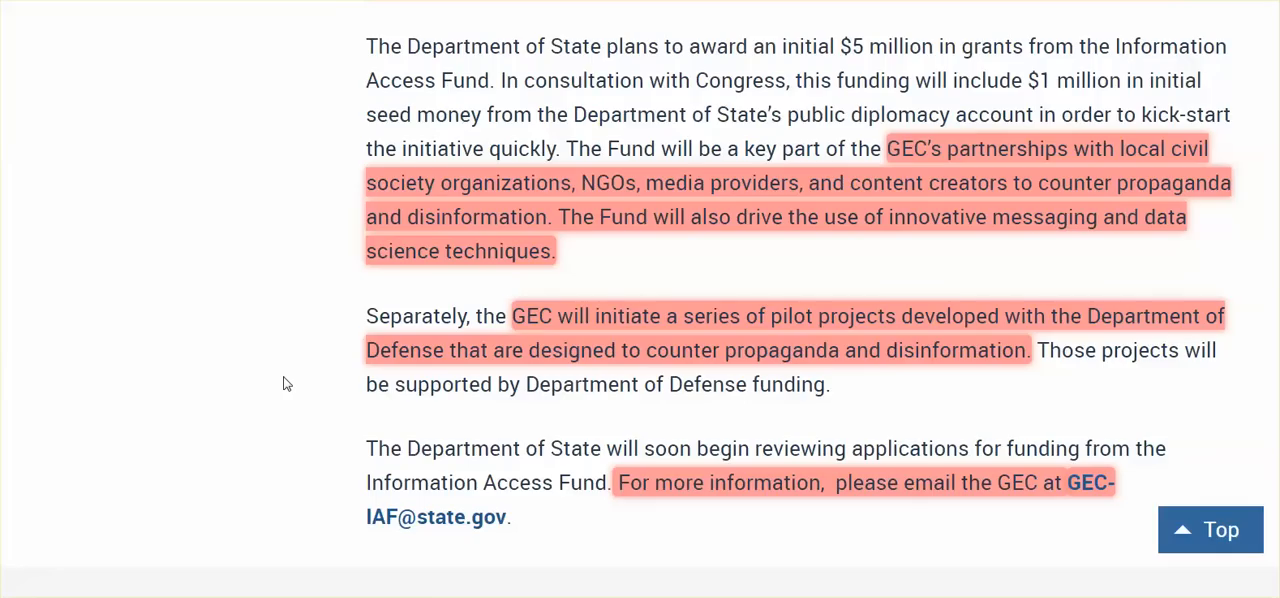
{"action": "mouse_move", "coordinate": [78, 372]}
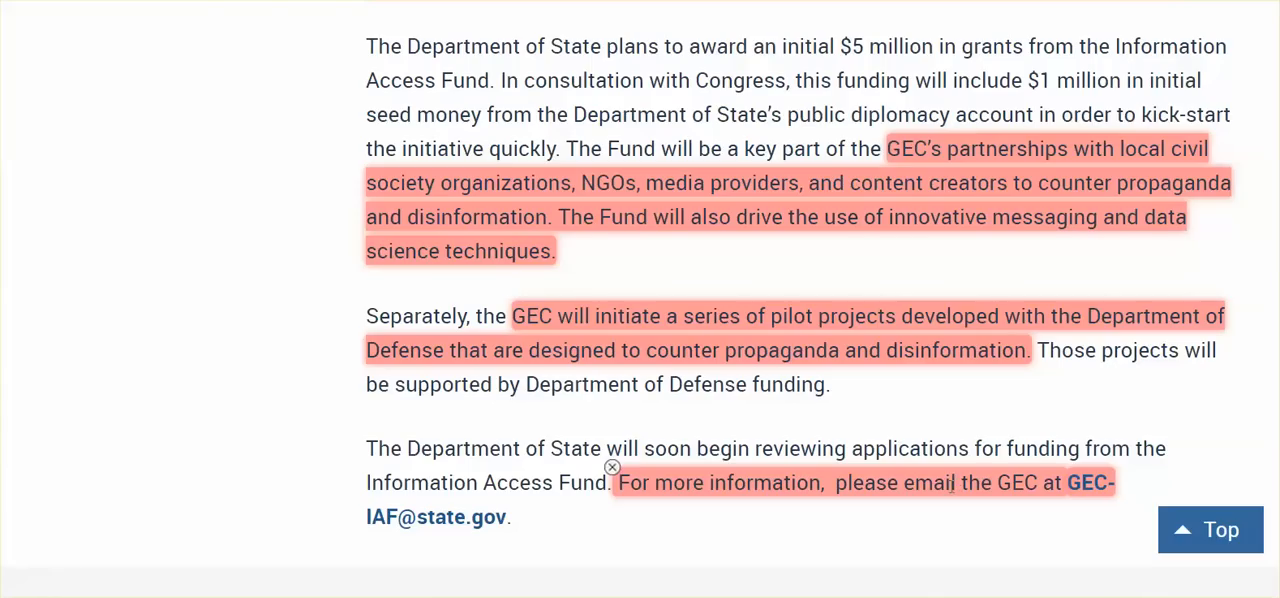
{"action": "mouse_move", "coordinate": [1080, 484]}
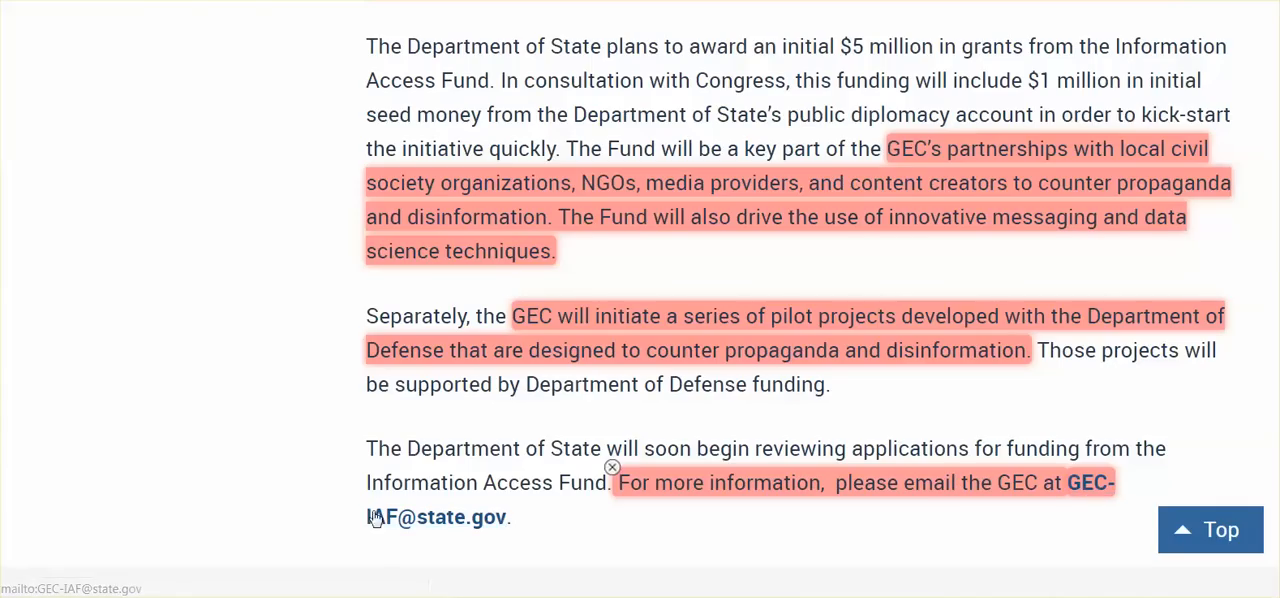
{"action": "scroll", "scroll_direction": "down", "scroll_amount": 3}
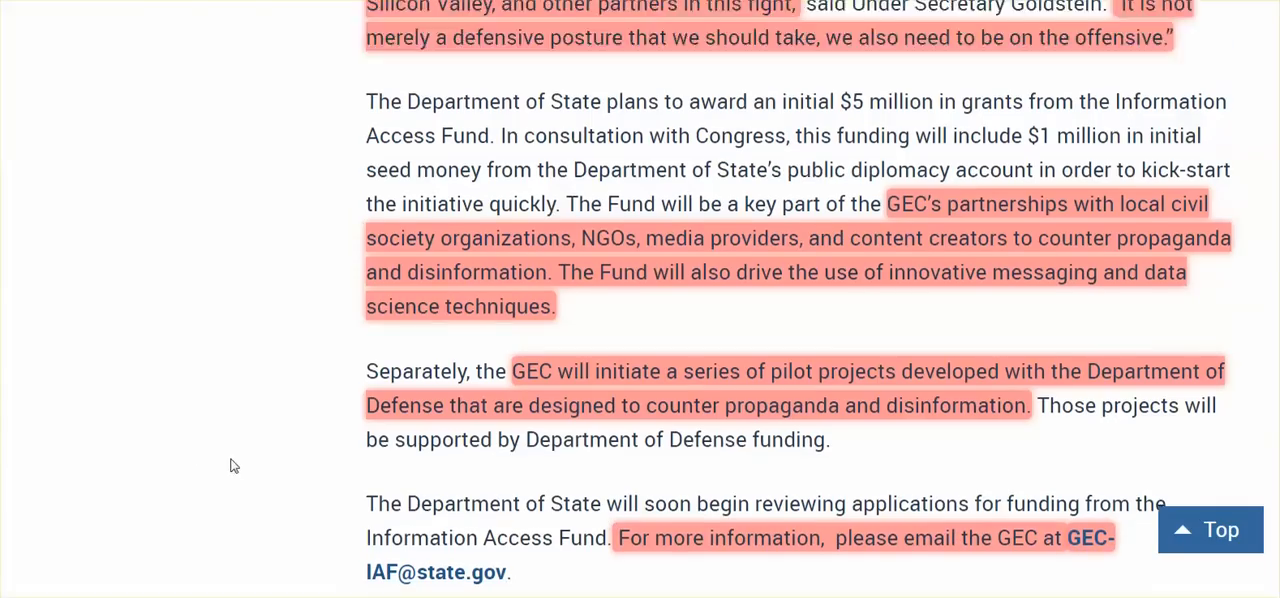
- Scroll back up to Goldstein's quote and the $5 million grants paragraph
{"action": "scroll", "scroll_direction": "up", "scroll_amount": 3}
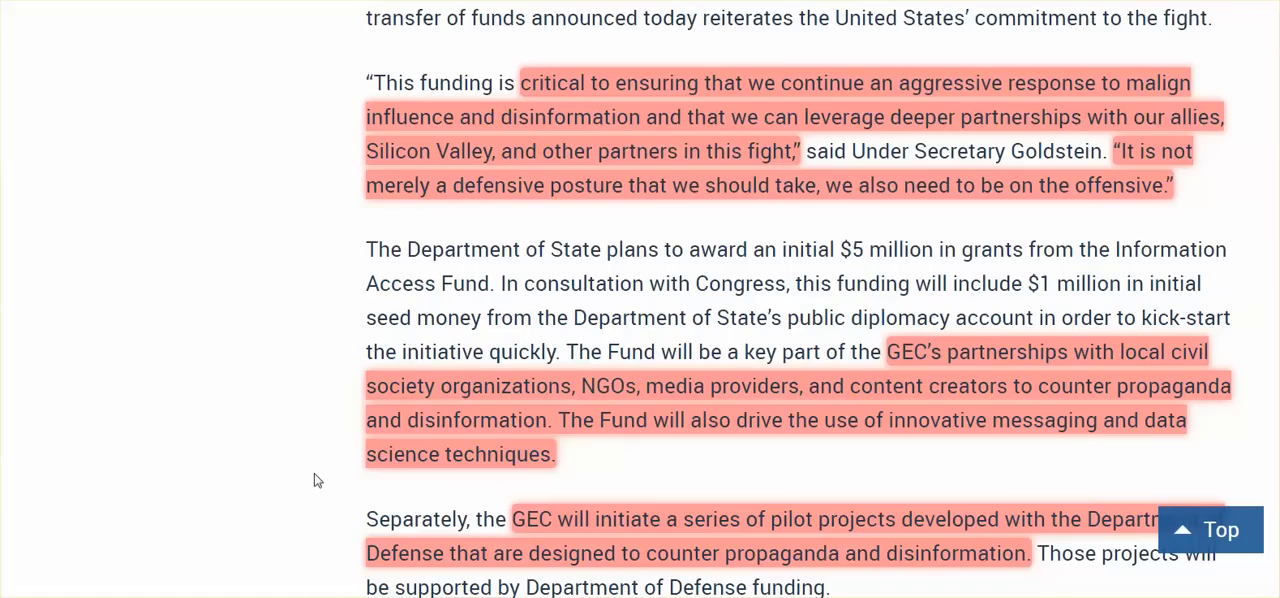
{"action": "mouse_move", "coordinate": [312, 472]}
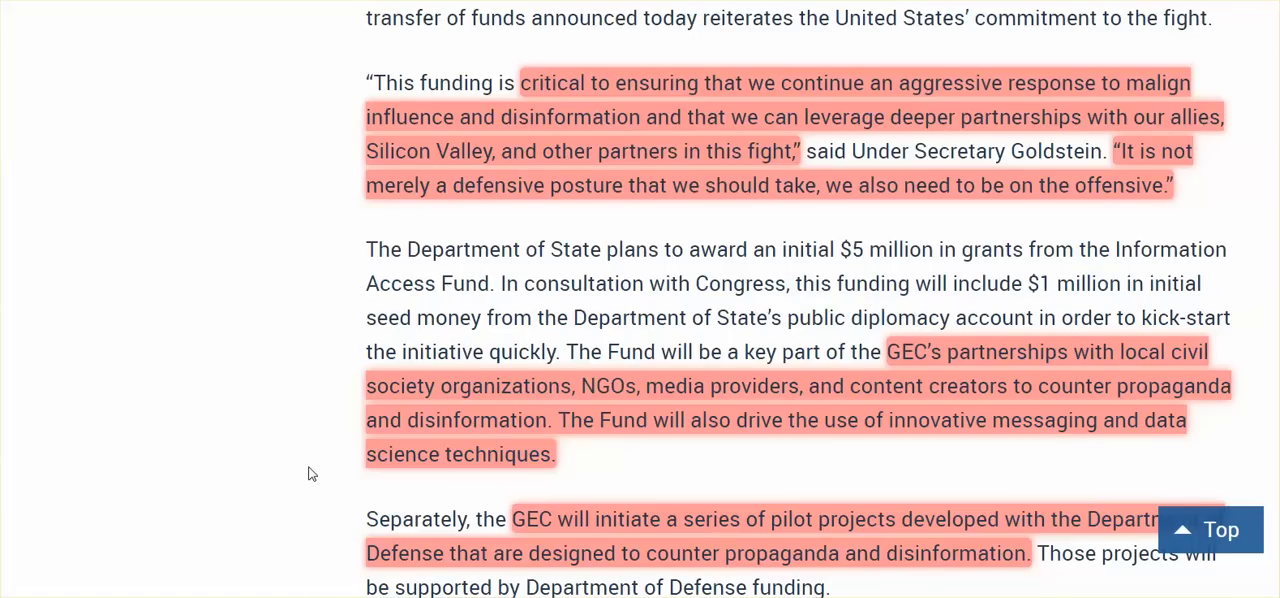
{"action": "mouse_move", "coordinate": [316, 500]}
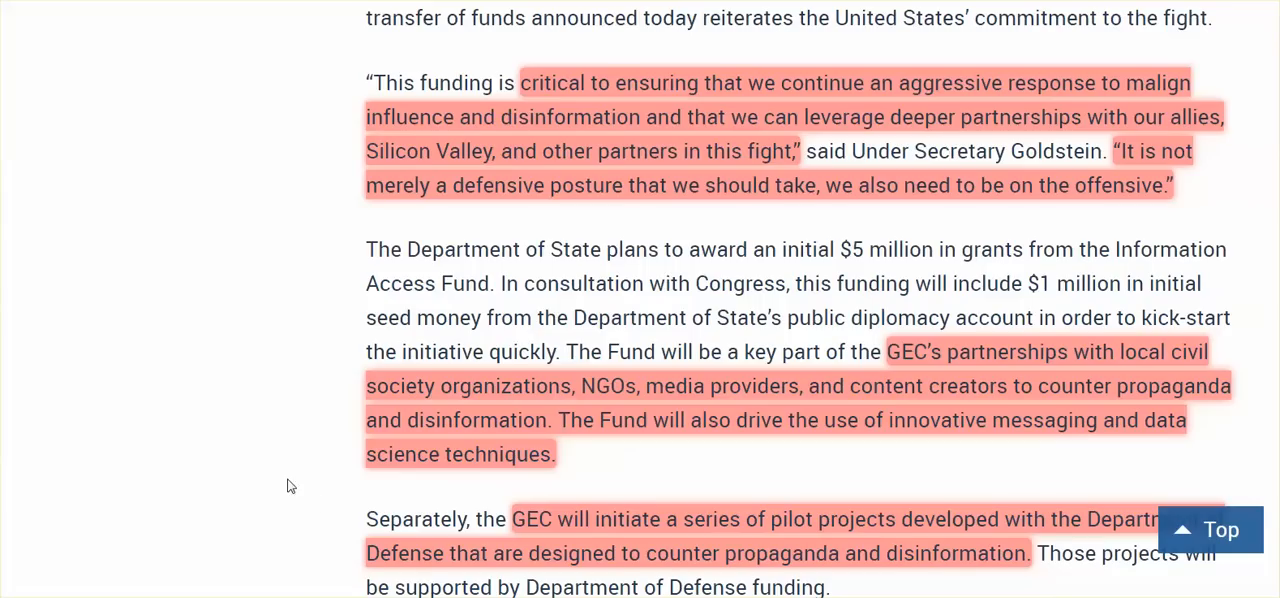
{"action": "mouse_move", "coordinate": [312, 536]}
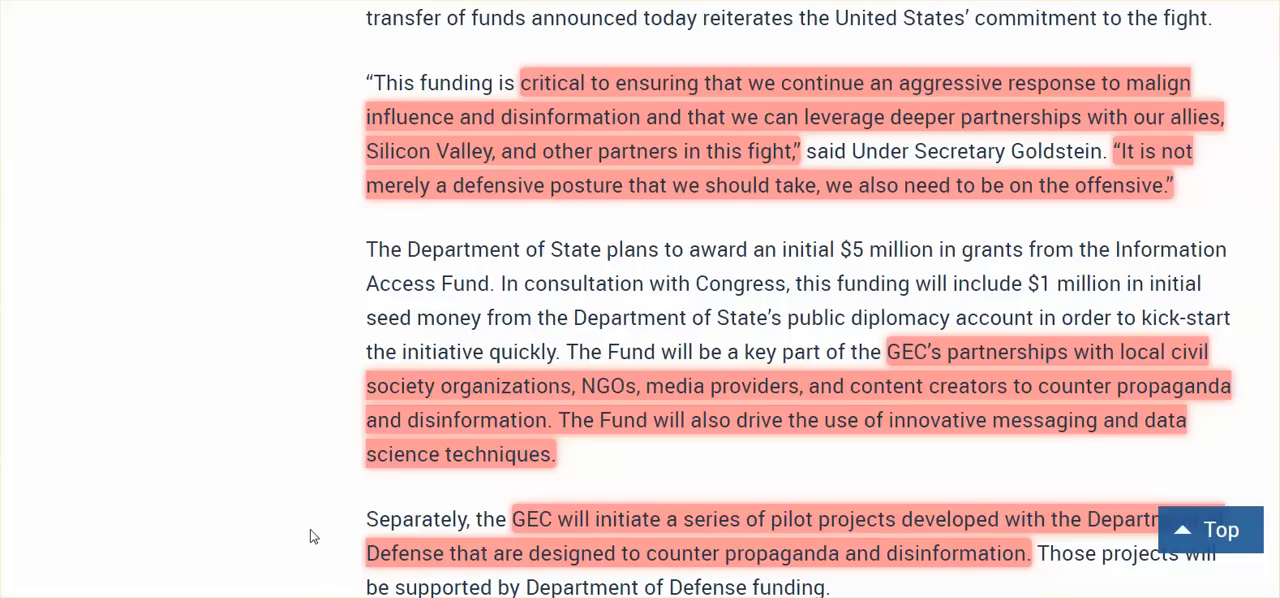
{"action": "mouse_move", "coordinate": [296, 512]}
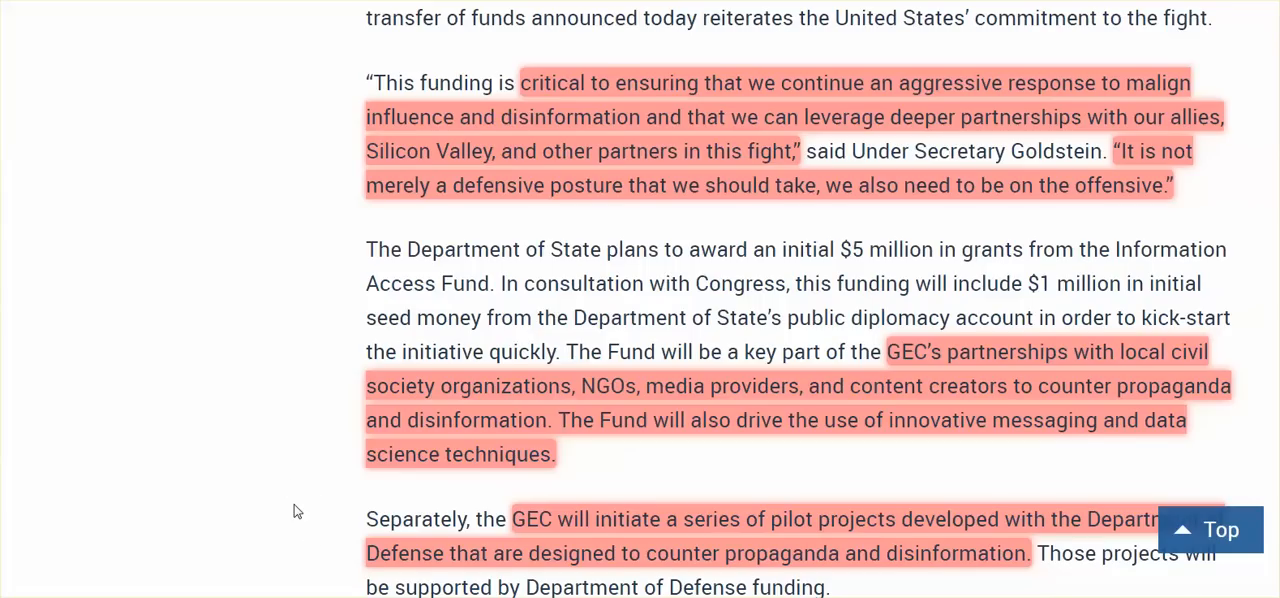
{"action": "mouse_move", "coordinate": [292, 460]}
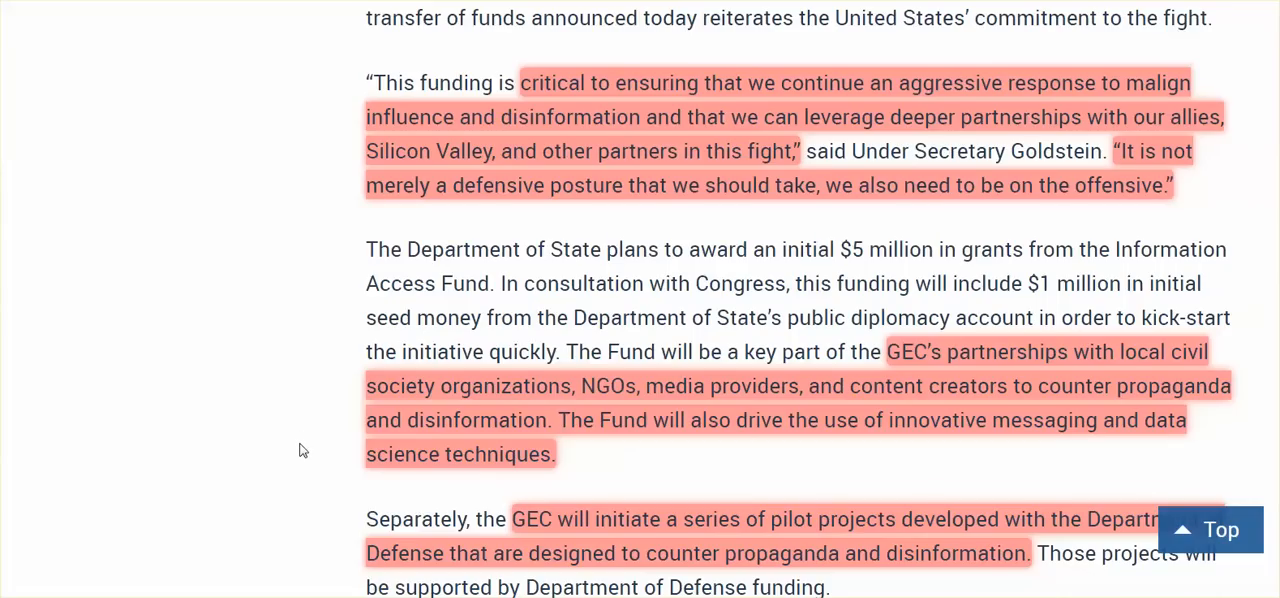
{"action": "mouse_move", "coordinate": [300, 428]}
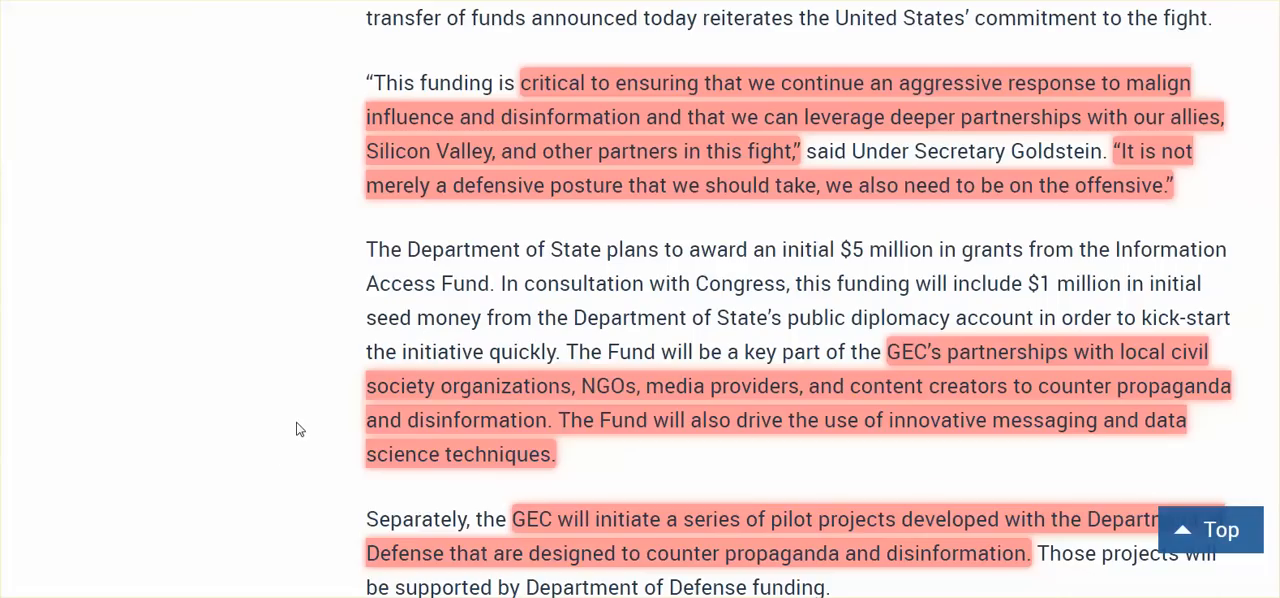
{"action": "mouse_move", "coordinate": [306, 432]}
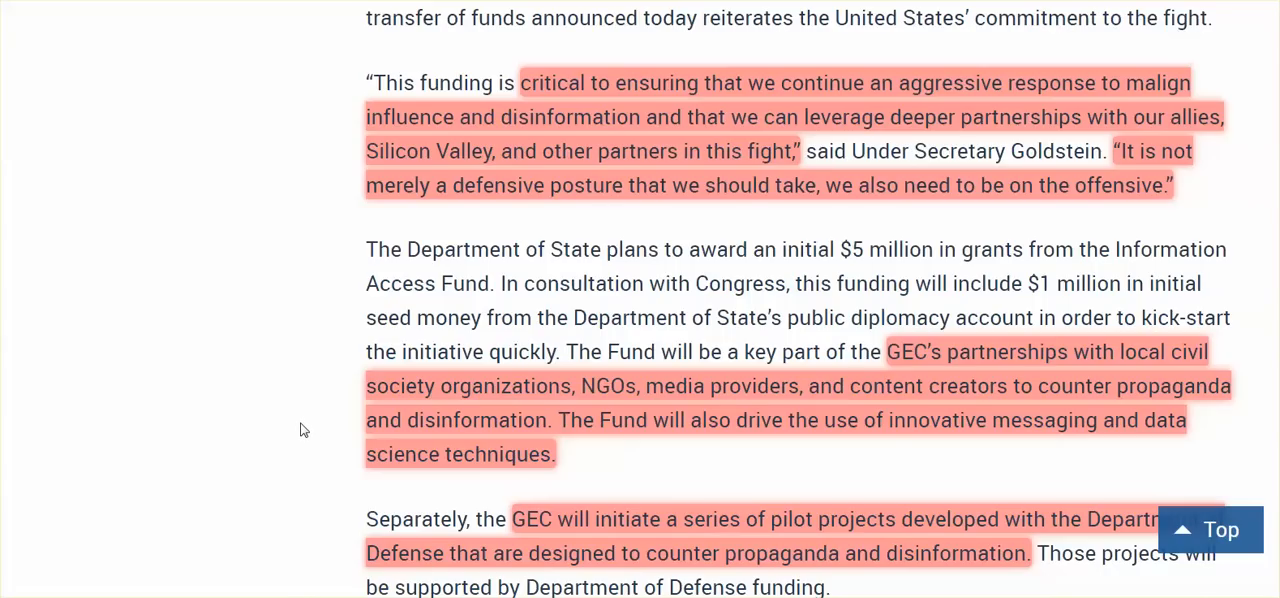
{"action": "mouse_move", "coordinate": [304, 436]}
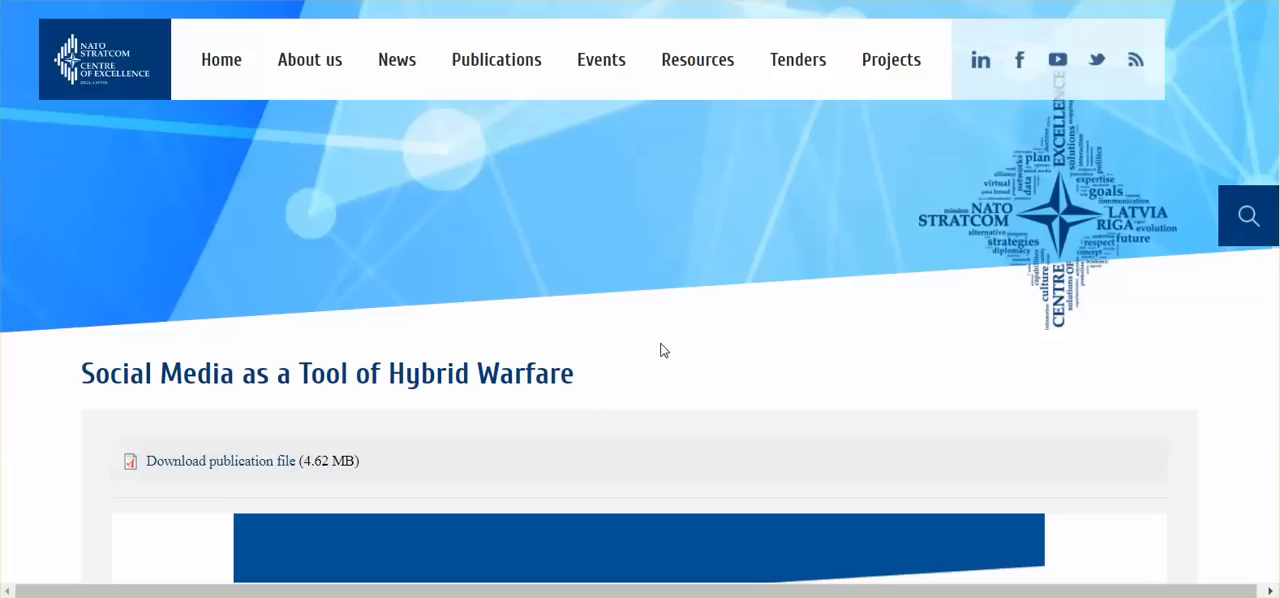
{"action": "mouse_move", "coordinate": [688, 352]}
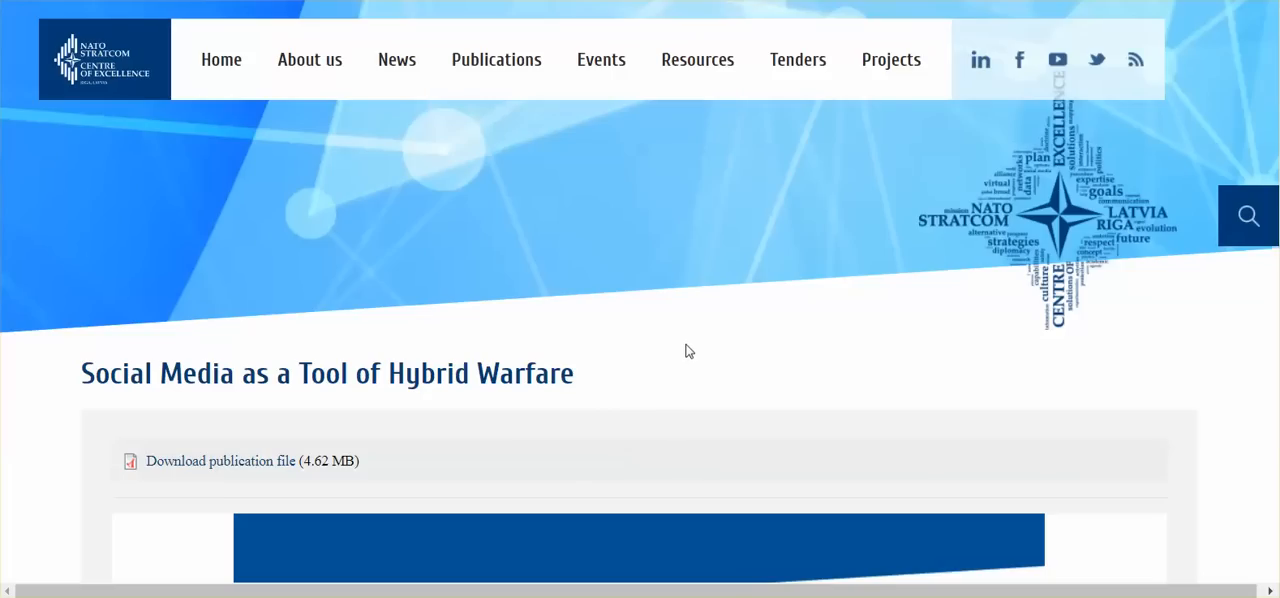
- Scroll through the report's cover and credits page on the NATO StratCom COE site
{"action": "scroll", "scroll_direction": "down", "scroll_amount": 3}
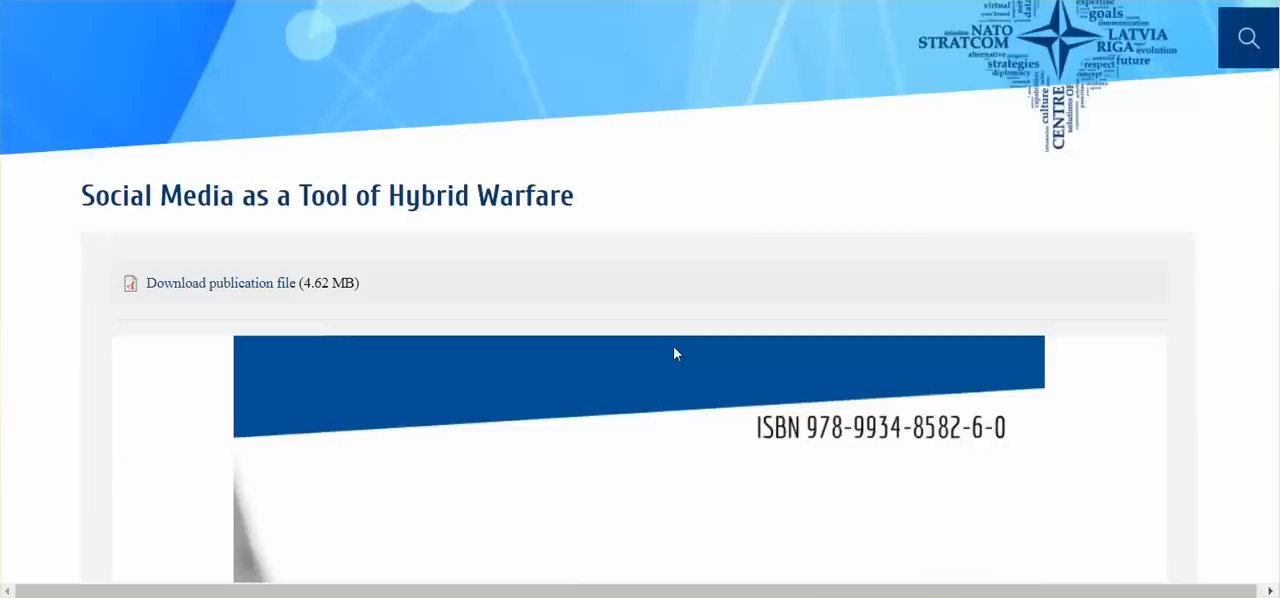
{"action": "scroll", "scroll_direction": "down", "scroll_amount": 3}
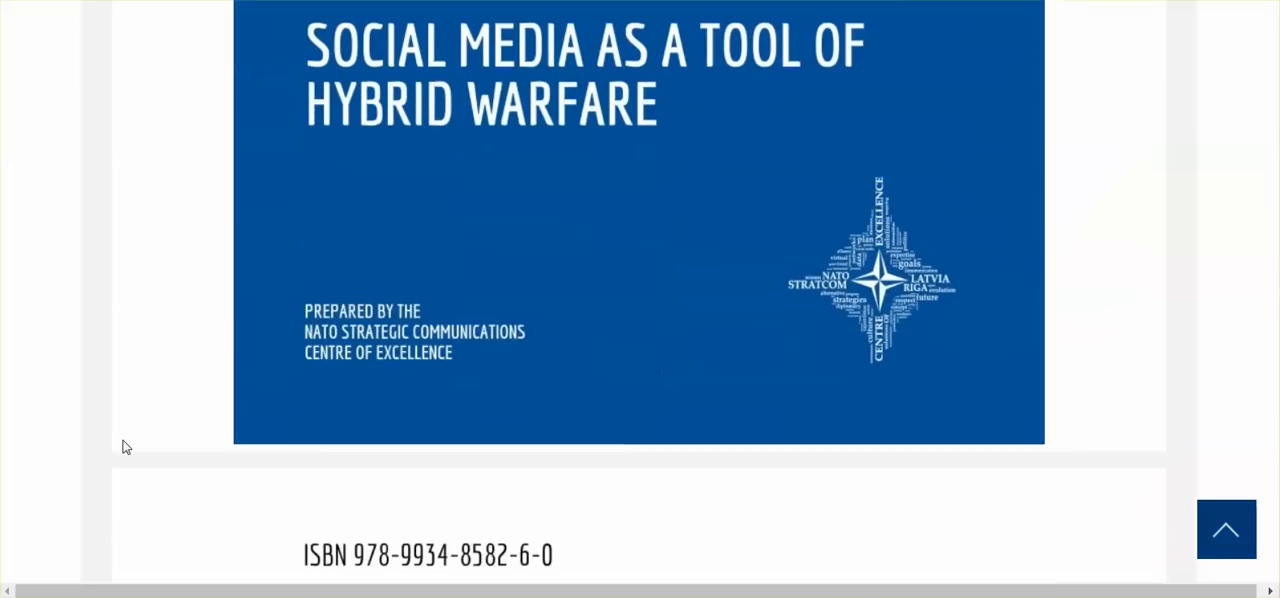
{"action": "scroll", "scroll_direction": "down", "scroll_amount": 3}
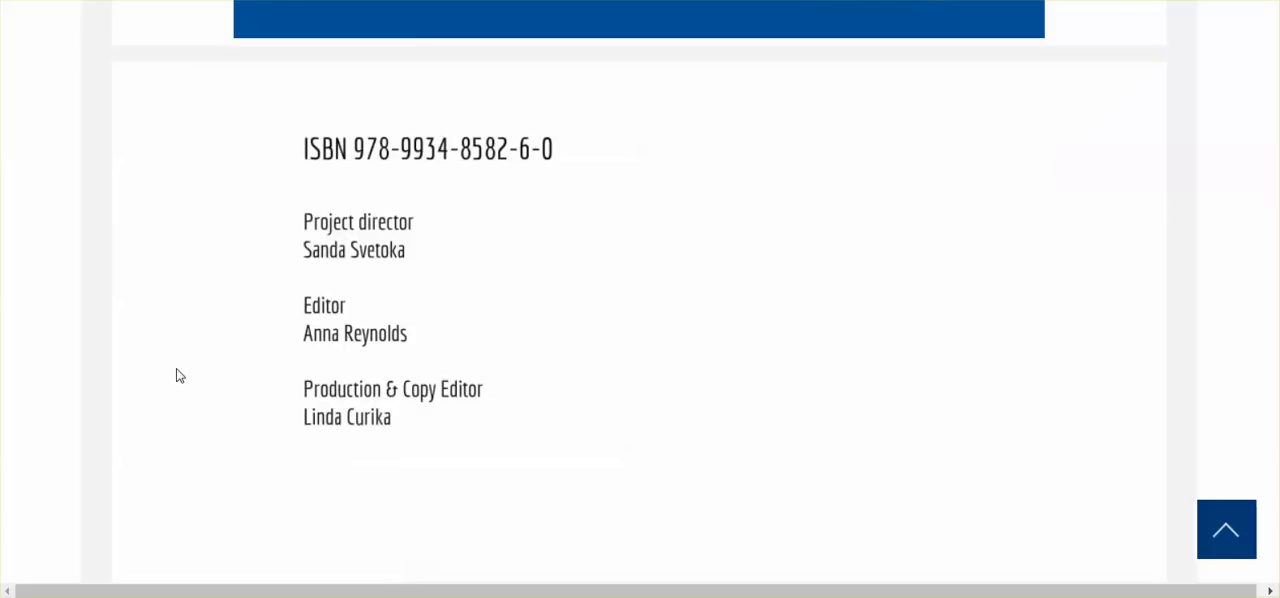
{"action": "scroll", "scroll_direction": "down", "scroll_amount": 3}
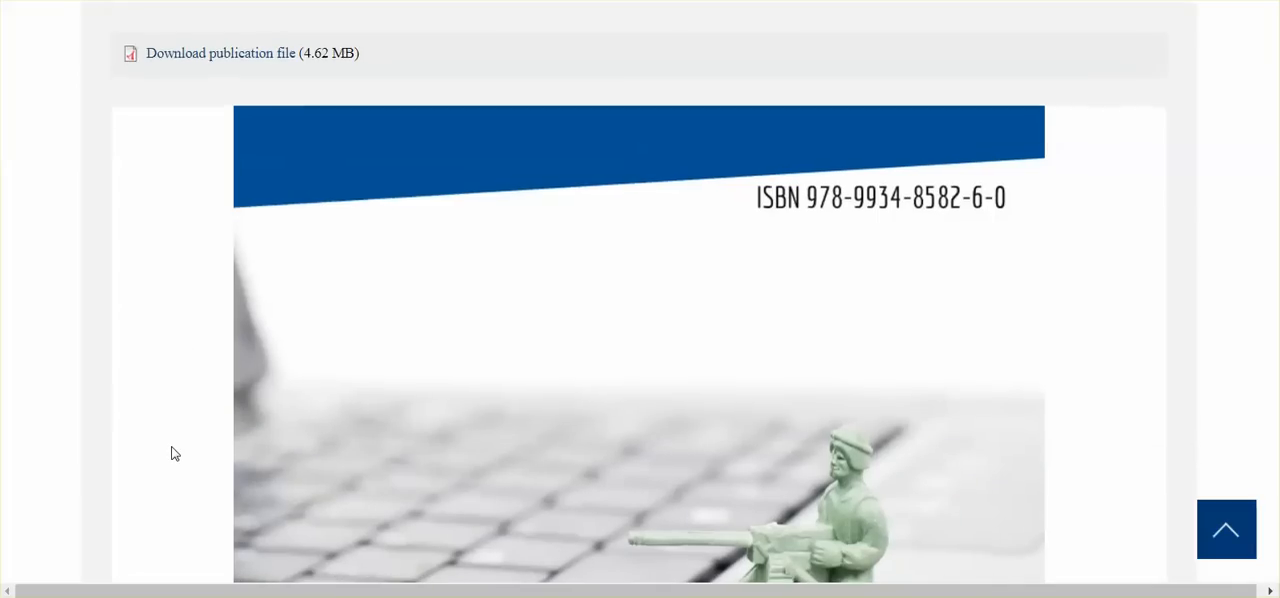
{"action": "scroll", "scroll_direction": "down", "scroll_amount": 3}
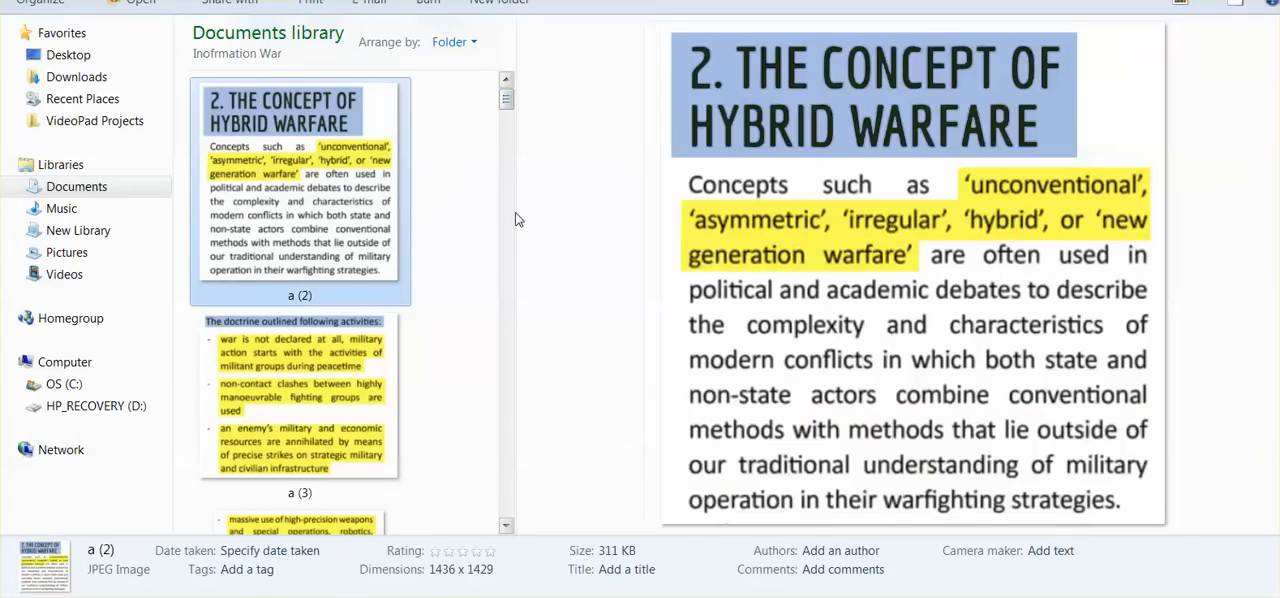
{"action": "mouse_move", "coordinate": [560, 312]}
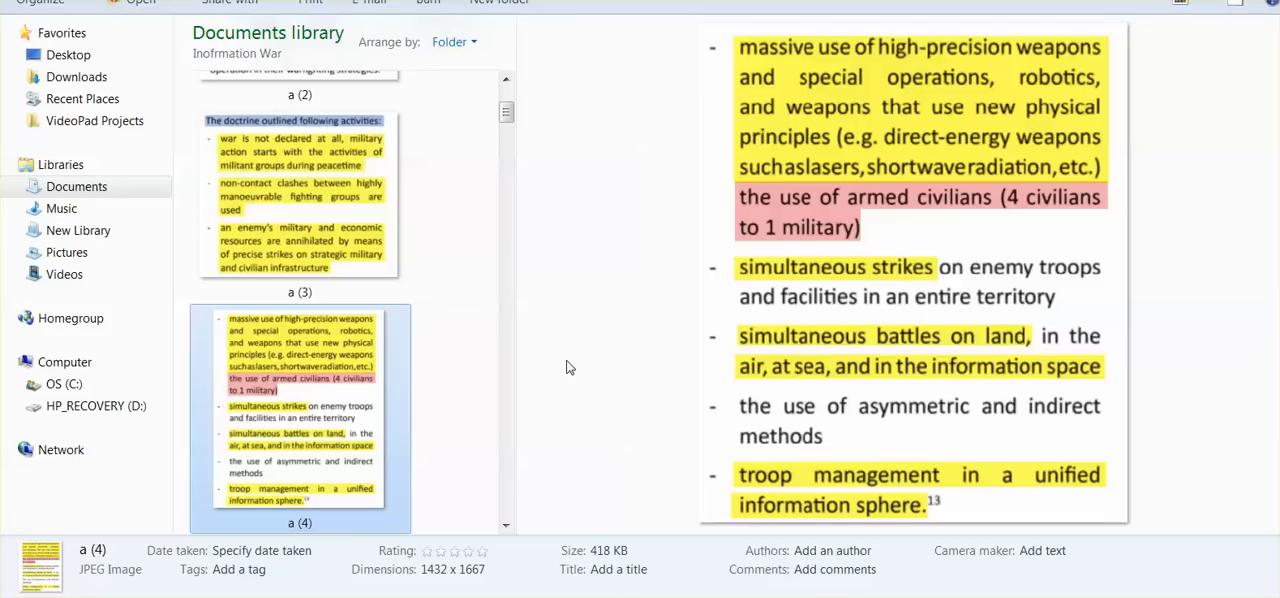
{"action": "mouse_move", "coordinate": [548, 332]}
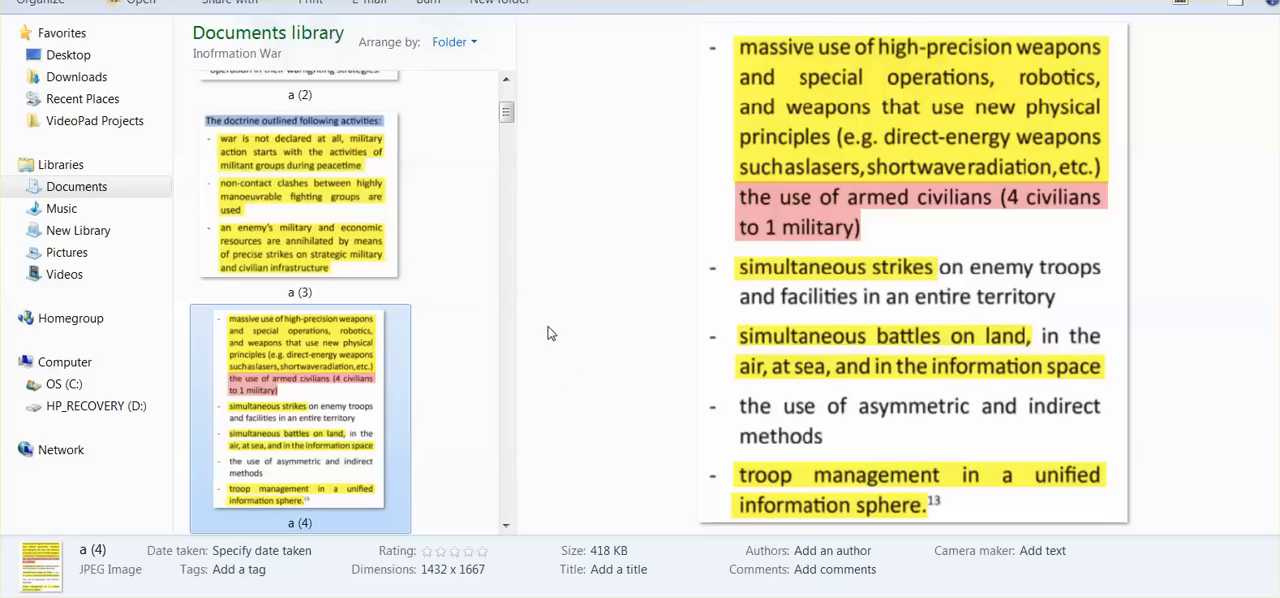
{"action": "mouse_move", "coordinate": [576, 342]}
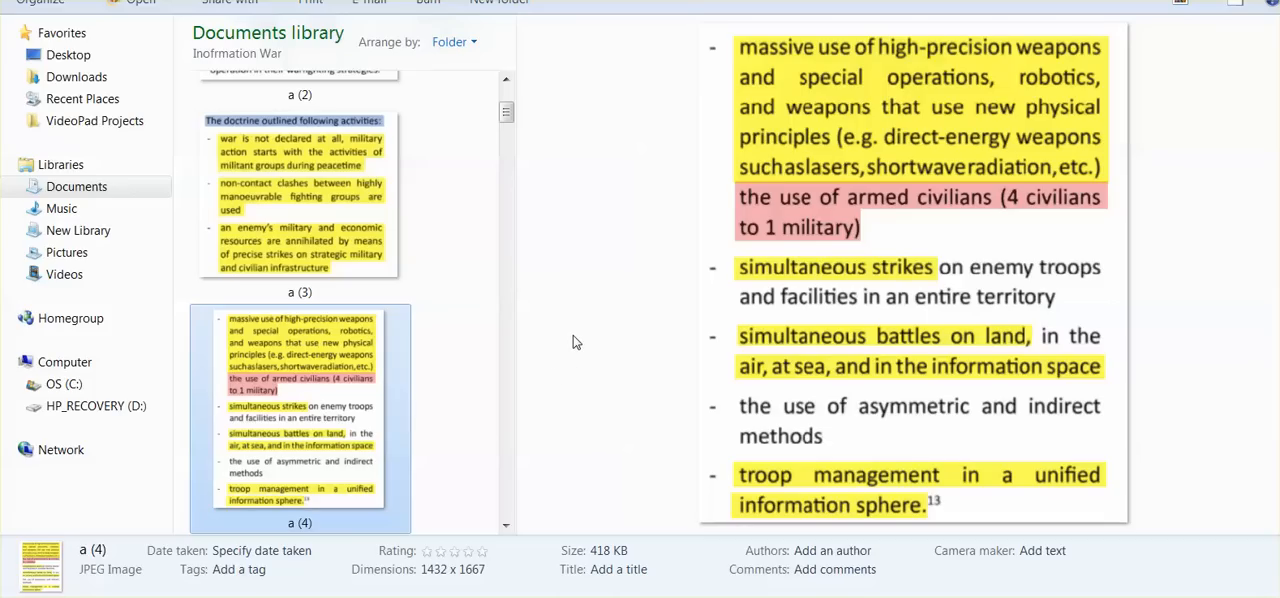
{"action": "mouse_move", "coordinate": [590, 404]}
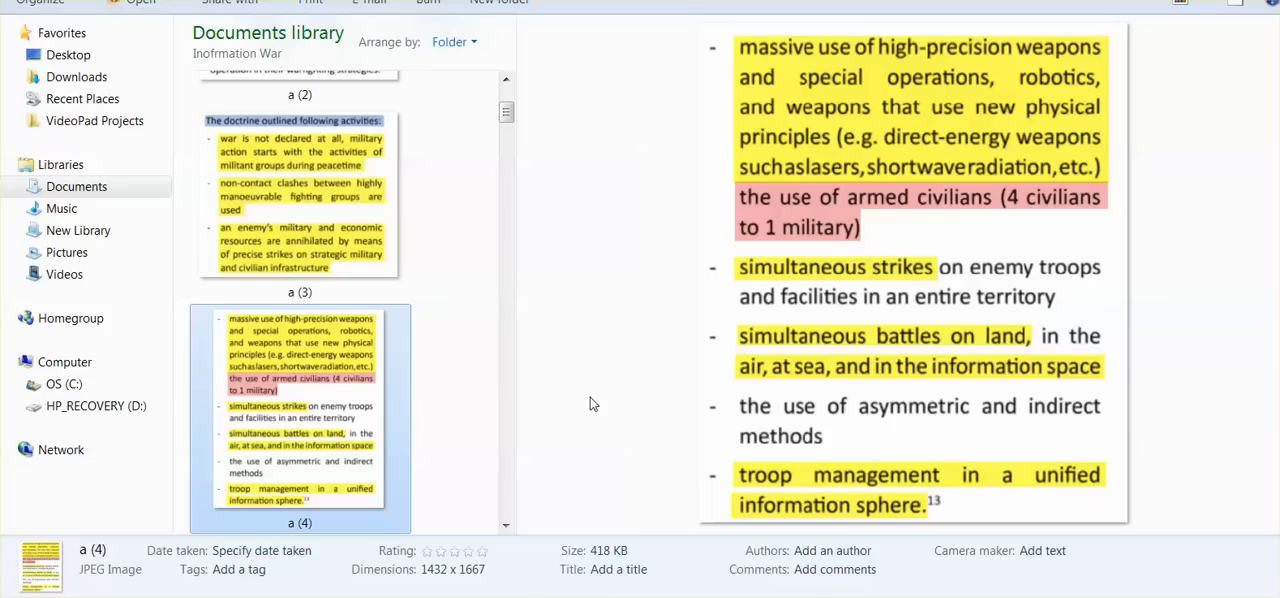
{"action": "mouse_move", "coordinate": [588, 460]}
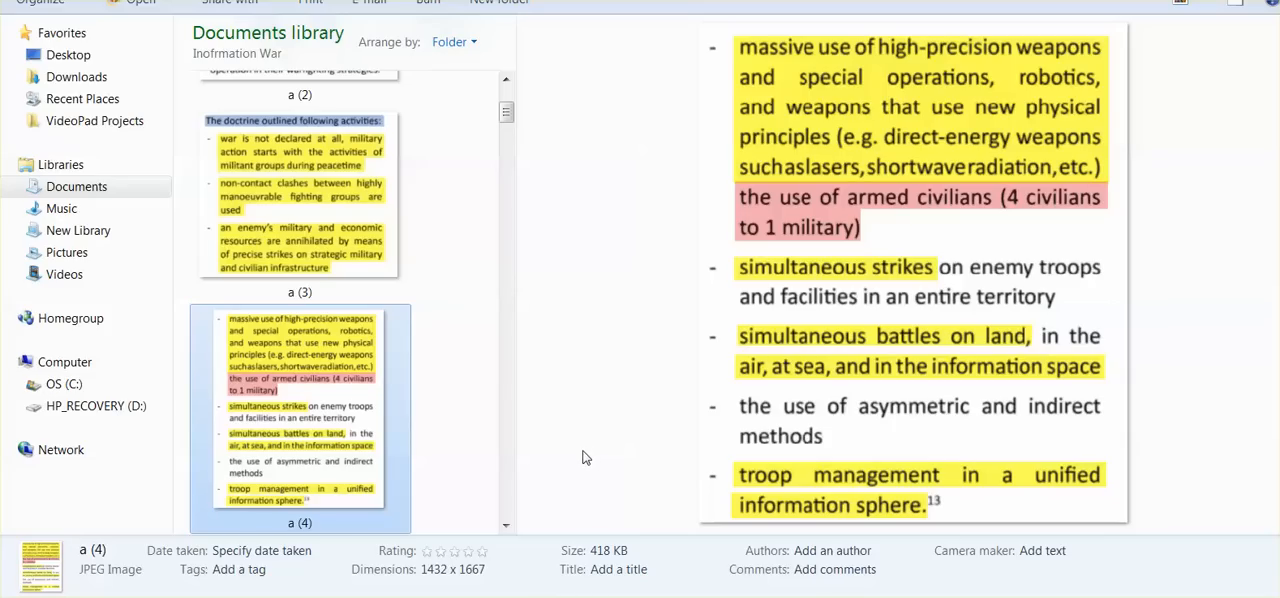
{"action": "mouse_move", "coordinate": [584, 452]}
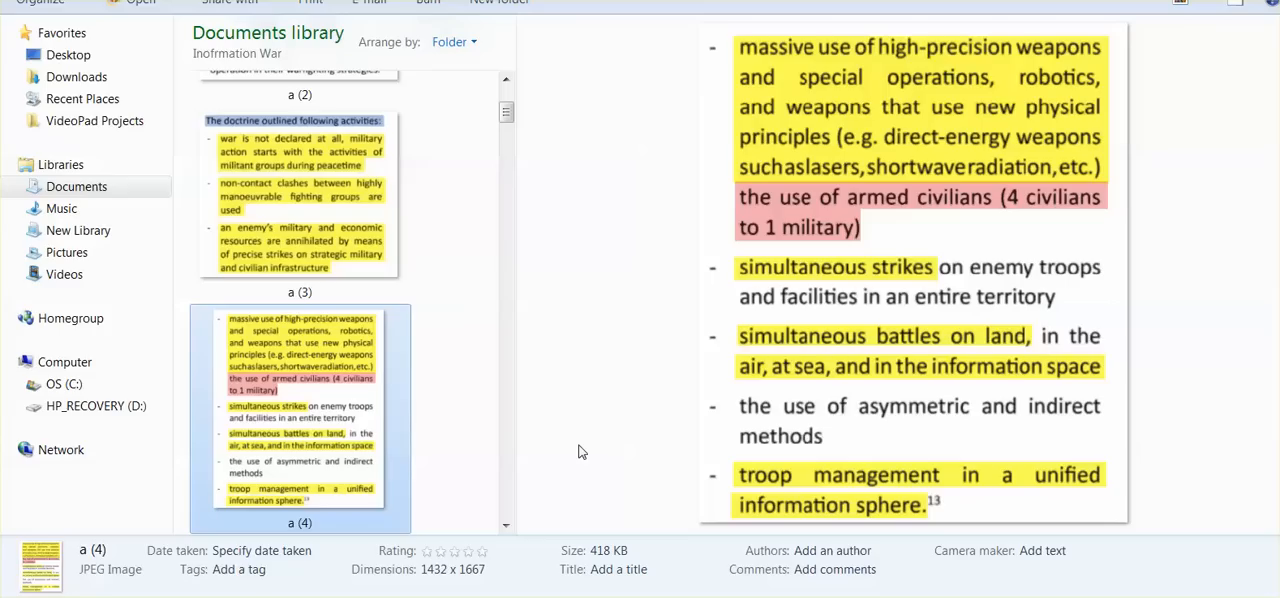
{"action": "mouse_move", "coordinate": [582, 454]}
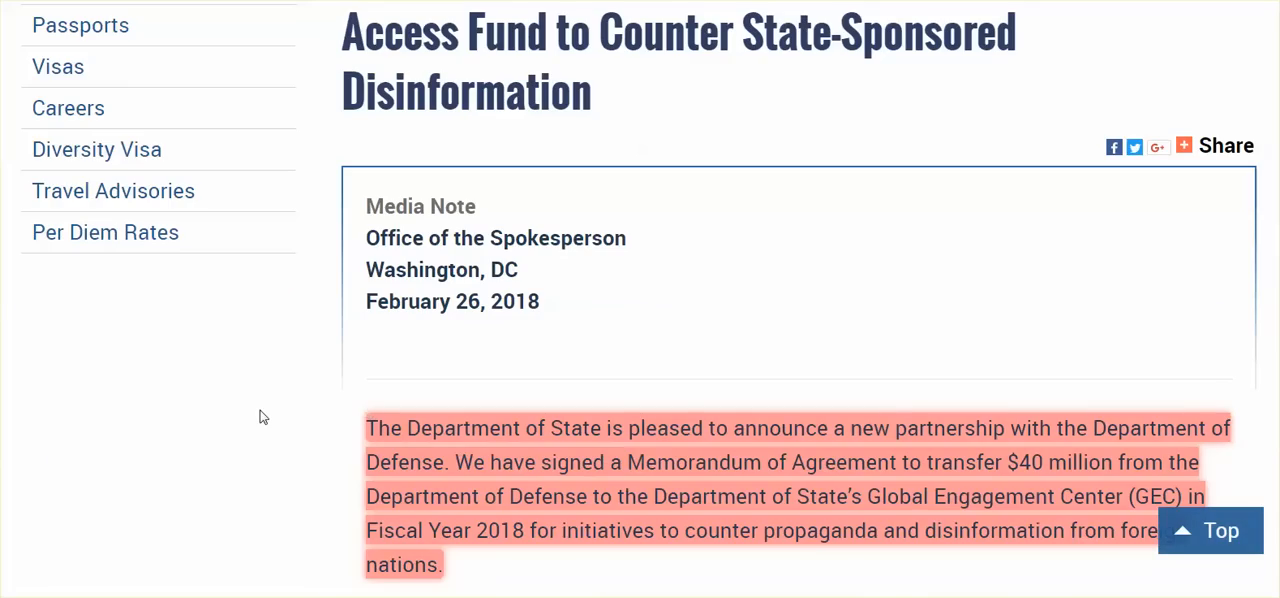
{"action": "scroll", "scroll_direction": "down", "scroll_amount": 3}
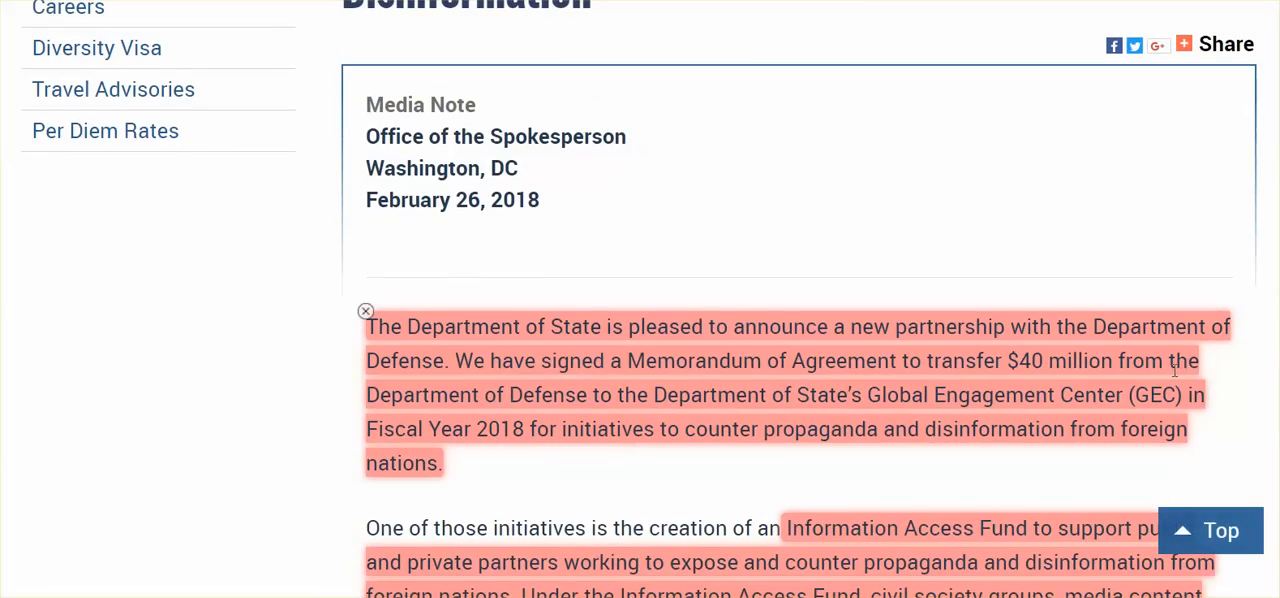
{"action": "mouse_move", "coordinate": [856, 400]}
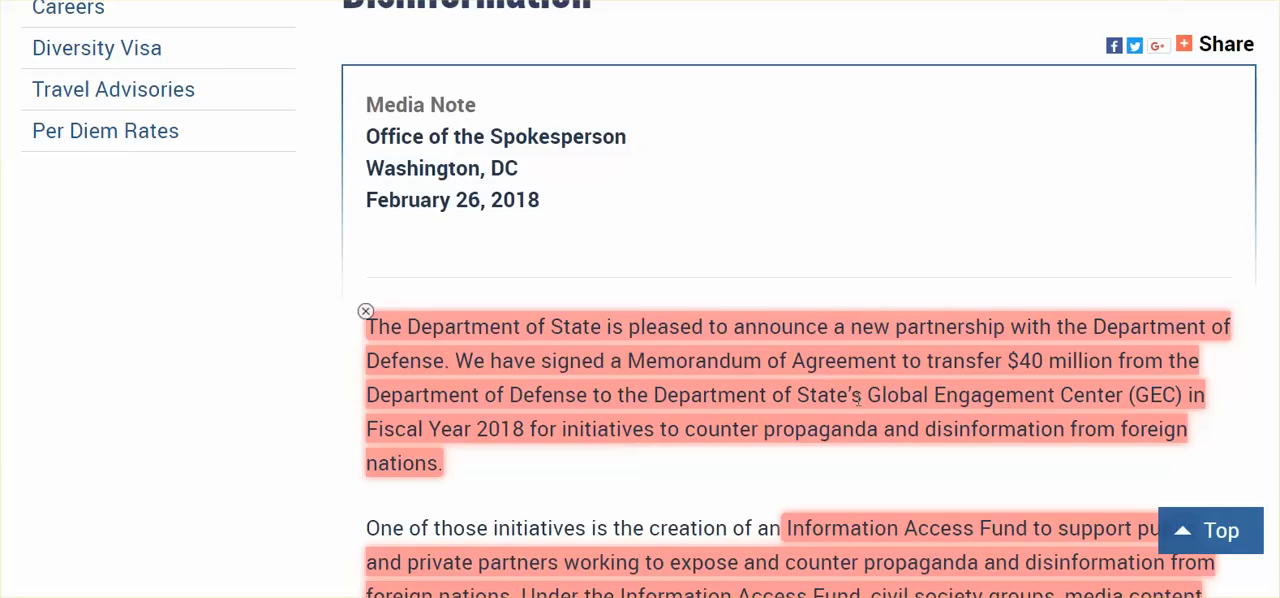
{"action": "mouse_move", "coordinate": [668, 60]}
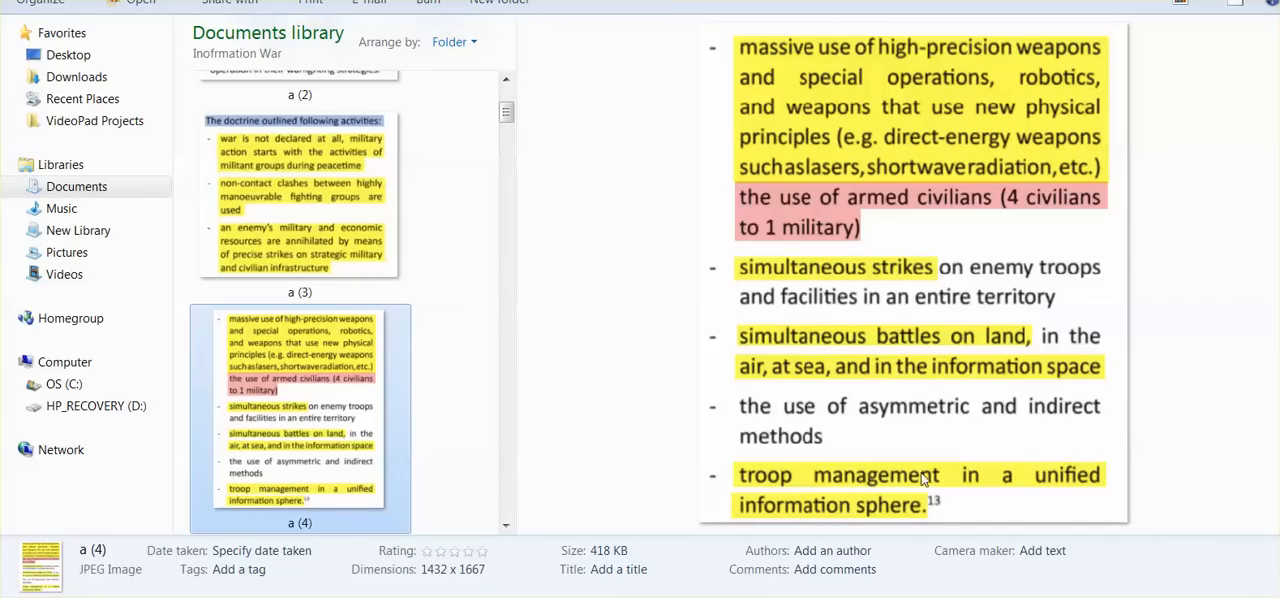
{"action": "scroll", "scroll_direction": "down", "scroll_amount": 3}
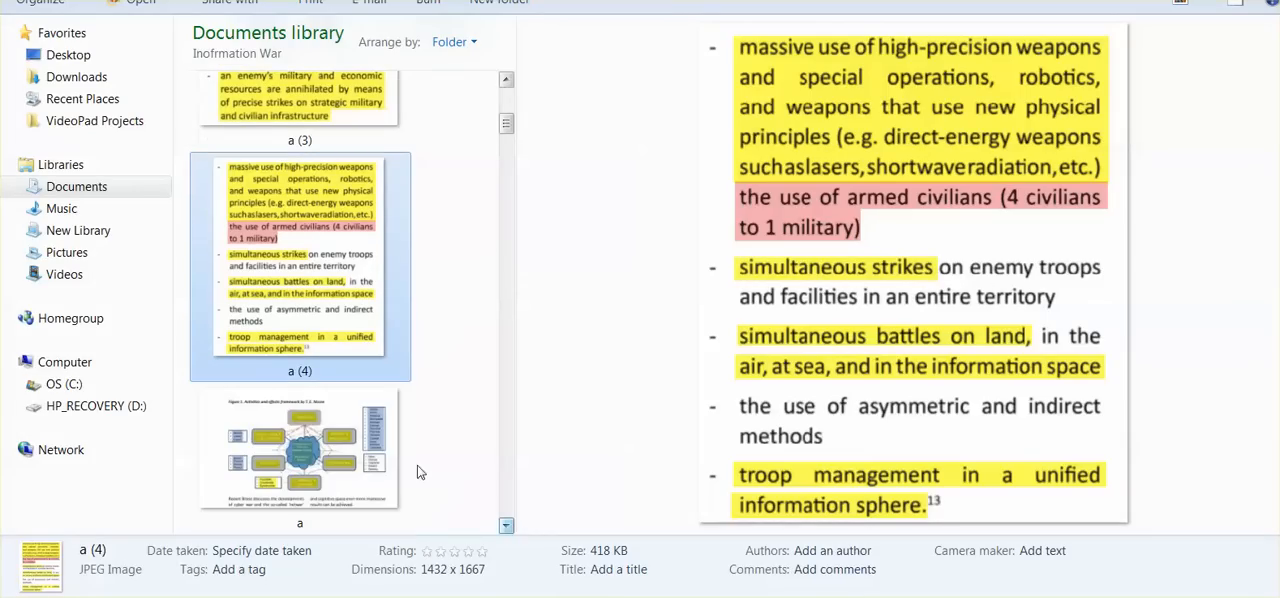
- Preview image 'a', the Nissen activities and effects framework diagram, in the Information War library
{"action": "left_click", "coordinate": [300, 446]}
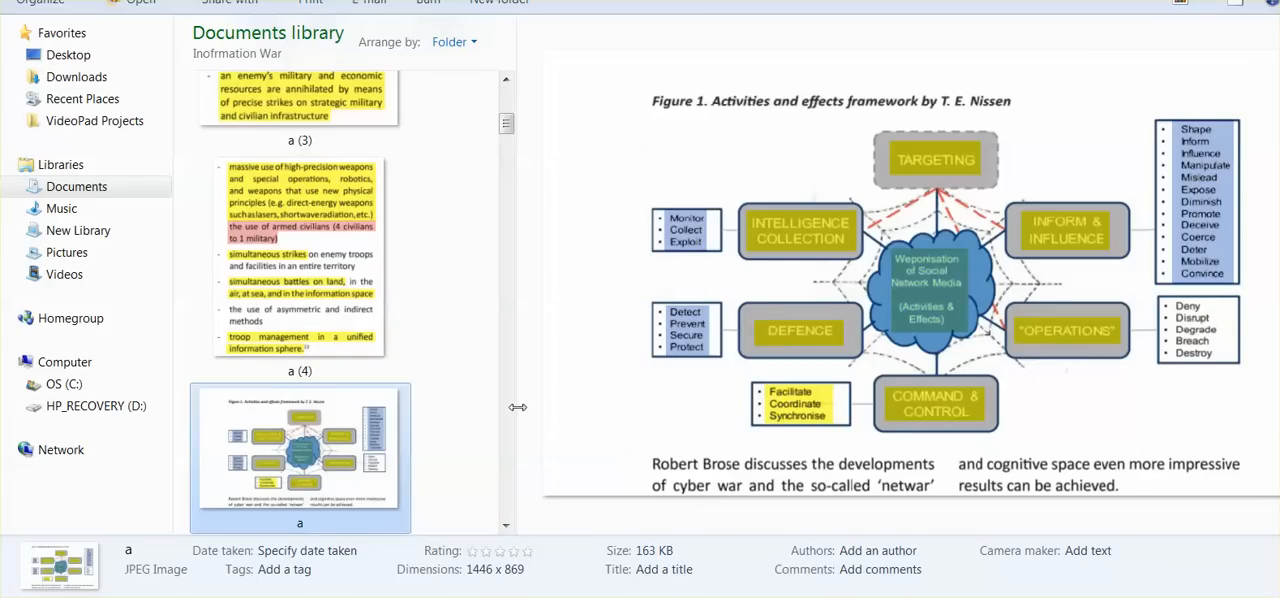
{"action": "mouse_move", "coordinate": [530, 414]}
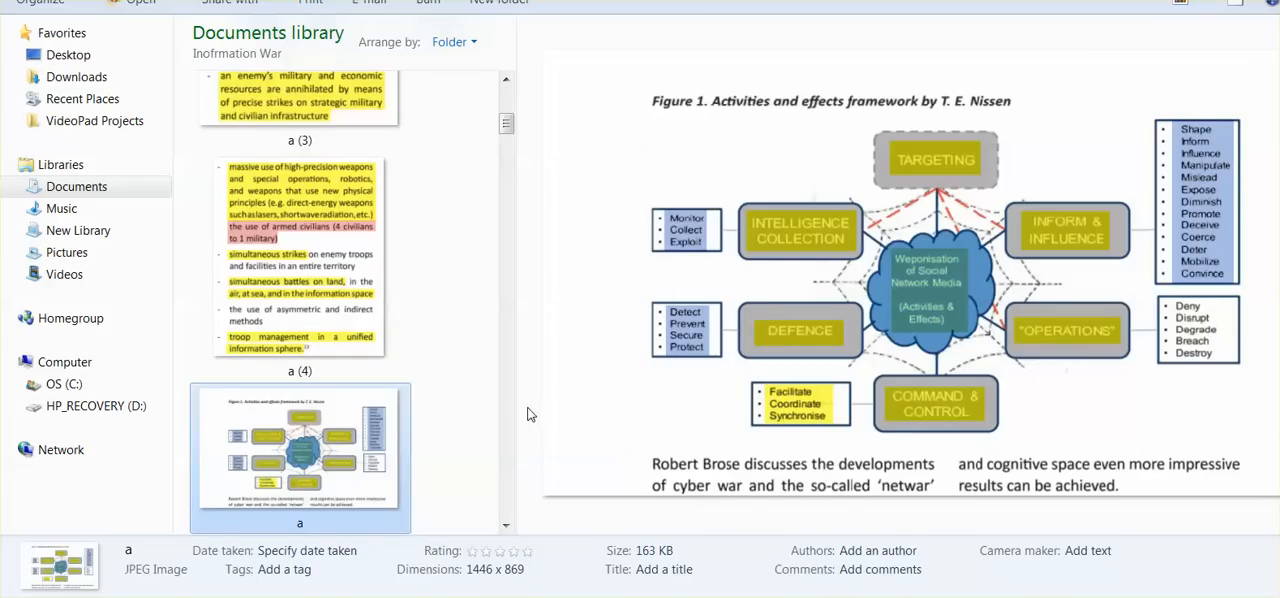
{"action": "mouse_move", "coordinate": [532, 358]}
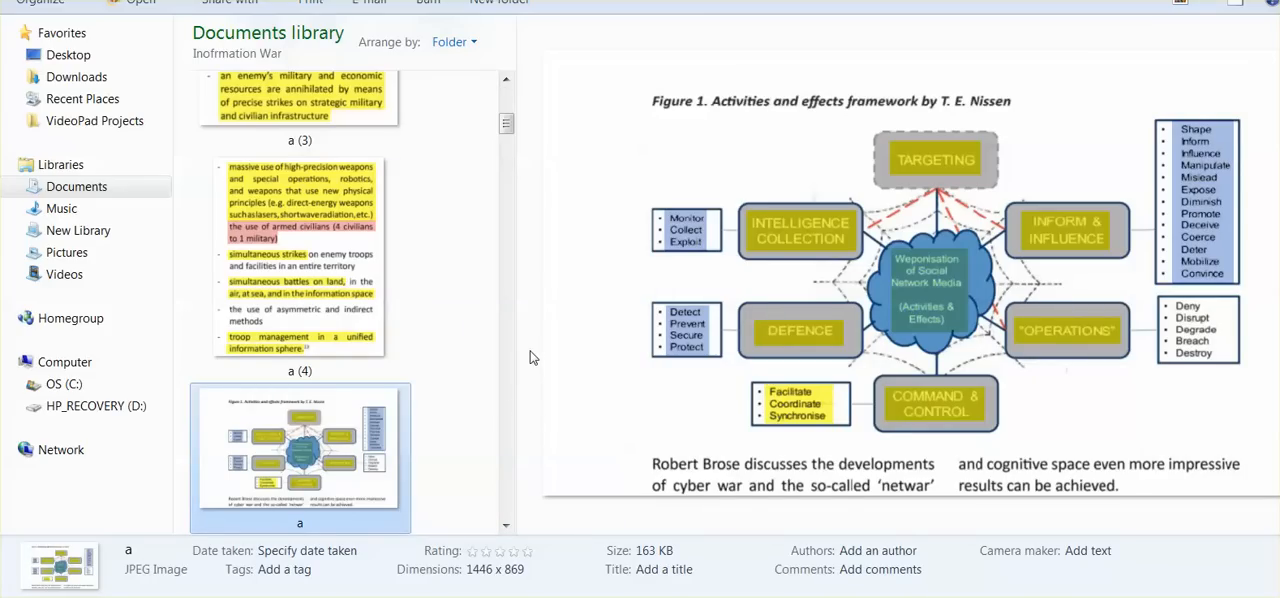
{"action": "mouse_move", "coordinate": [528, 364]}
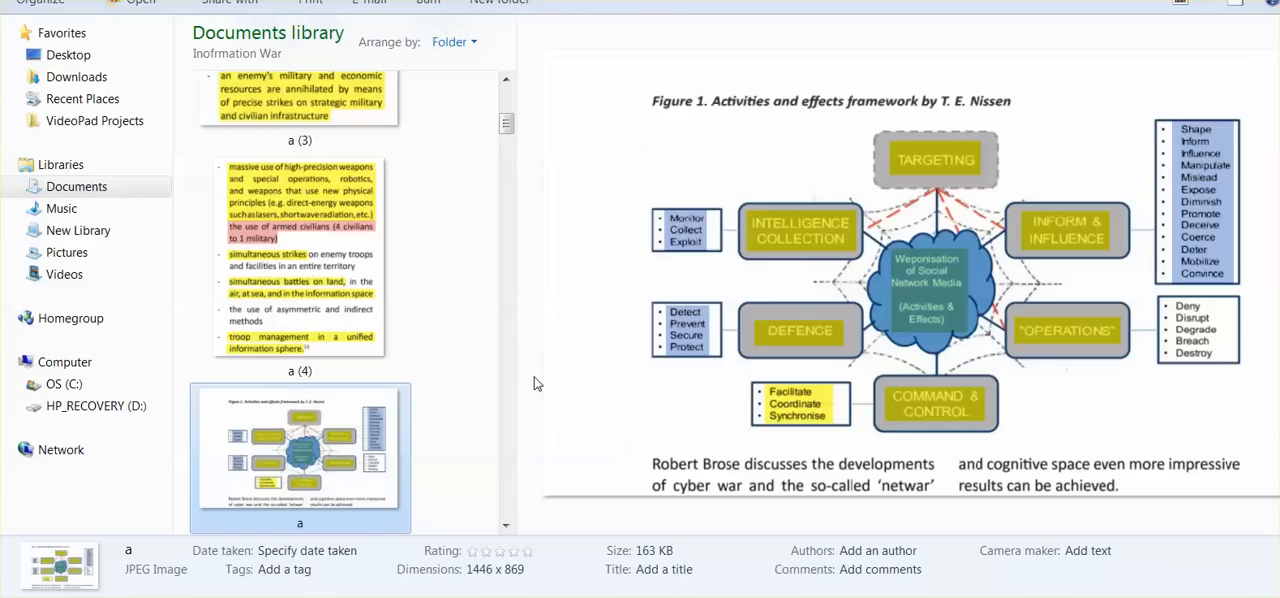
{"action": "mouse_move", "coordinate": [680, 336]}
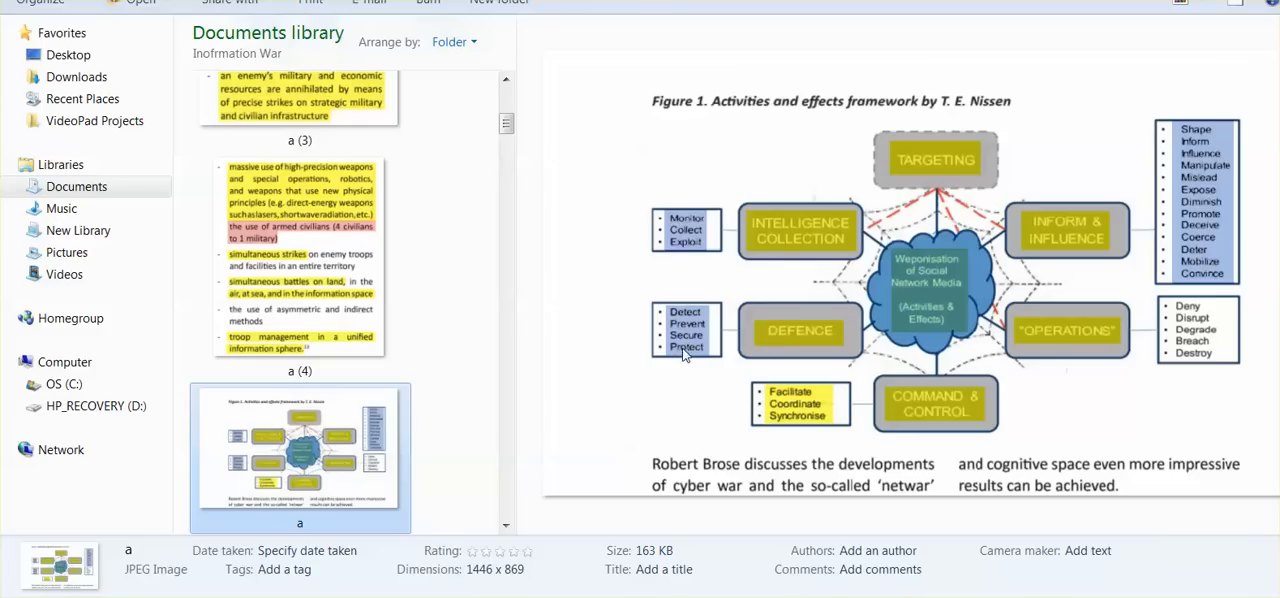
{"action": "mouse_move", "coordinate": [930, 420]}
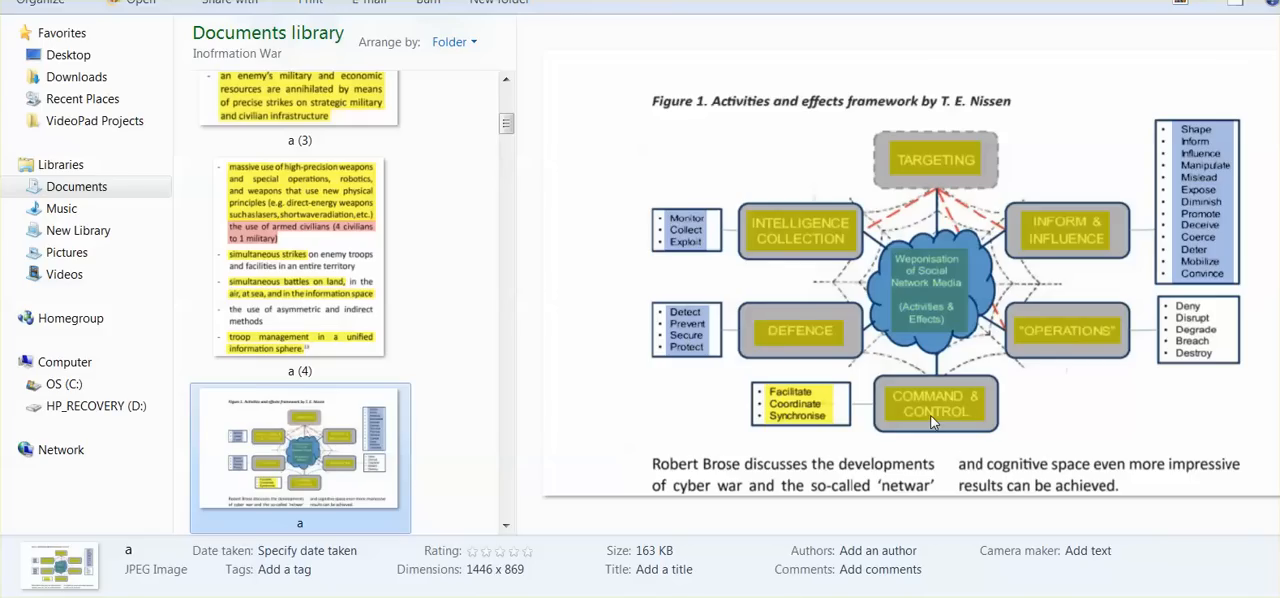
{"action": "mouse_move", "coordinate": [1088, 428]}
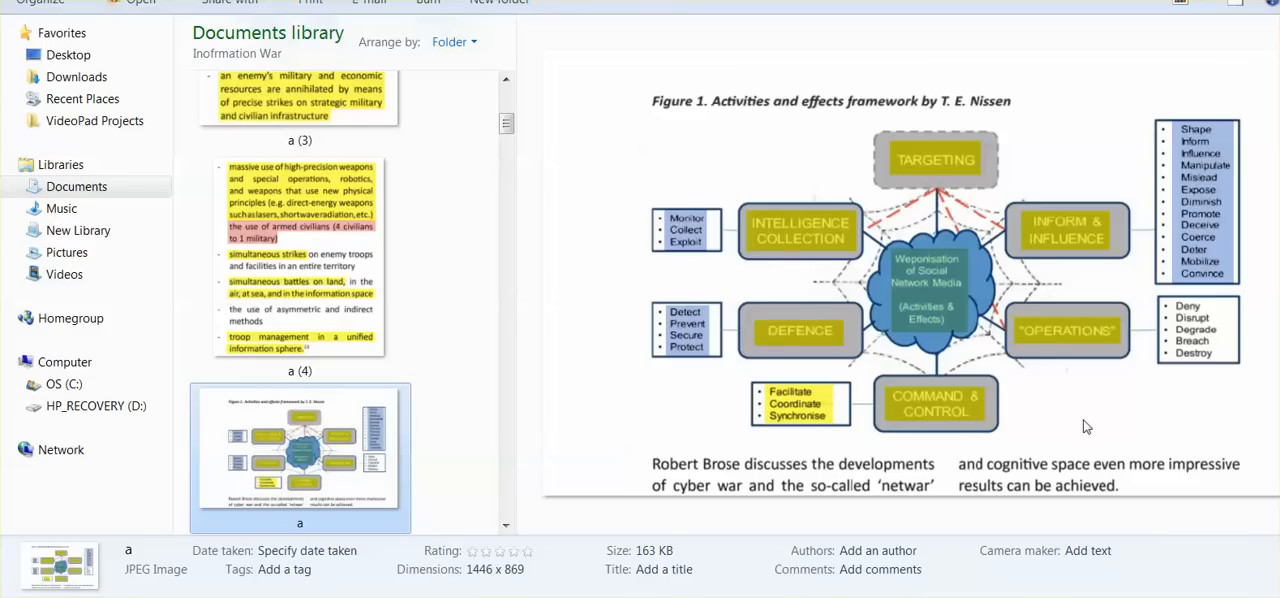
{"action": "mouse_move", "coordinate": [1080, 420]}
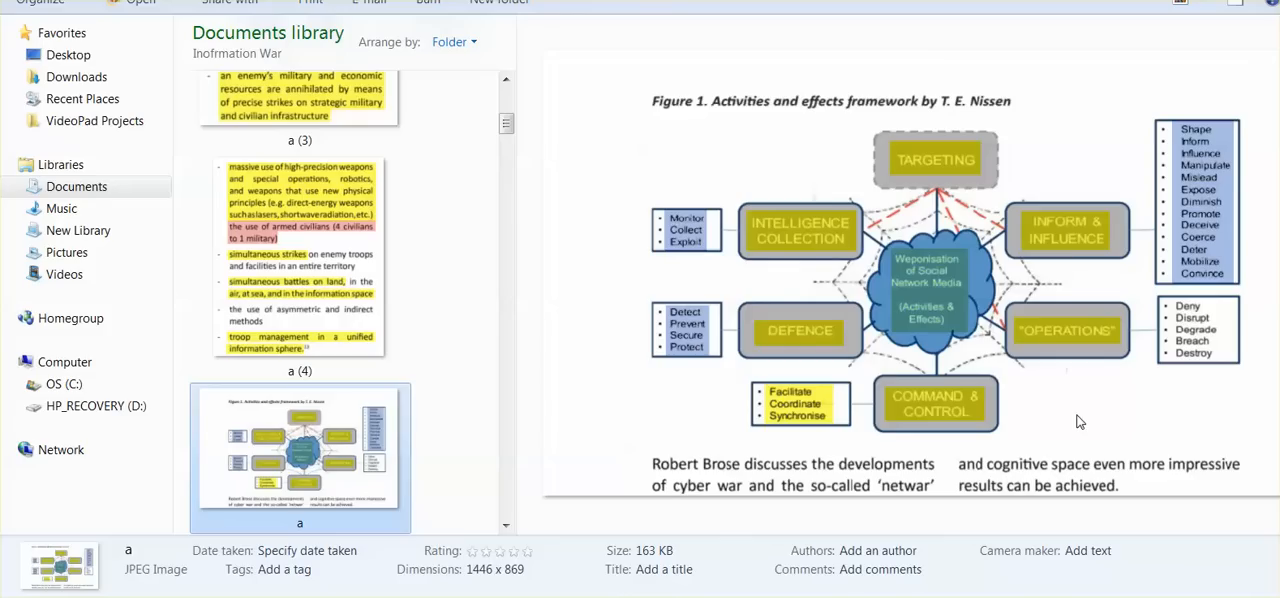
{"action": "mouse_move", "coordinate": [1176, 420]}
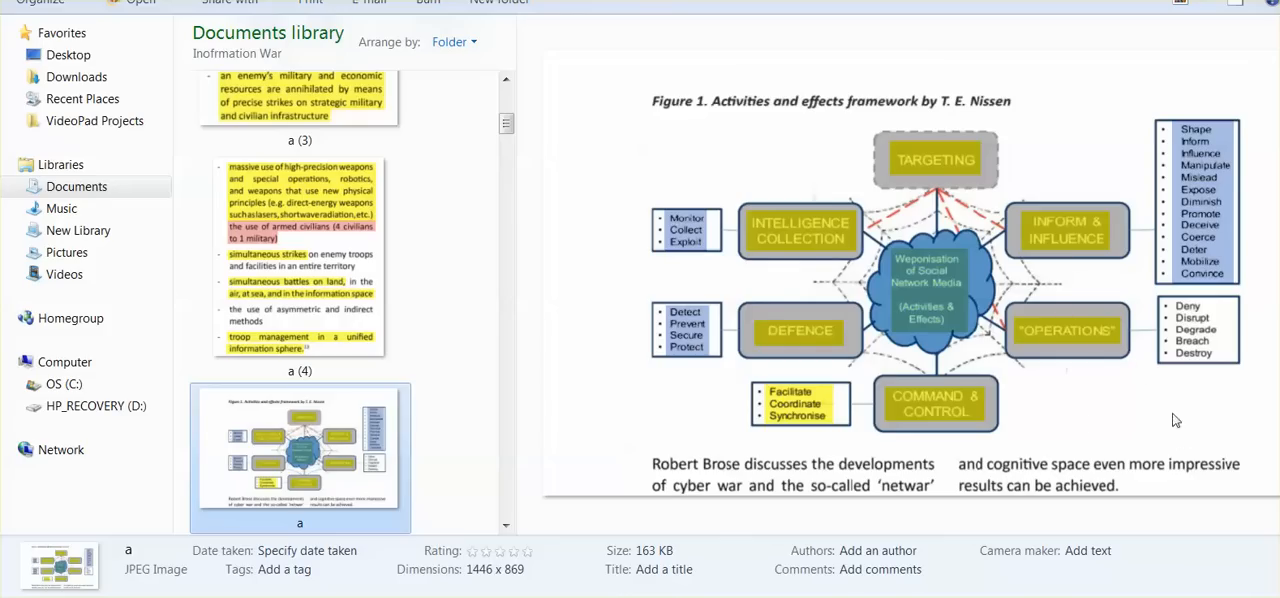
{"action": "mouse_move", "coordinate": [1200, 384]}
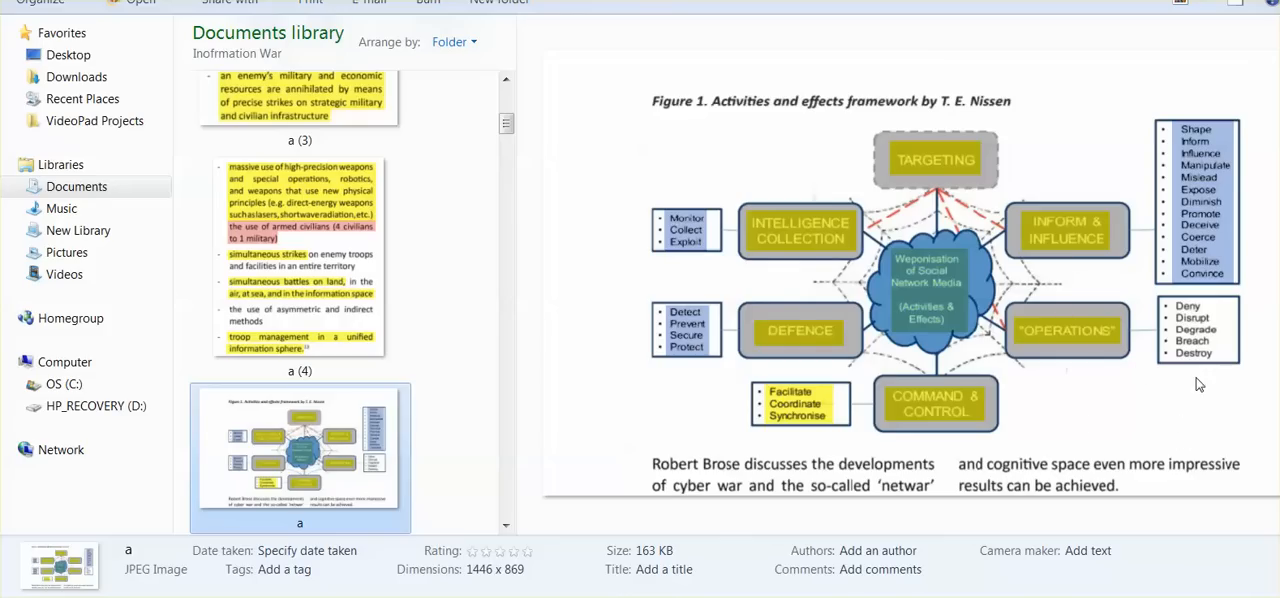
{"action": "mouse_move", "coordinate": [1184, 396]}
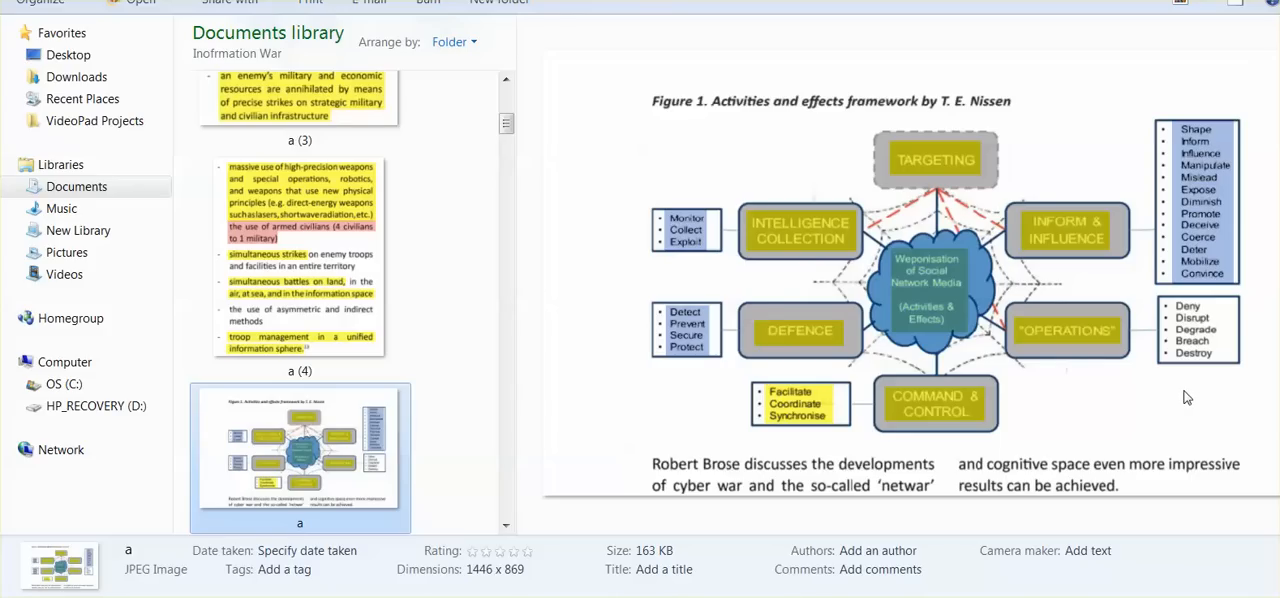
{"action": "mouse_move", "coordinate": [1190, 404]}
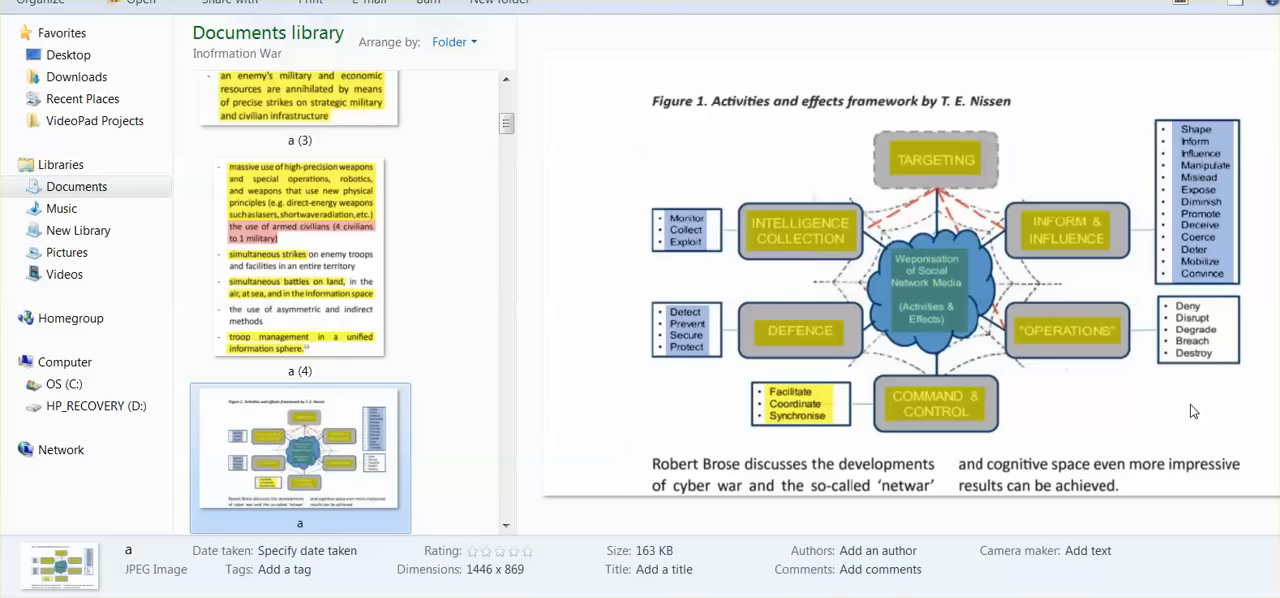
{"action": "mouse_move", "coordinate": [928, 312]}
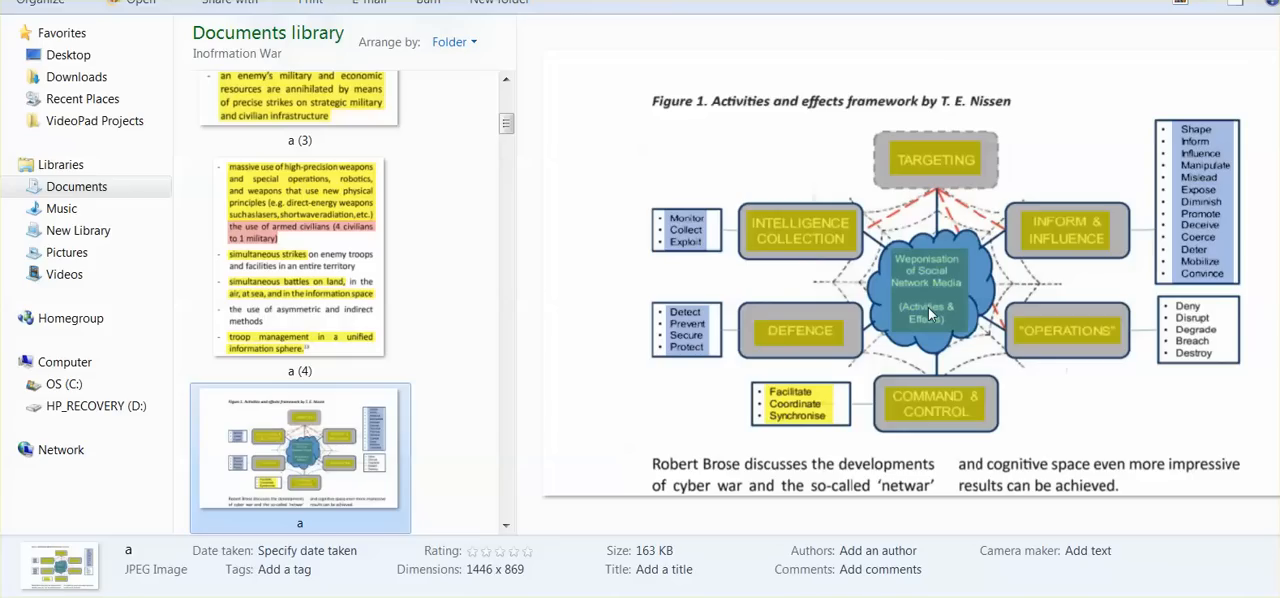
{"action": "mouse_move", "coordinate": [932, 308]}
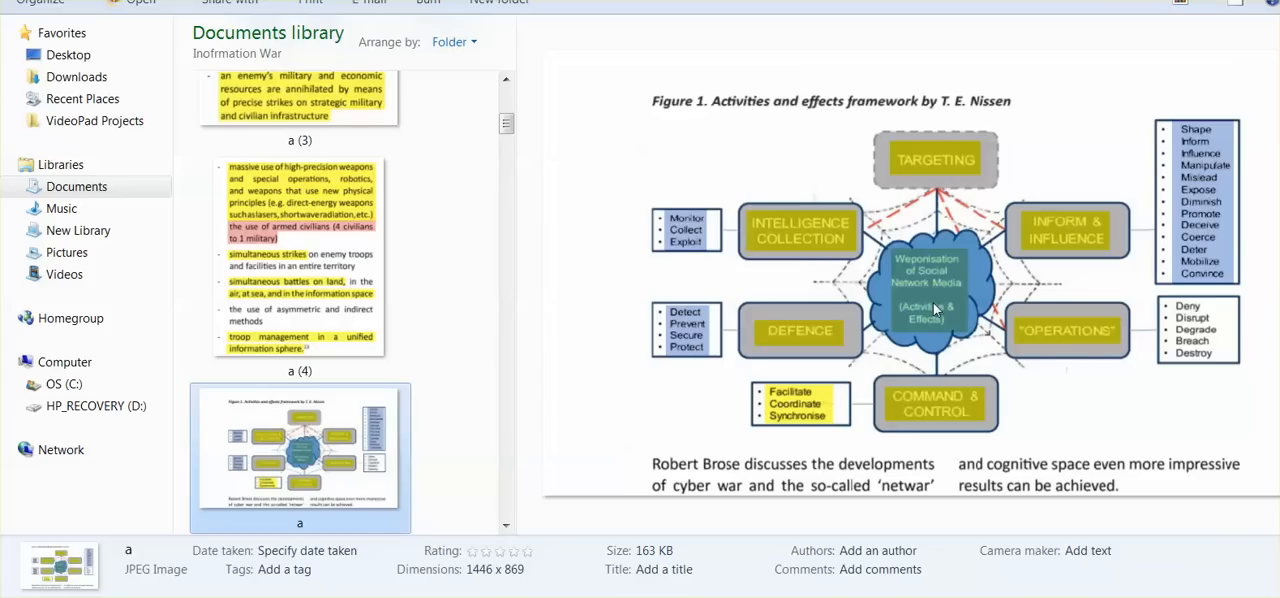
{"action": "mouse_move", "coordinate": [936, 336]}
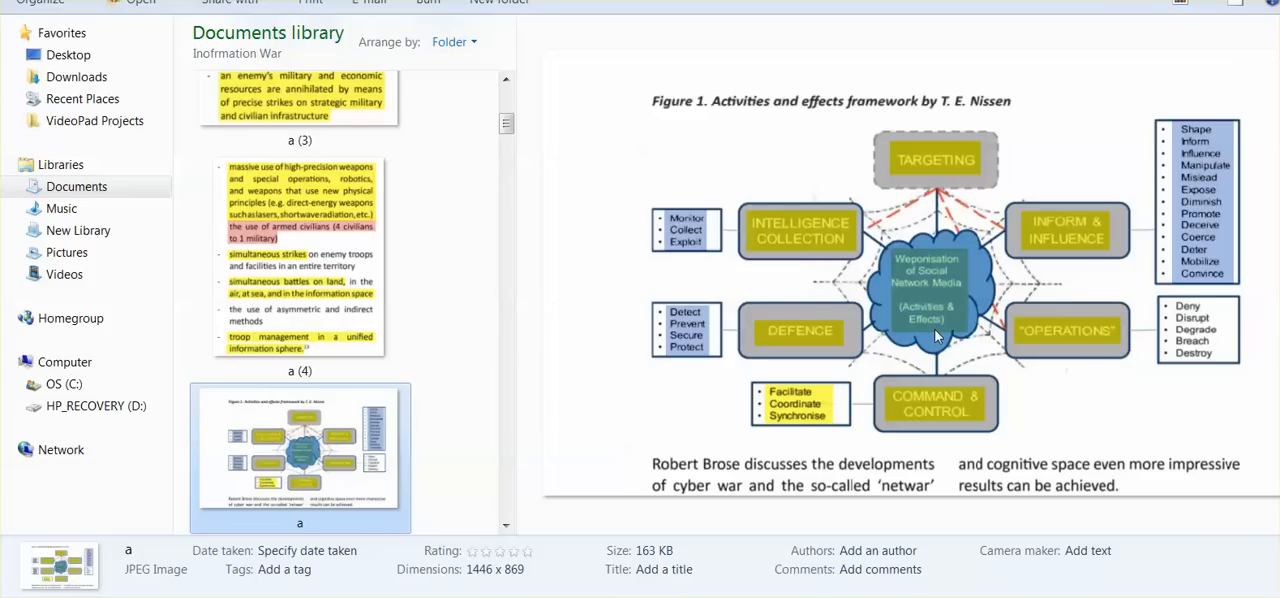
{"action": "mouse_move", "coordinate": [936, 324]}
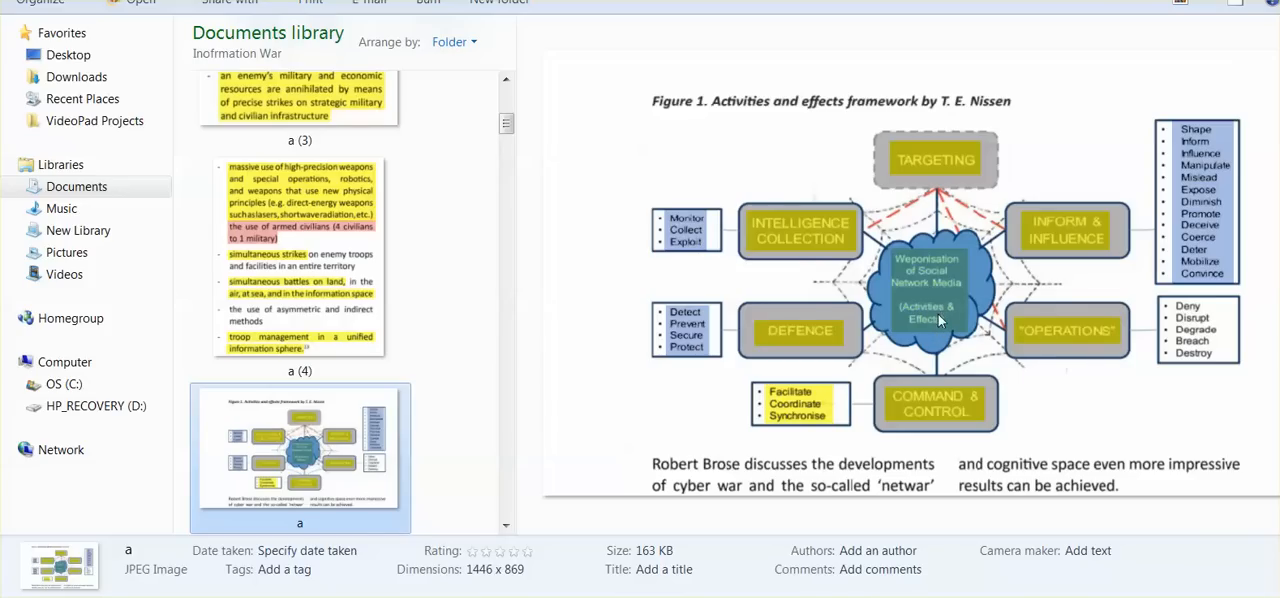
{"action": "mouse_move", "coordinate": [924, 332]}
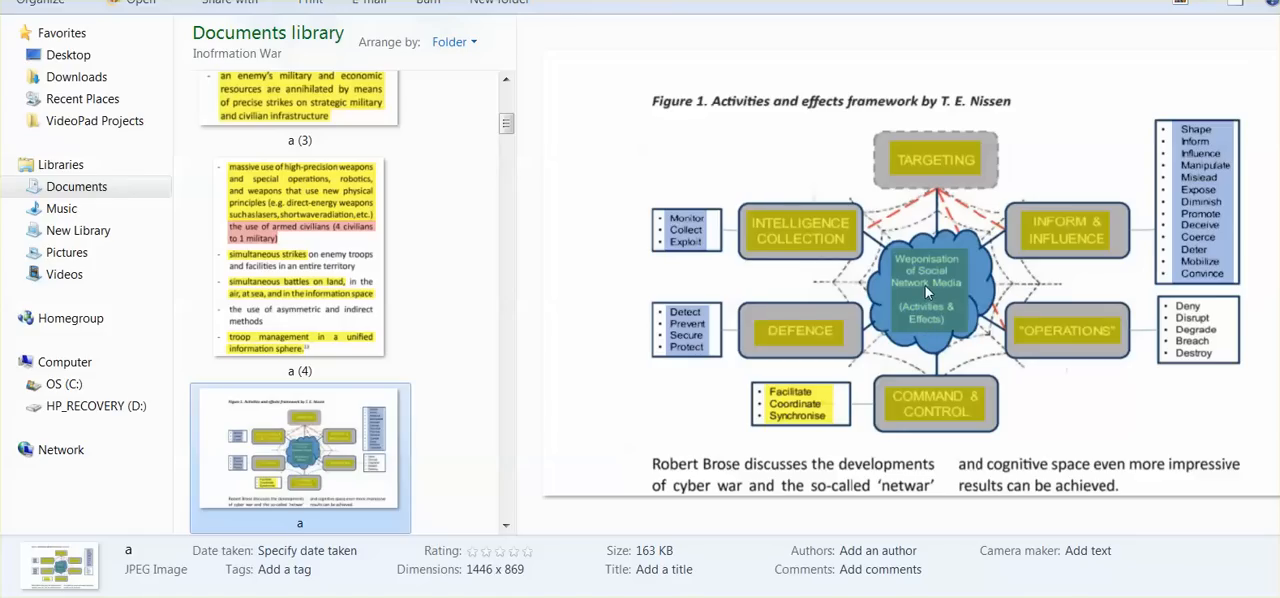
{"action": "left_click", "coordinate": [506, 528]}
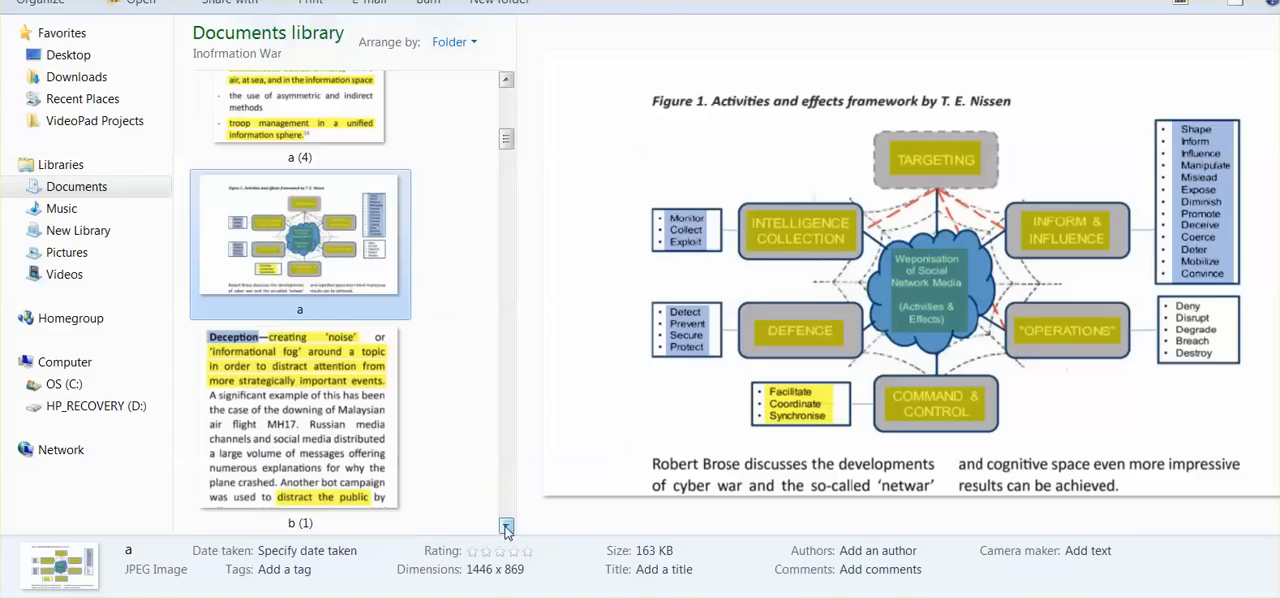
- Preview thumbnail b (1), the deception excerpt on 'informational fog' and MH17
{"action": "left_click", "coordinate": [300, 420]}
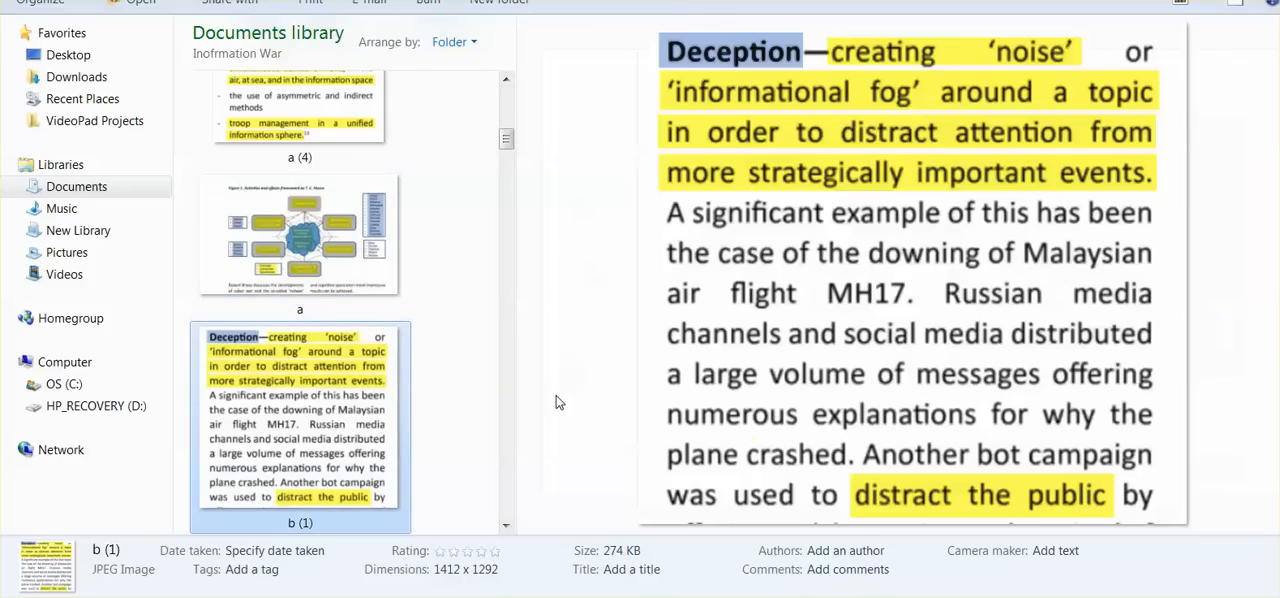
{"action": "mouse_move", "coordinate": [576, 404]}
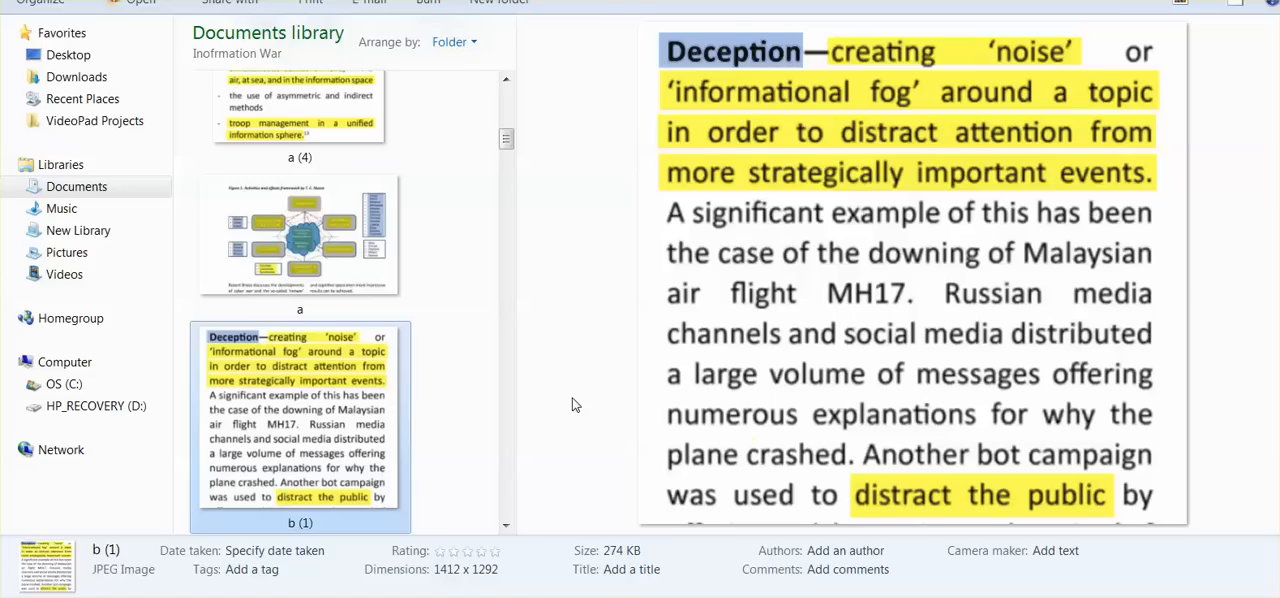
{"action": "mouse_move", "coordinate": [490, 536]}
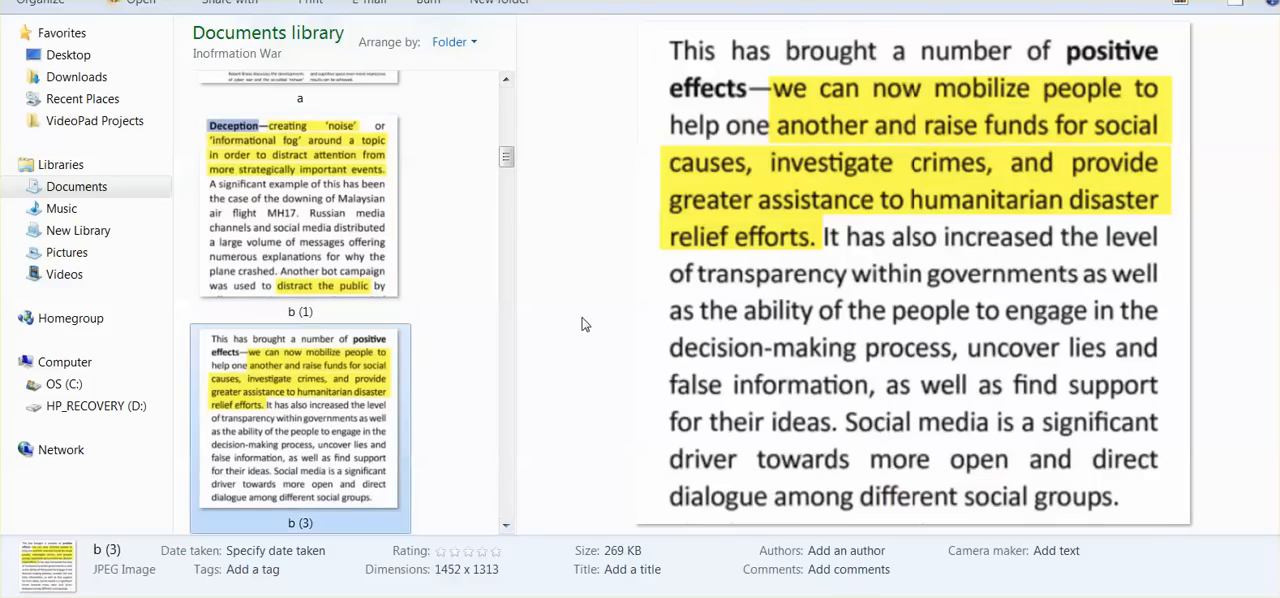
{"action": "mouse_move", "coordinate": [560, 372]}
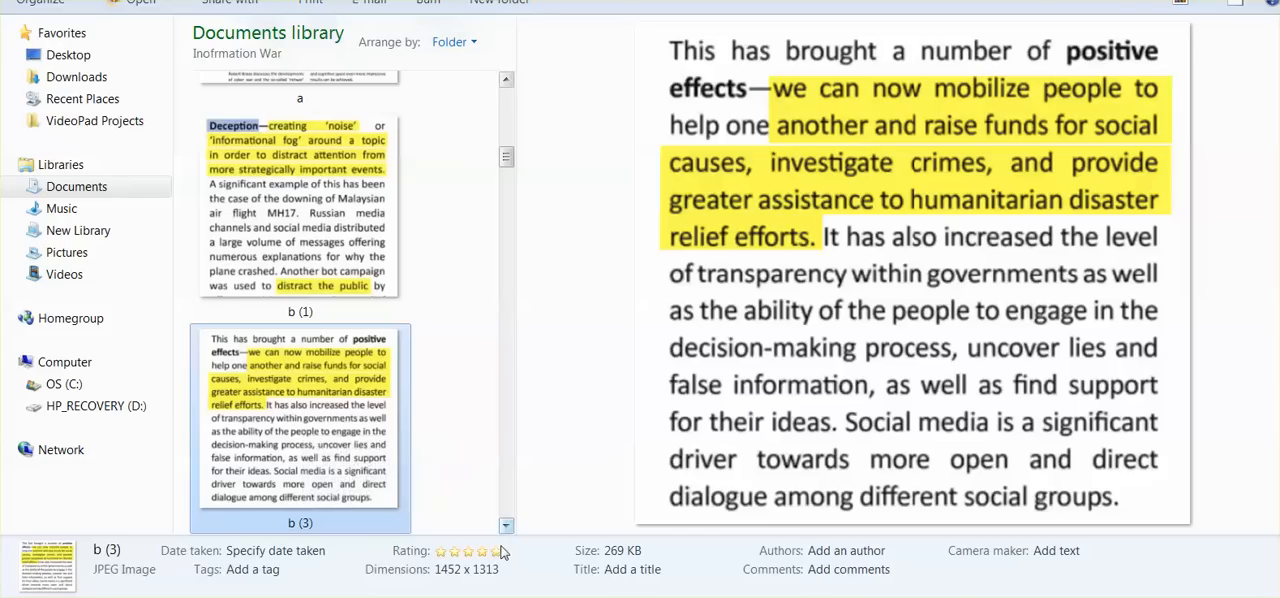
- Select thumbnail b (7), the hybrid warfare definition excerpt, in the file list
{"action": "left_click", "coordinate": [506, 526]}
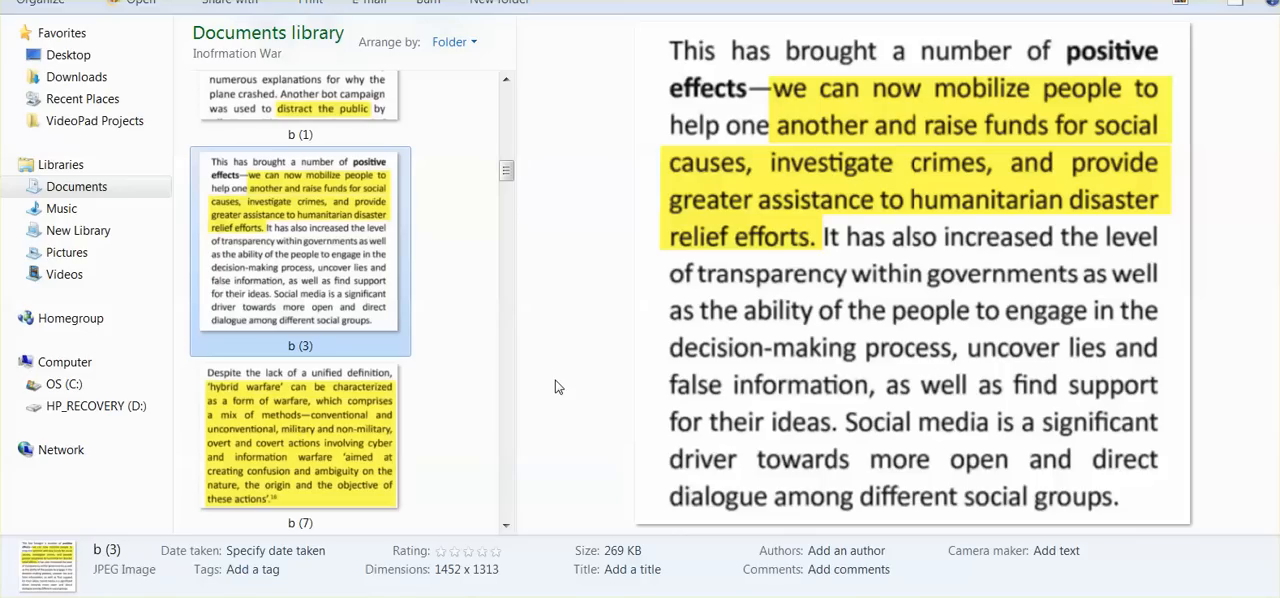
{"action": "mouse_move", "coordinate": [524, 492]}
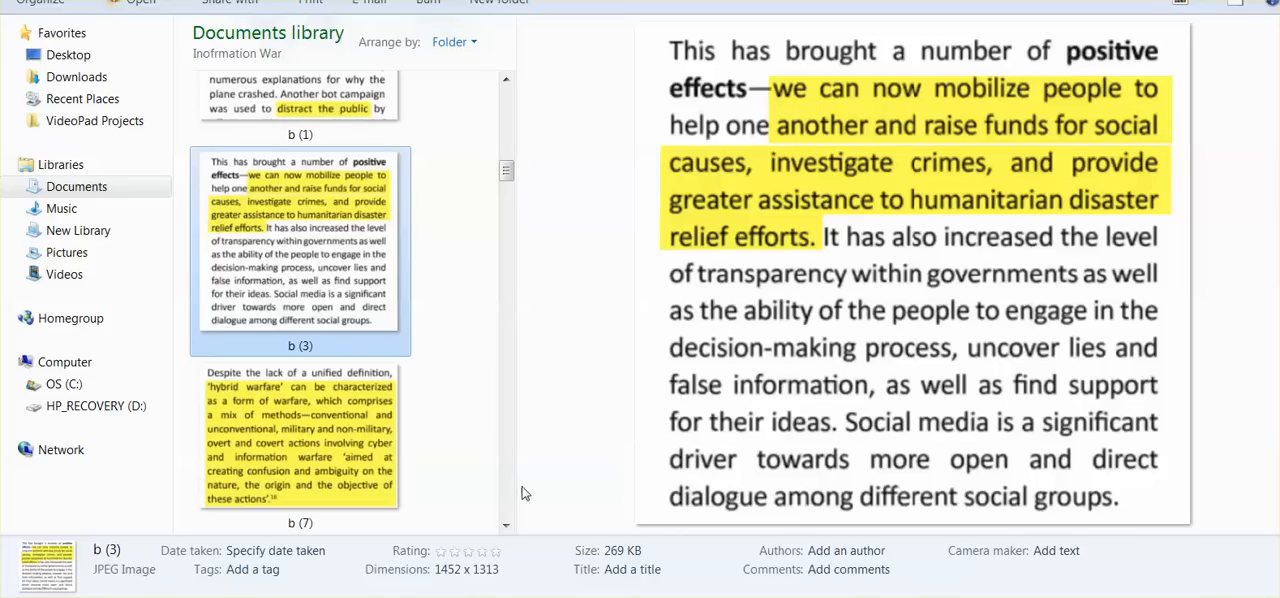
{"action": "left_click", "coordinate": [300, 440]}
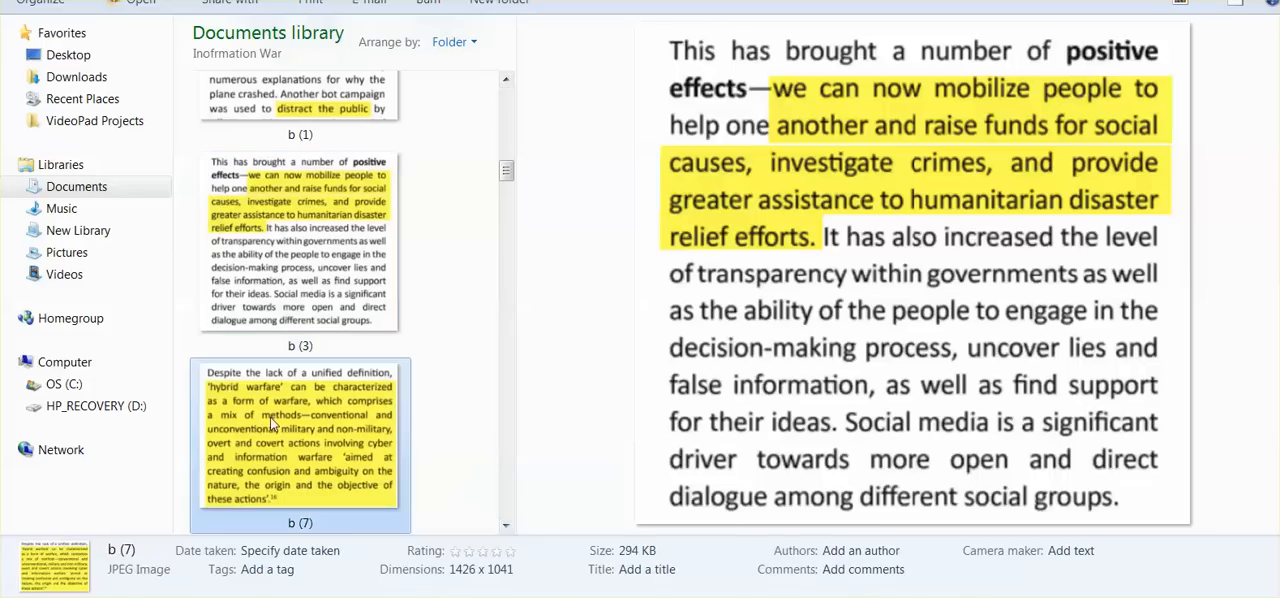
- Load b (7) in the Preview pane and reveal b (8), the modern warfare excerpt, in the list
{"action": "left_click", "coordinate": [300, 444]}
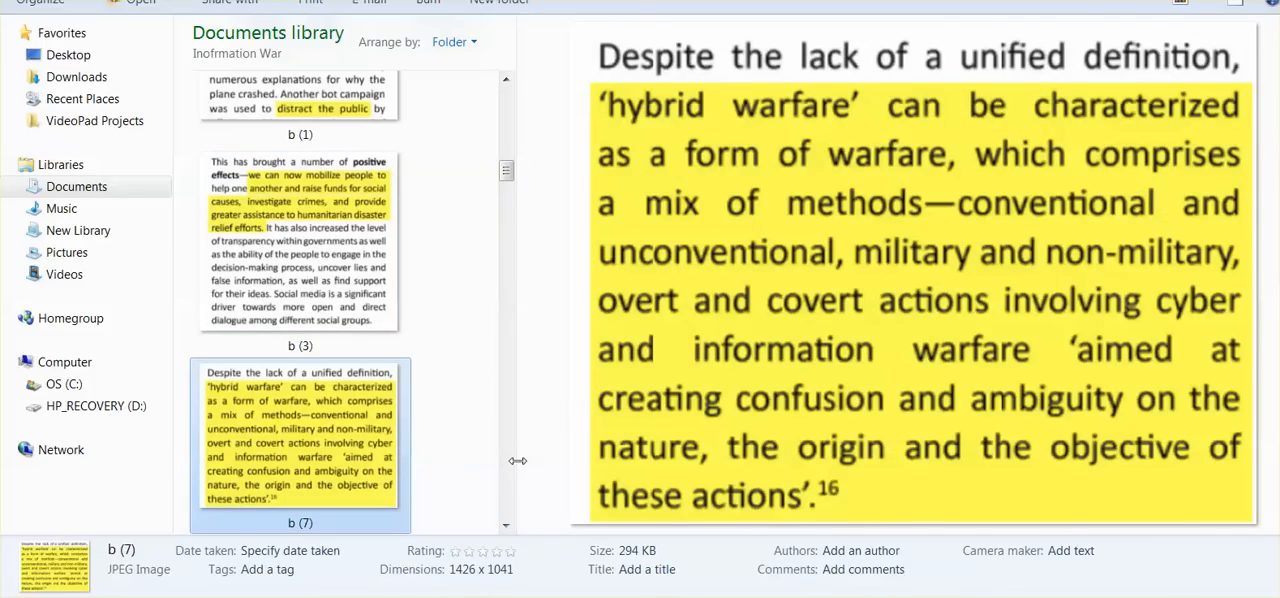
{"action": "mouse_move", "coordinate": [510, 432]}
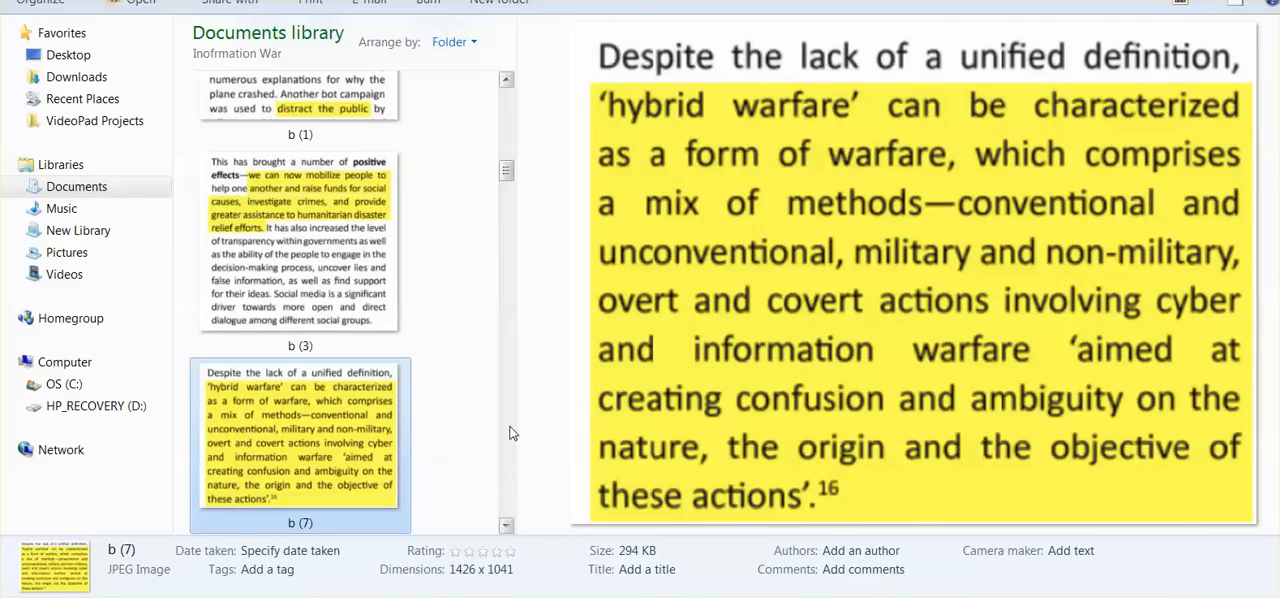
{"action": "mouse_move", "coordinate": [520, 452]}
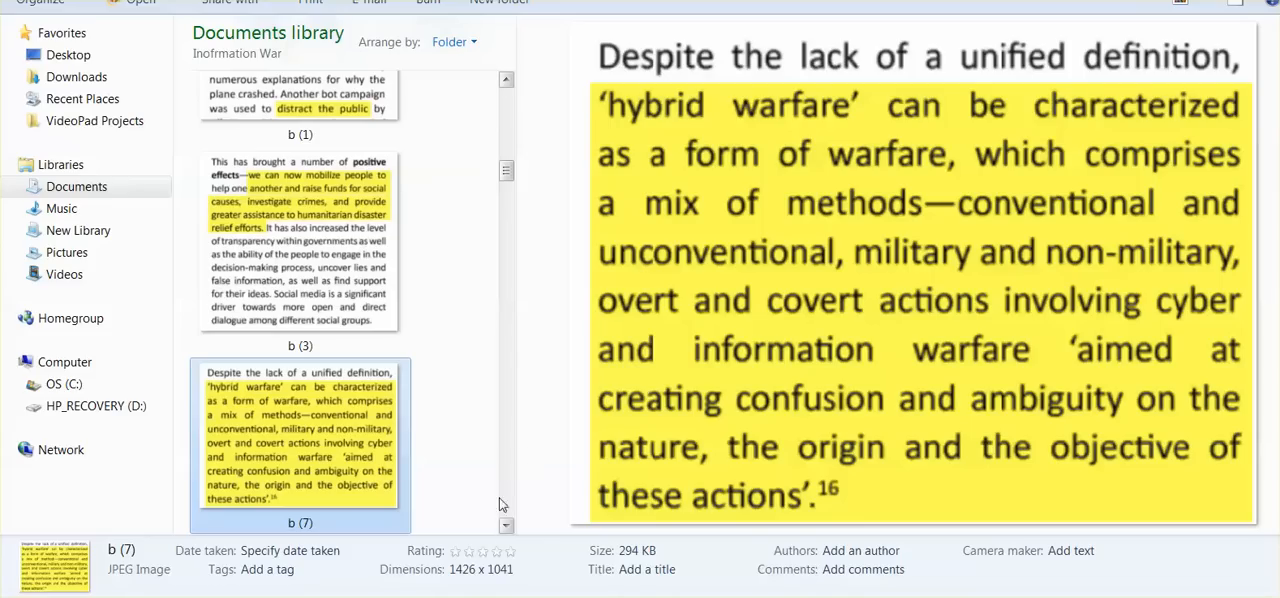
{"action": "scroll", "scroll_direction": "down", "scroll_amount": 3}
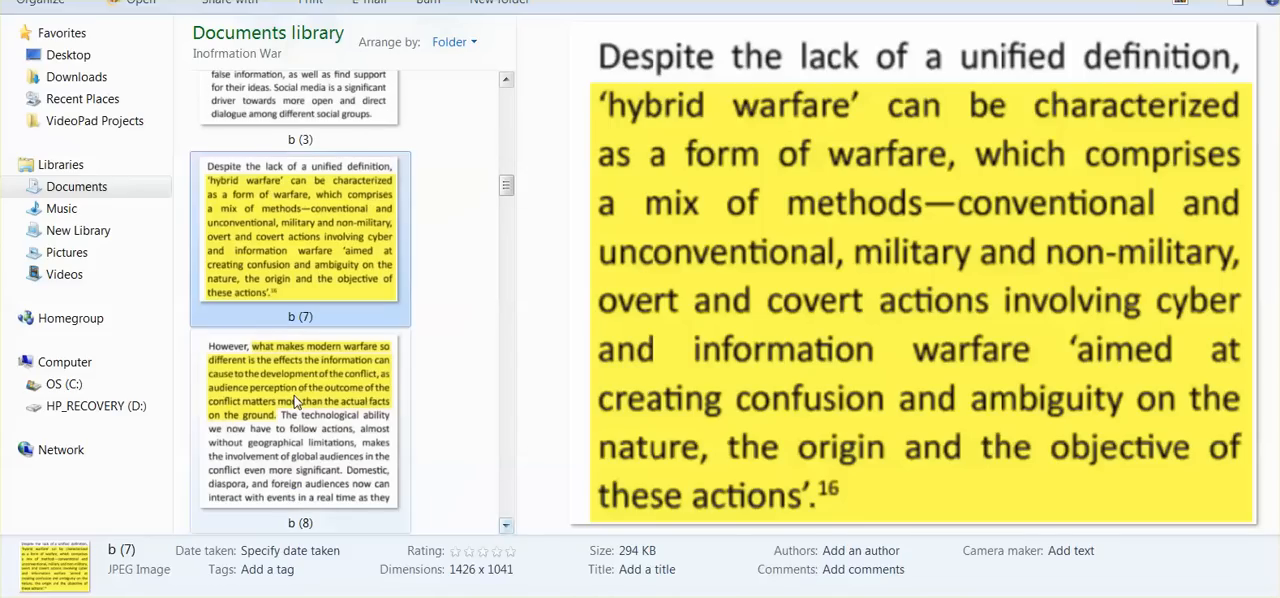
{"action": "mouse_move", "coordinate": [296, 404]}
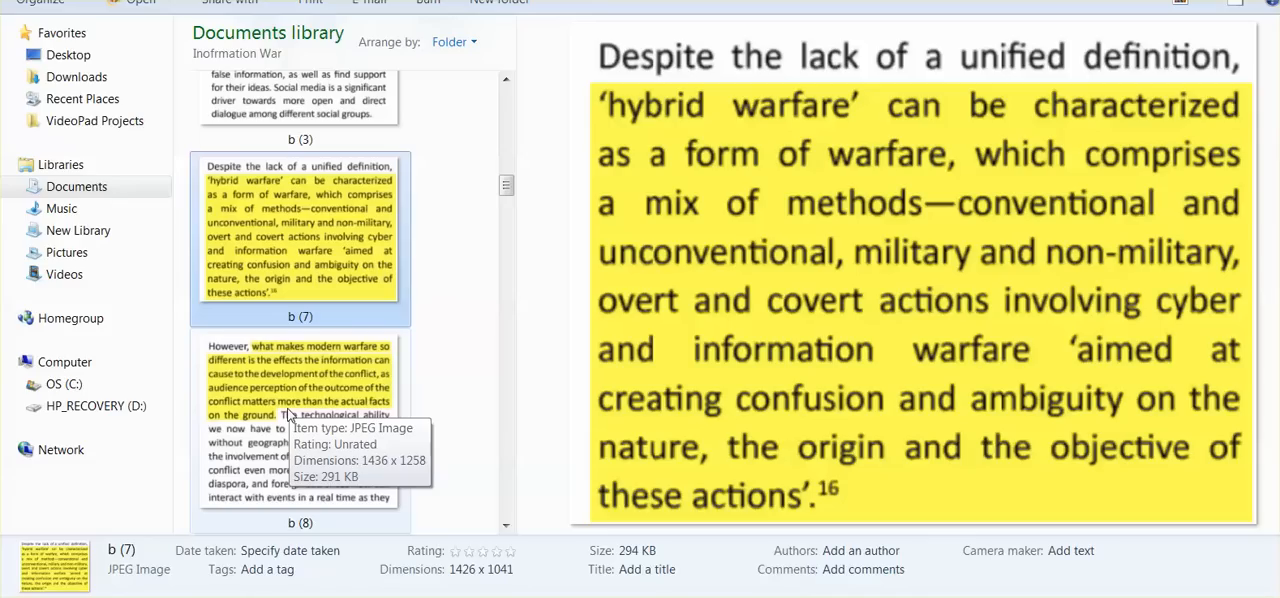
- Preview excerpt b (8) on modern warfare differences, then b (9) on the fight over control
{"action": "left_click", "coordinate": [300, 430]}
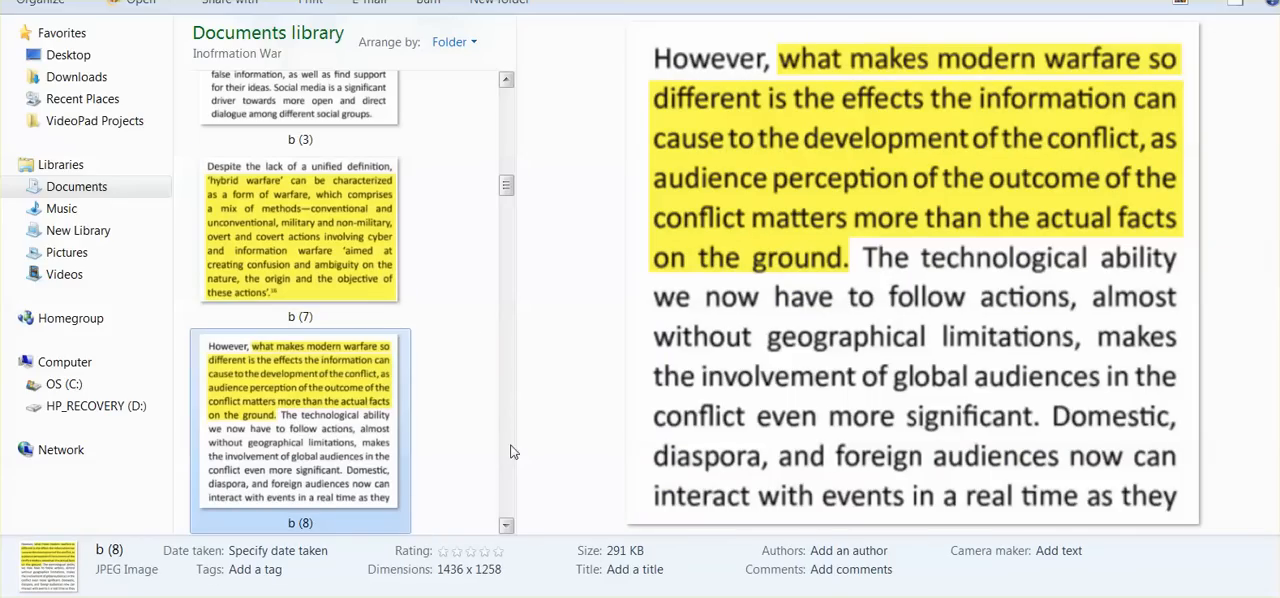
{"action": "mouse_move", "coordinate": [508, 432]}
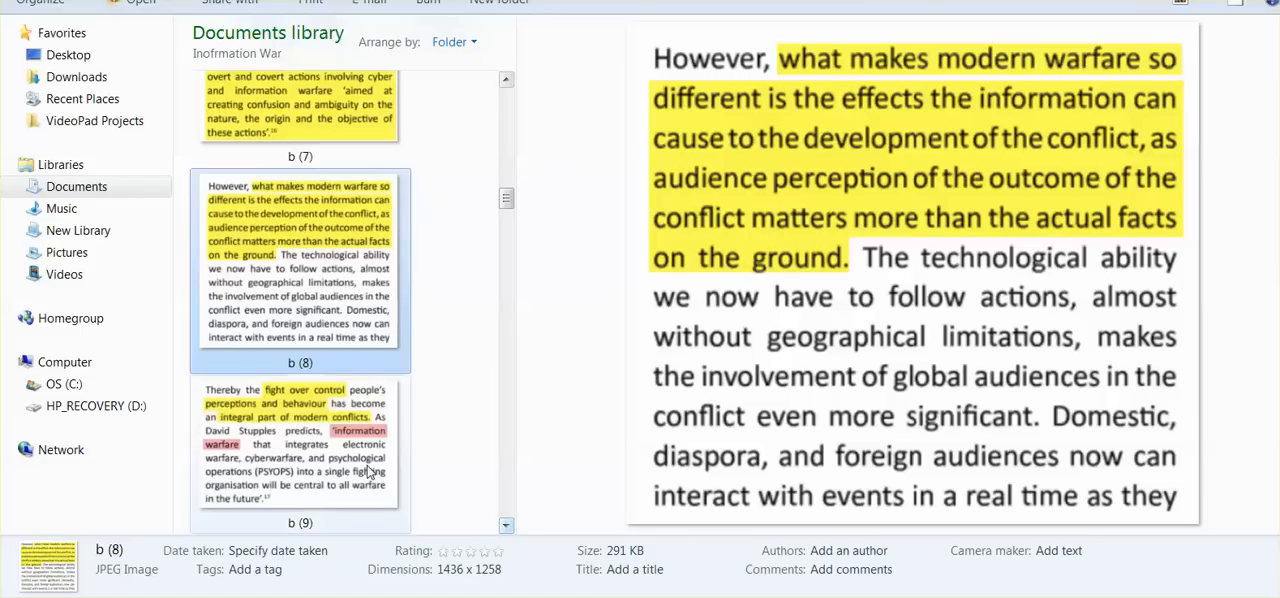
{"action": "left_click", "coordinate": [300, 450]}
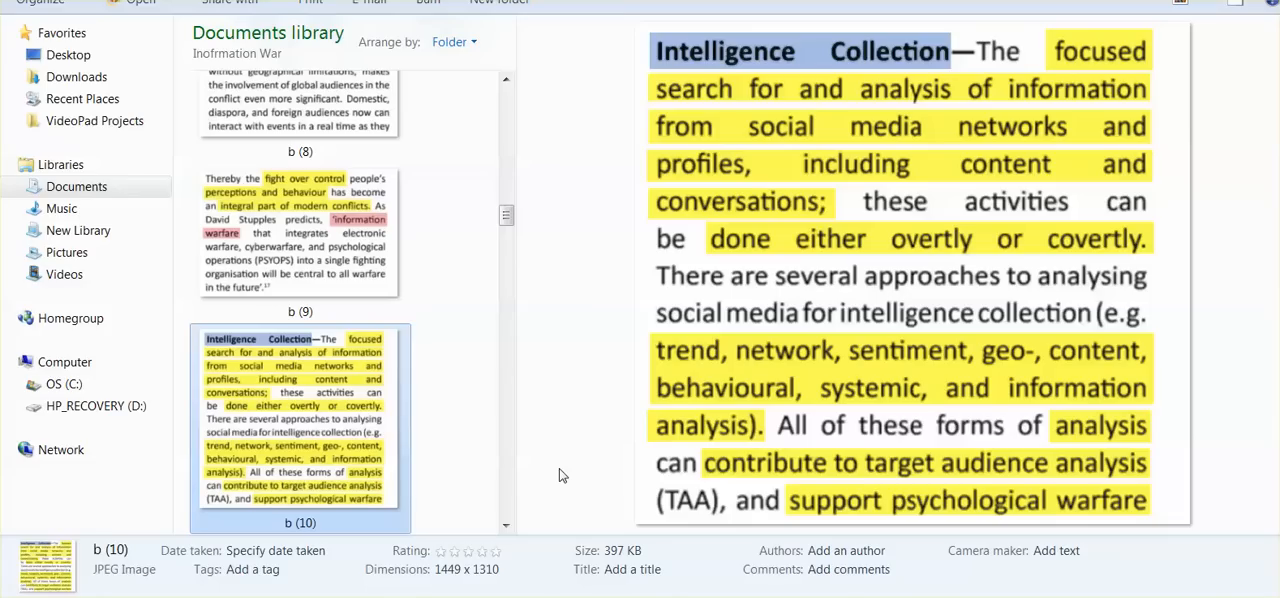
{"action": "mouse_move", "coordinate": [568, 376]}
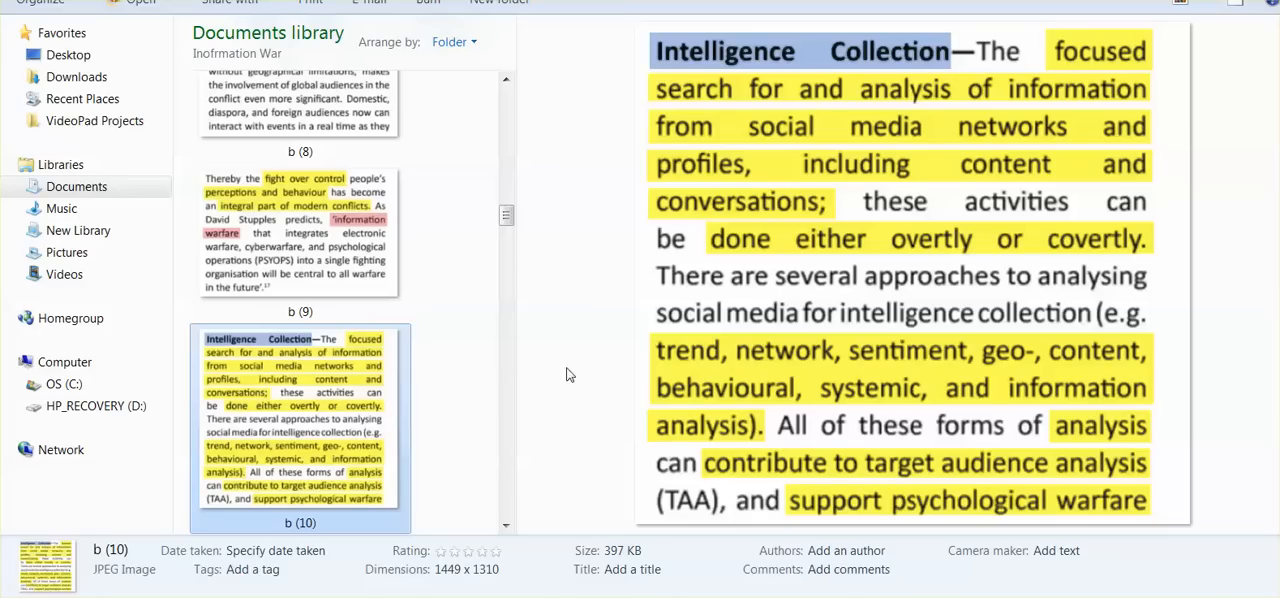
{"action": "mouse_move", "coordinate": [550, 430]}
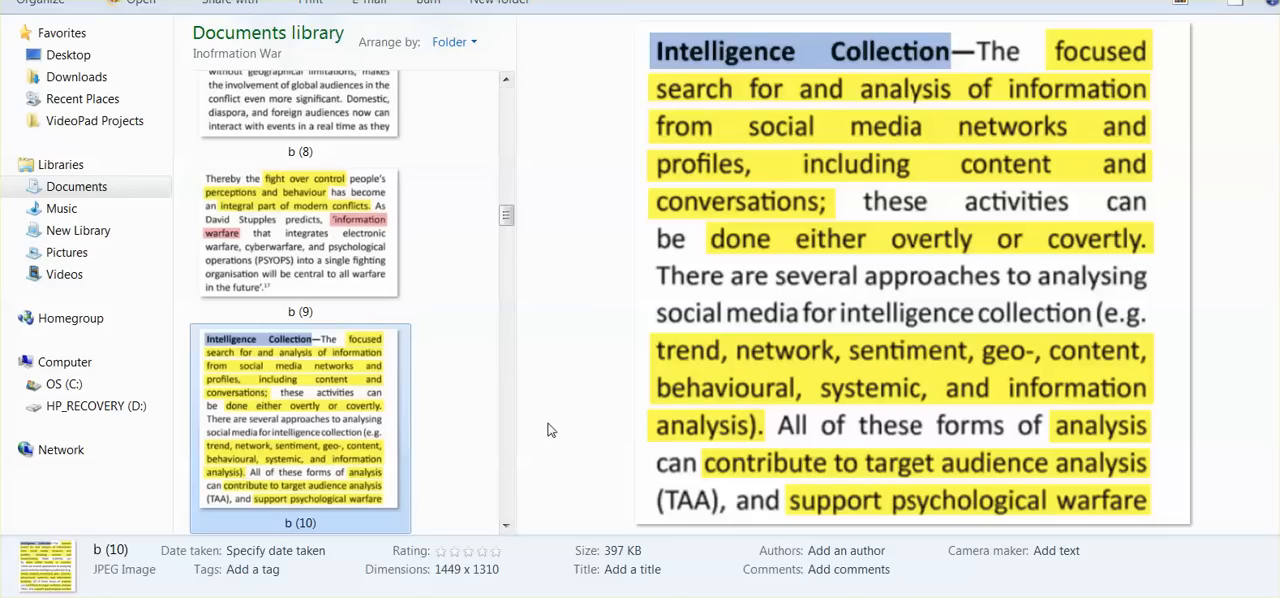
{"action": "mouse_move", "coordinate": [548, 390]}
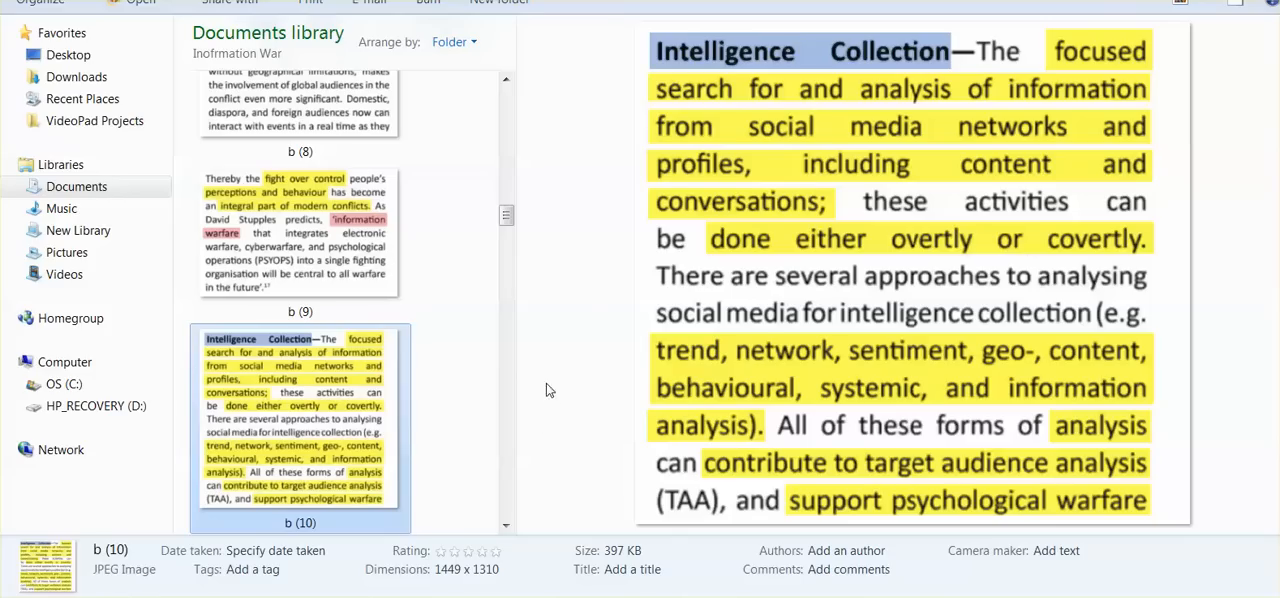
{"action": "mouse_move", "coordinate": [550, 384]}
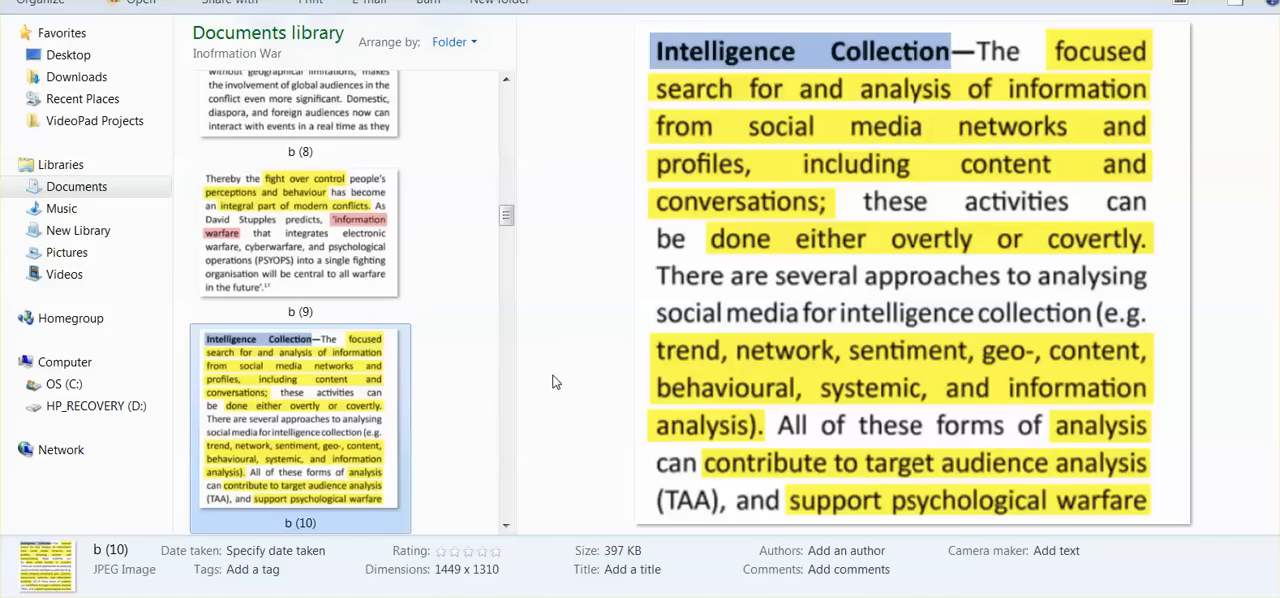
{"action": "mouse_move", "coordinate": [528, 384]}
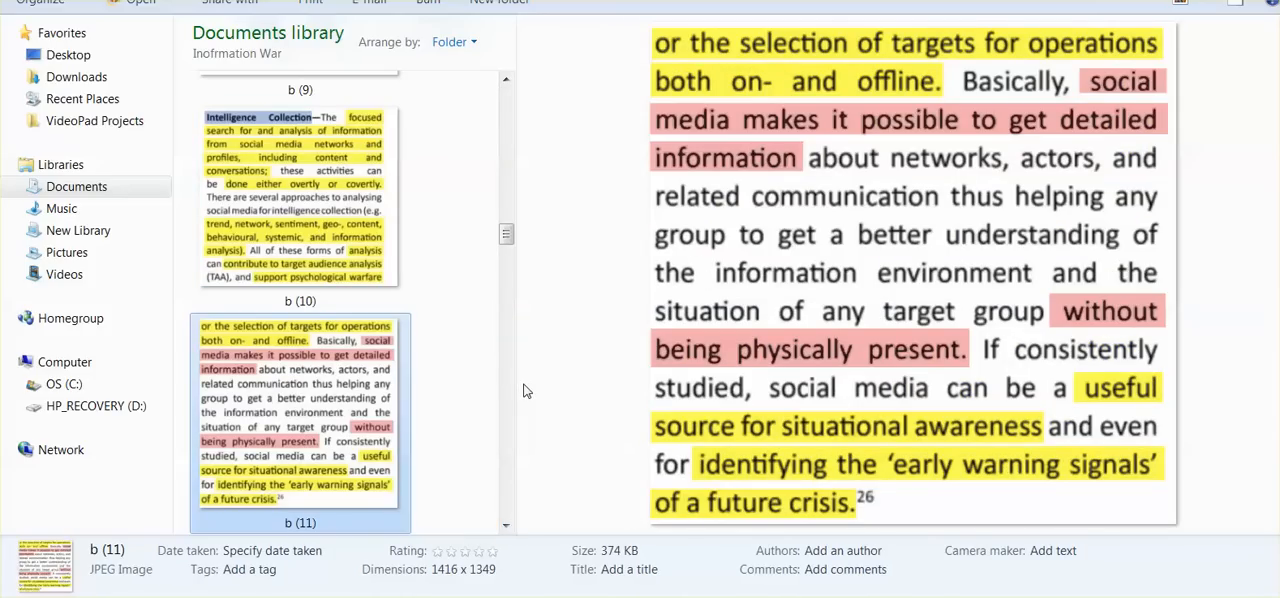
{"action": "mouse_move", "coordinate": [572, 320]}
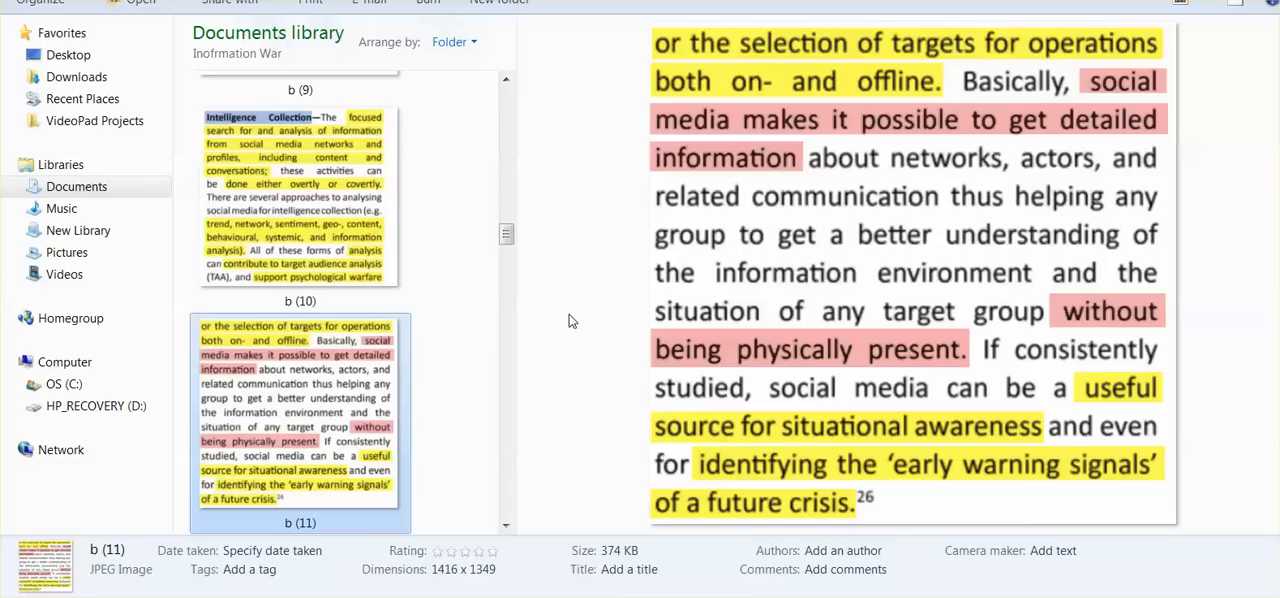
{"action": "mouse_move", "coordinate": [536, 372]}
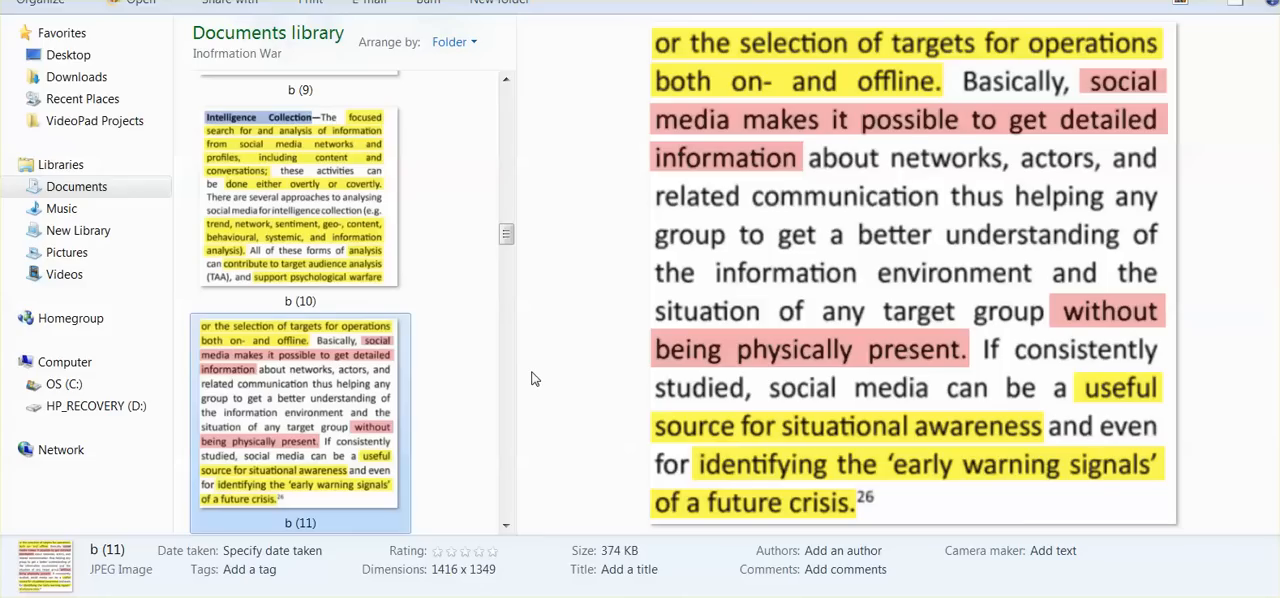
{"action": "mouse_move", "coordinate": [572, 428]}
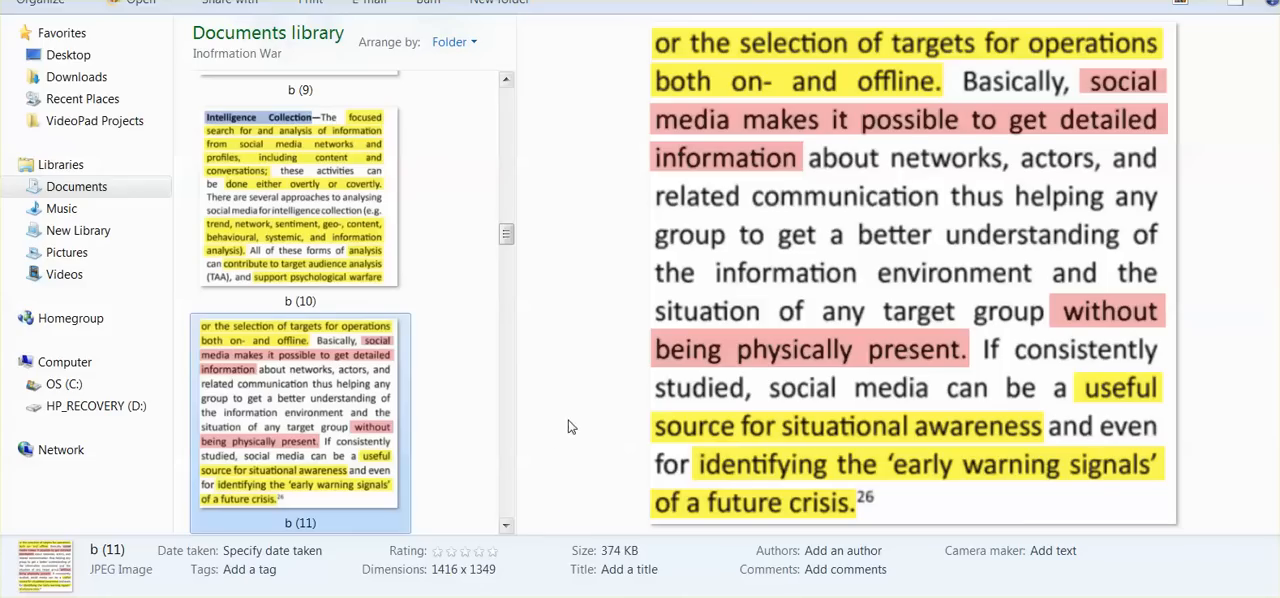
{"action": "mouse_move", "coordinate": [560, 404]}
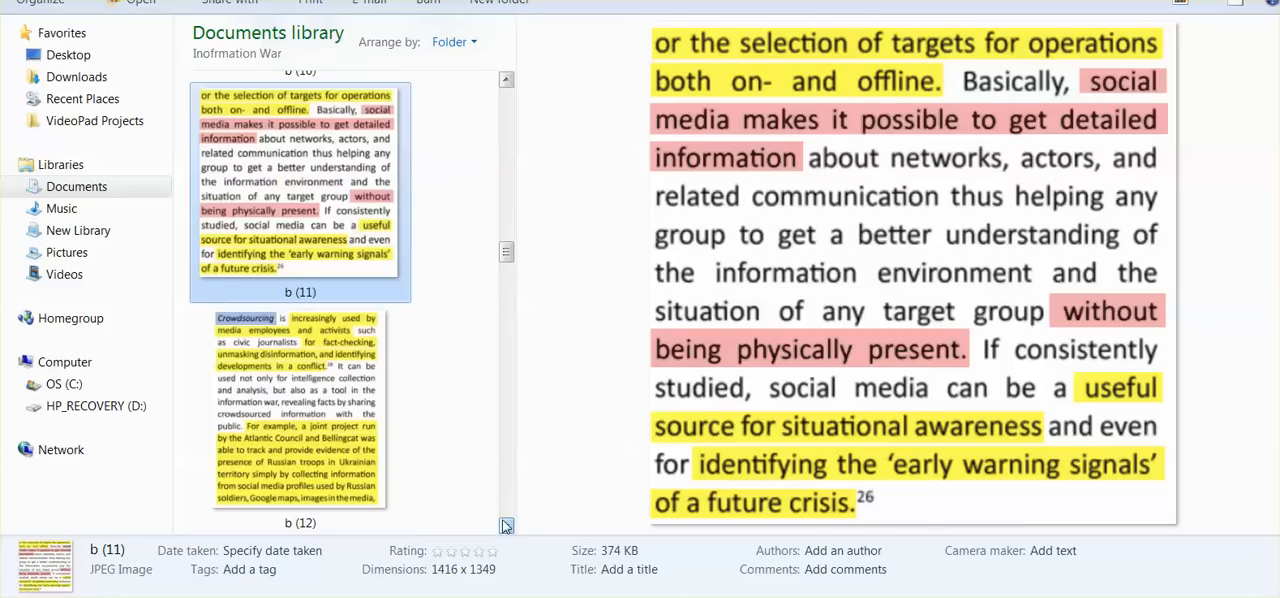
- Preview the Crowdsourcing excerpt b (12) and scroll toward the next thumbnails
{"action": "left_click", "coordinate": [300, 416]}
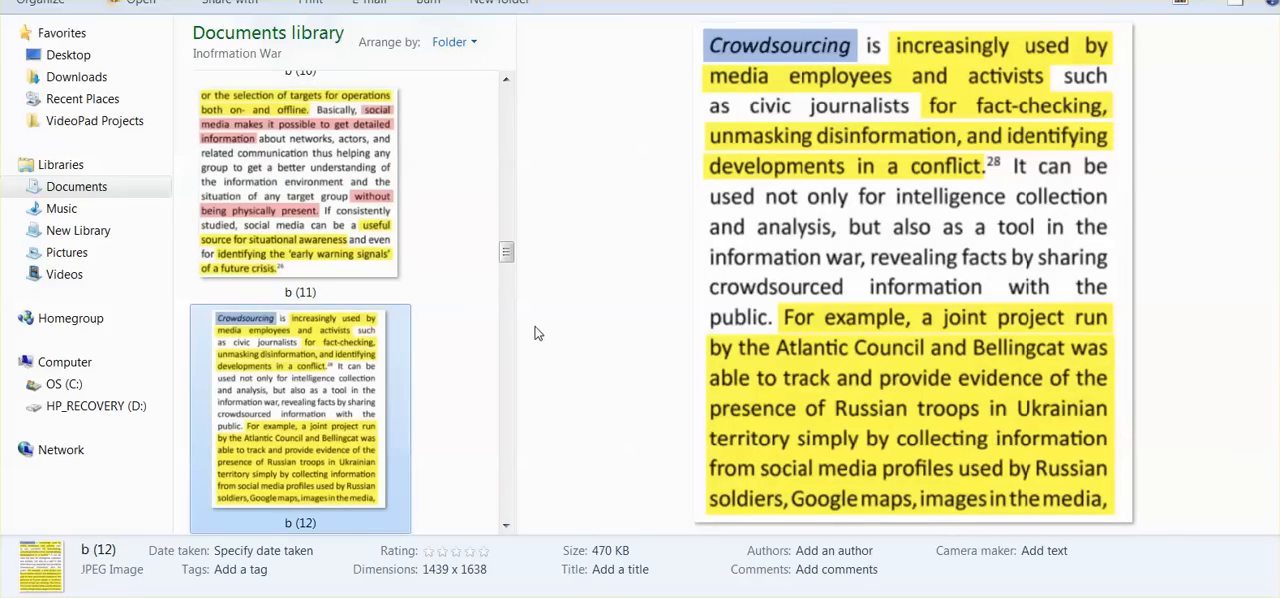
{"action": "mouse_move", "coordinate": [548, 404]}
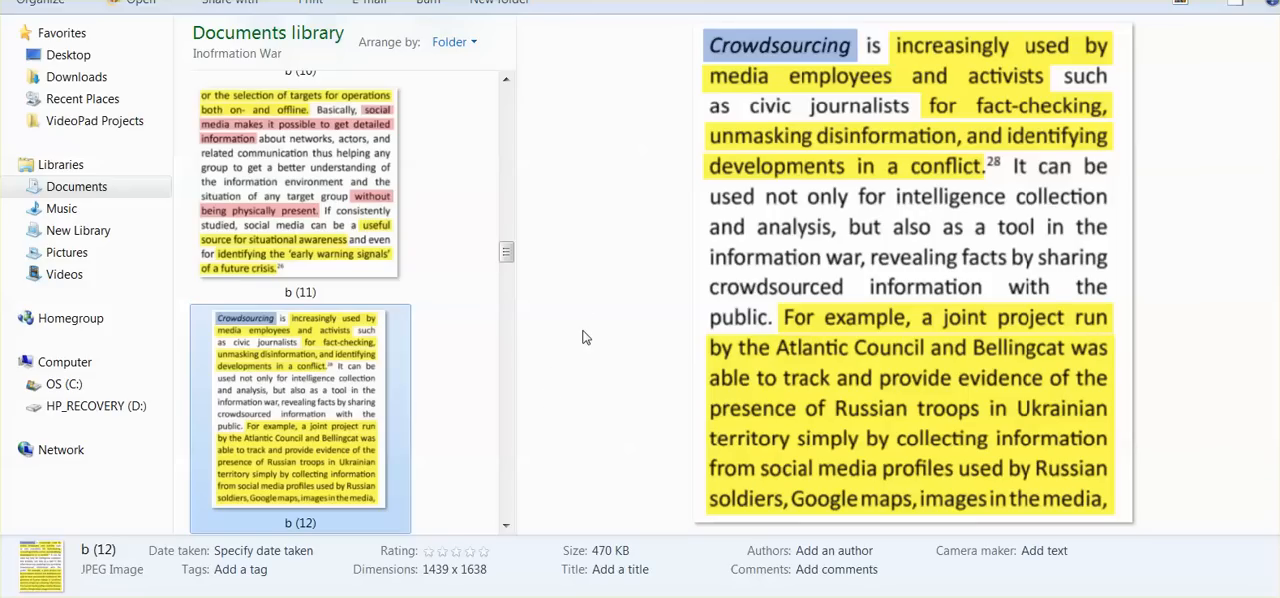
{"action": "mouse_move", "coordinate": [588, 338]}
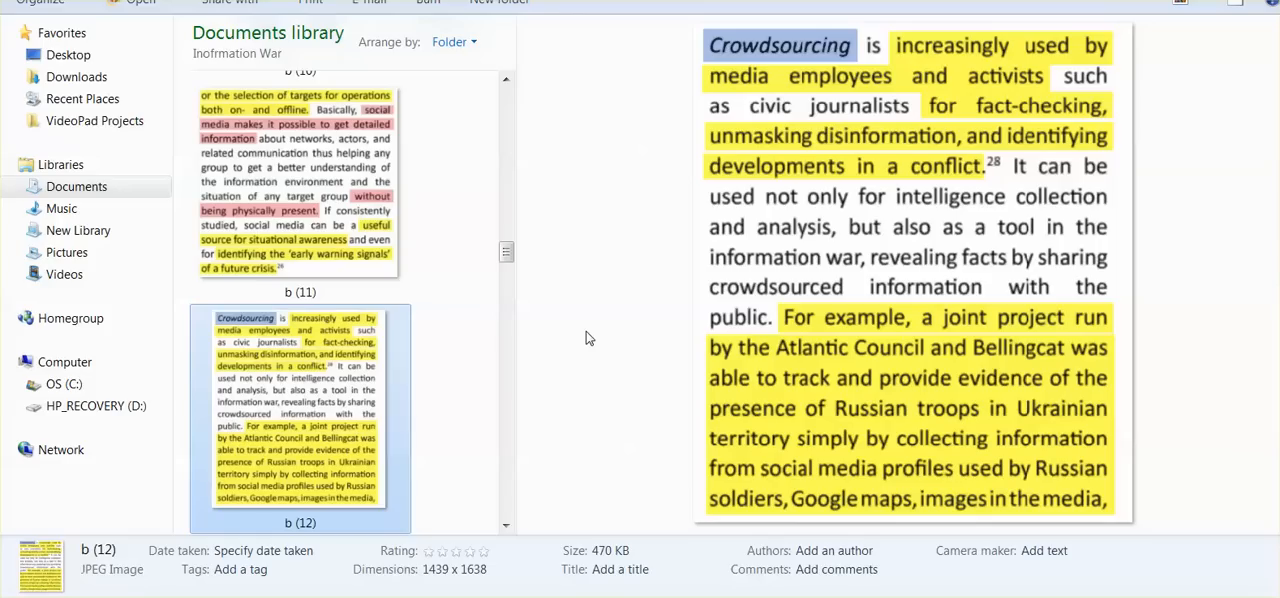
{"action": "mouse_move", "coordinate": [600, 346]}
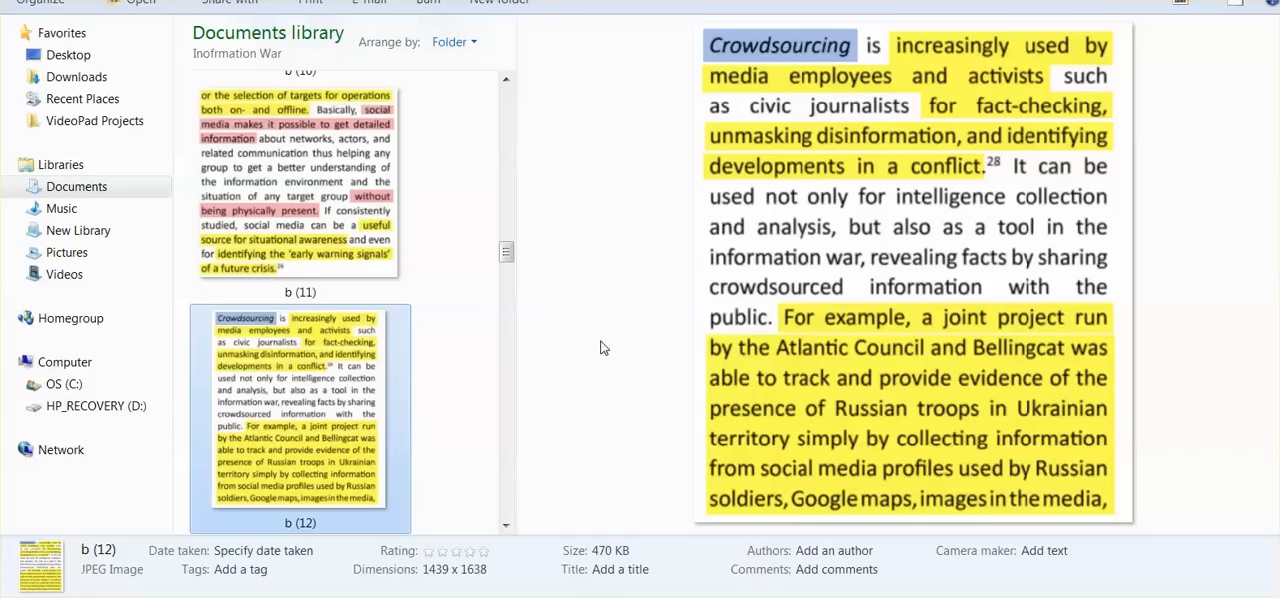
{"action": "scroll", "scroll_direction": "down", "scroll_amount": 3}
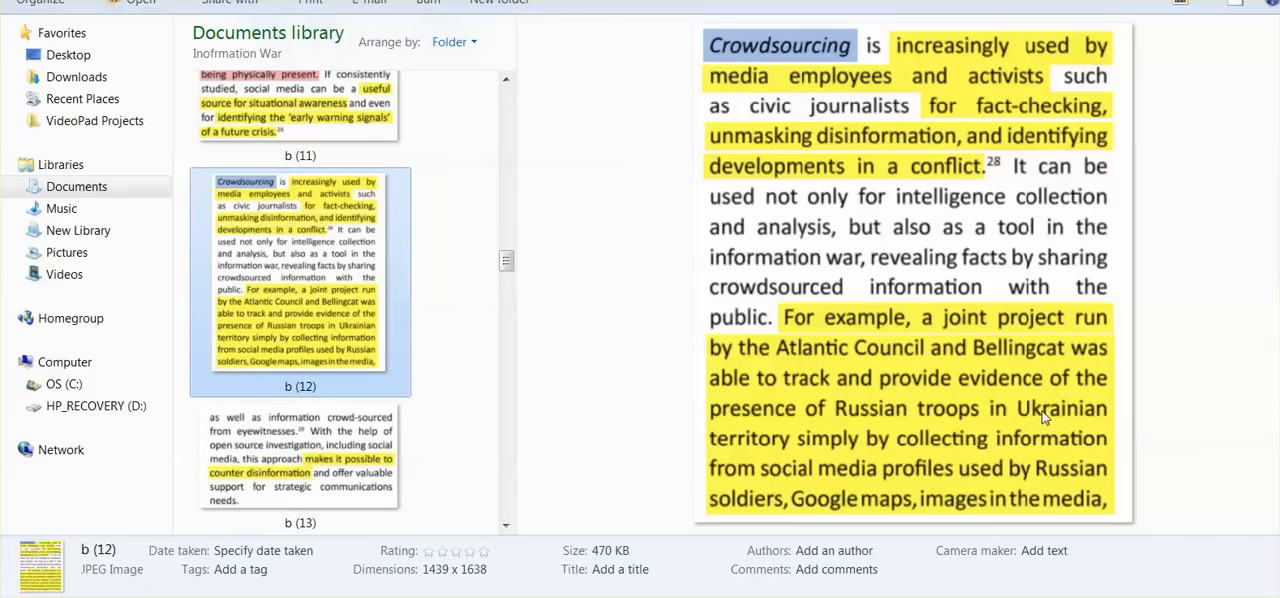
{"action": "mouse_move", "coordinate": [1028, 392]}
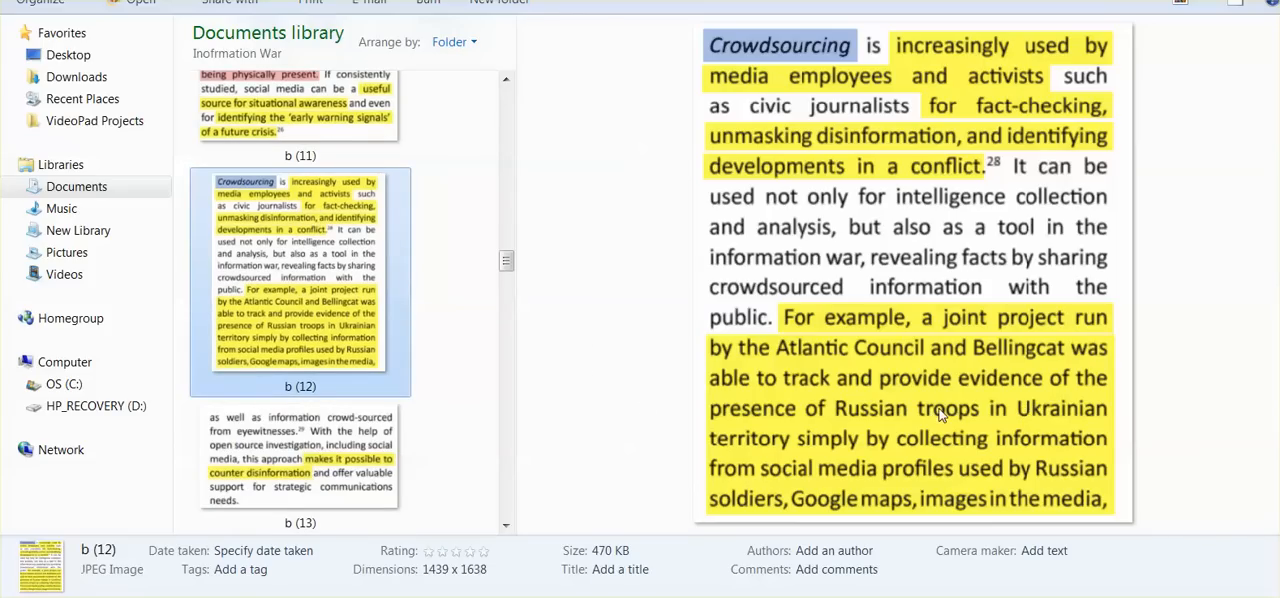
{"action": "mouse_move", "coordinate": [944, 416]}
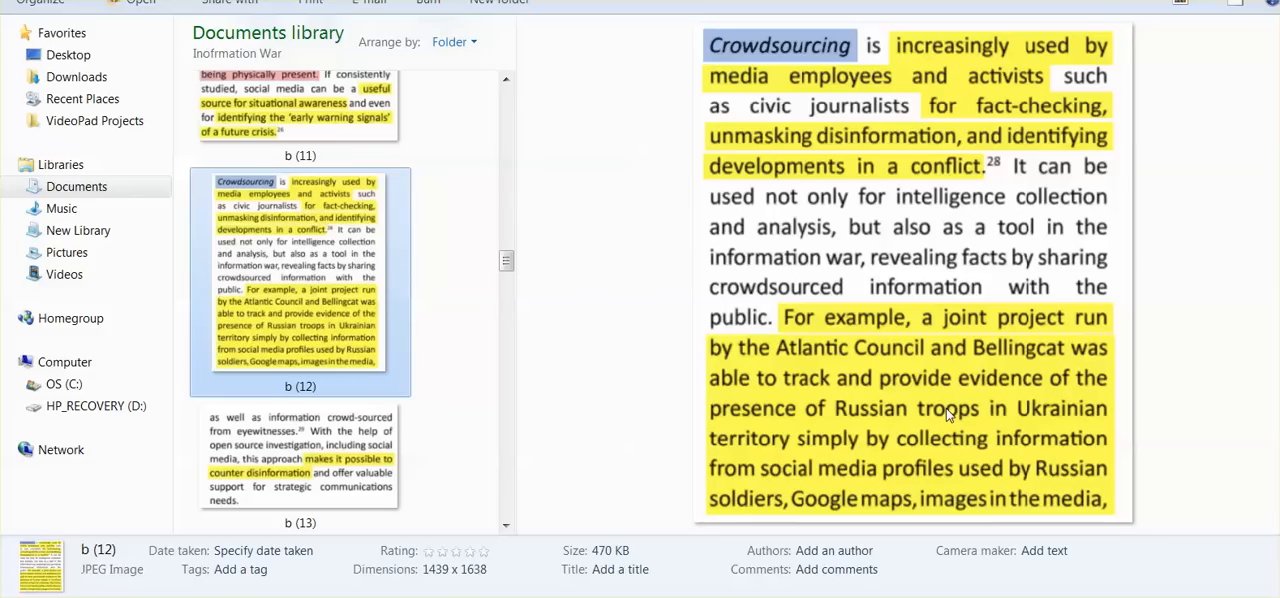
{"action": "mouse_move", "coordinate": [1172, 348]}
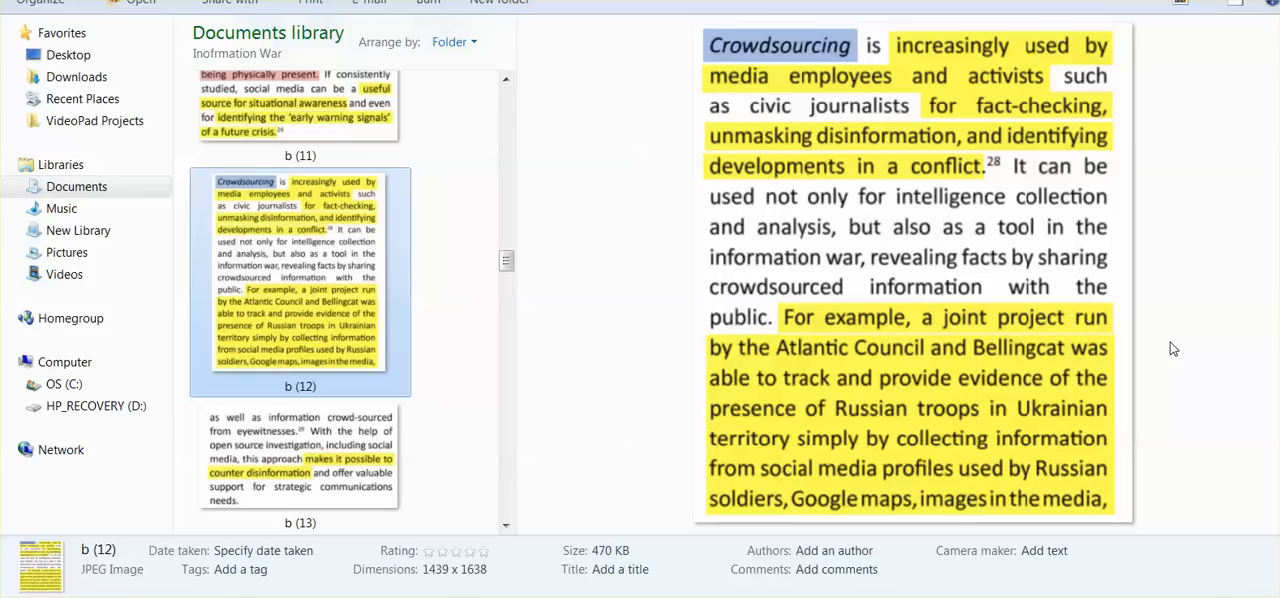
{"action": "mouse_move", "coordinate": [1176, 350]}
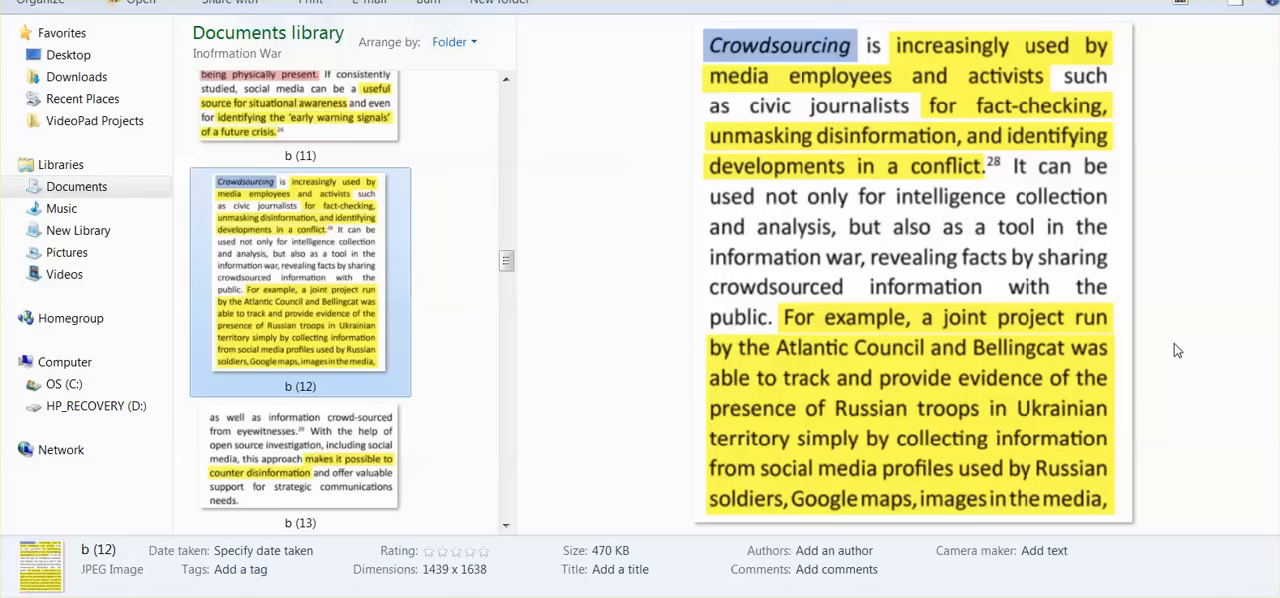
{"action": "mouse_move", "coordinate": [704, 468]}
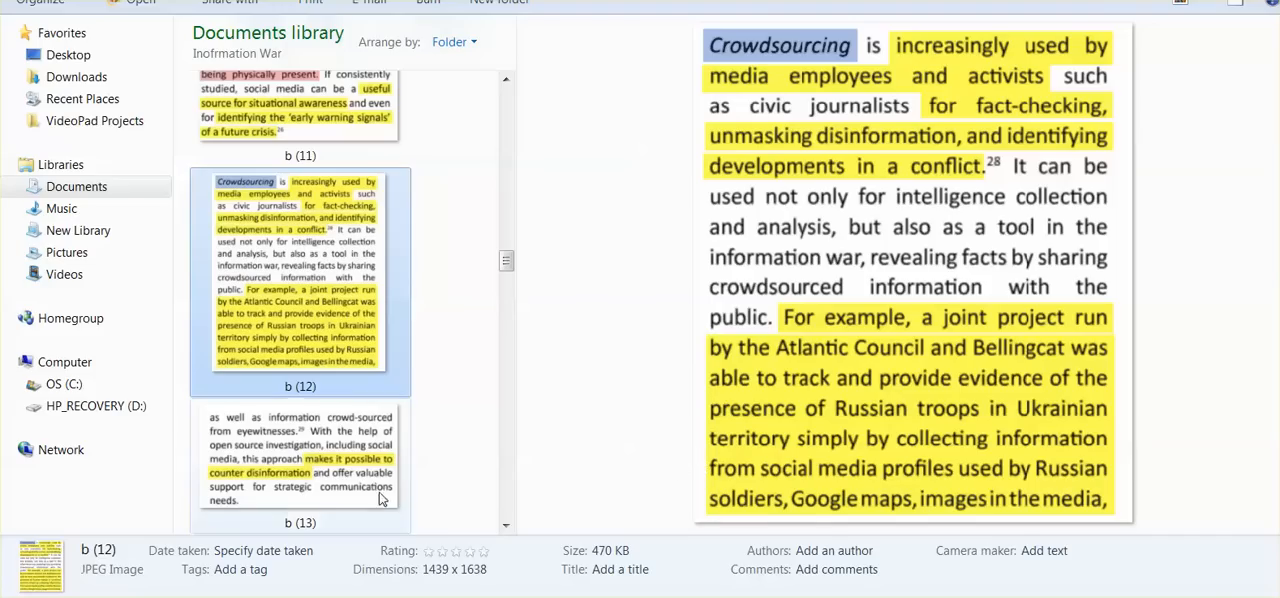
- Preview excerpt b (13) on crowd-sourced eyewitness information countering disinformation
{"action": "left_click", "coordinate": [300, 464]}
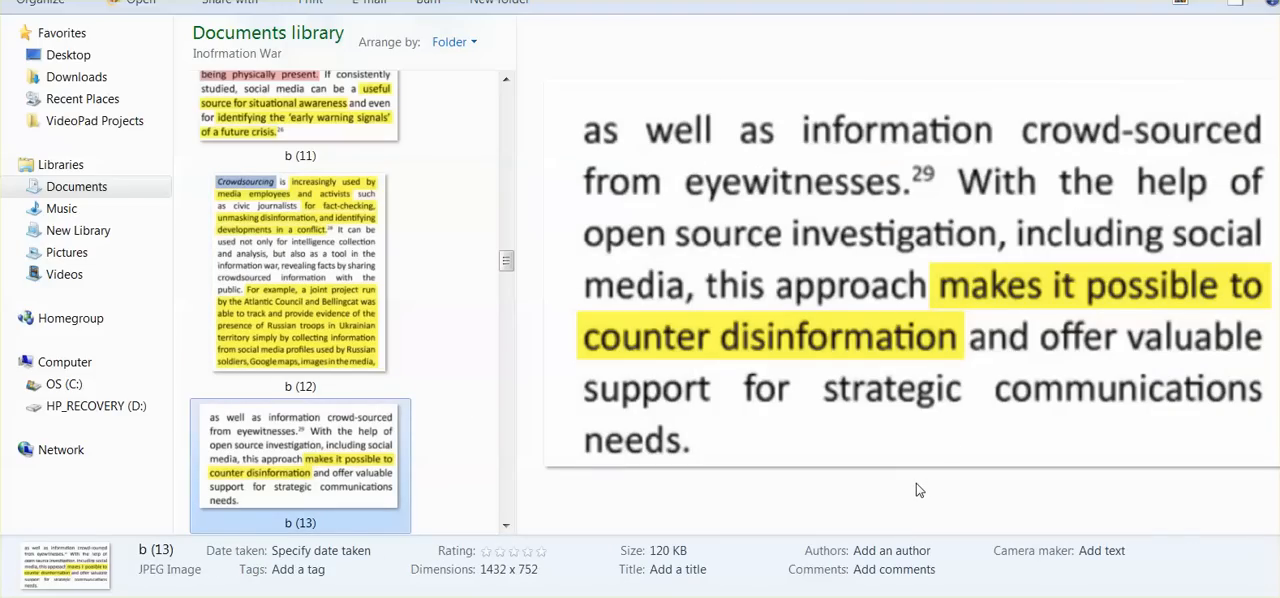
{"action": "mouse_move", "coordinate": [840, 342]}
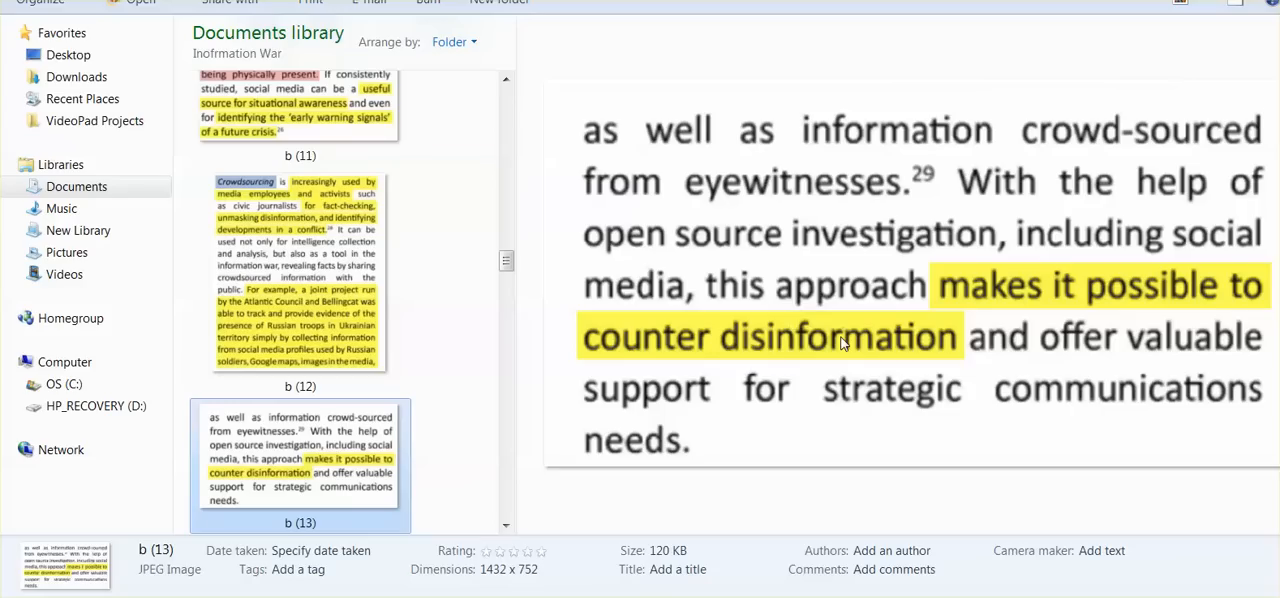
{"action": "mouse_move", "coordinate": [842, 342]}
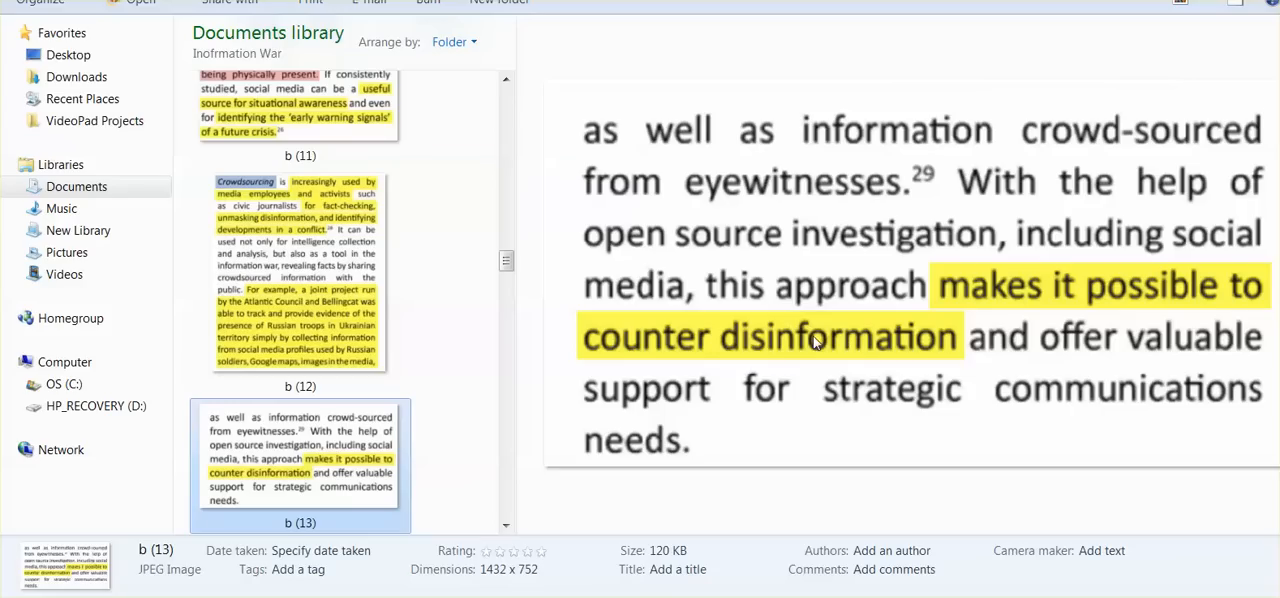
{"action": "mouse_move", "coordinate": [868, 356]}
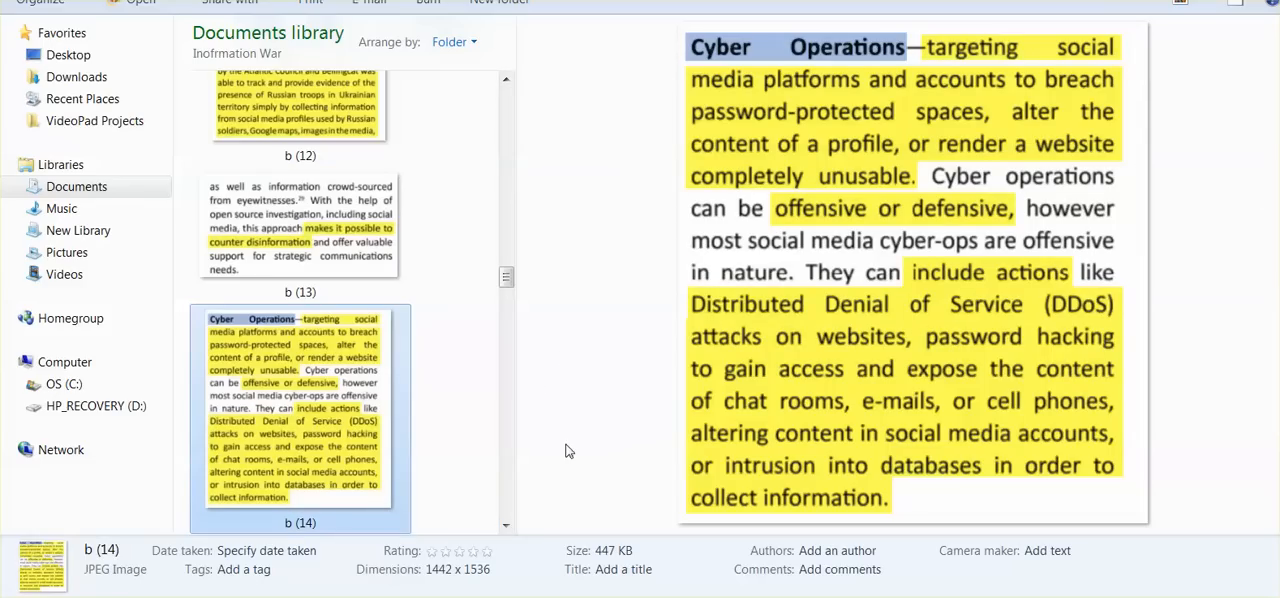
{"action": "mouse_move", "coordinate": [576, 388]}
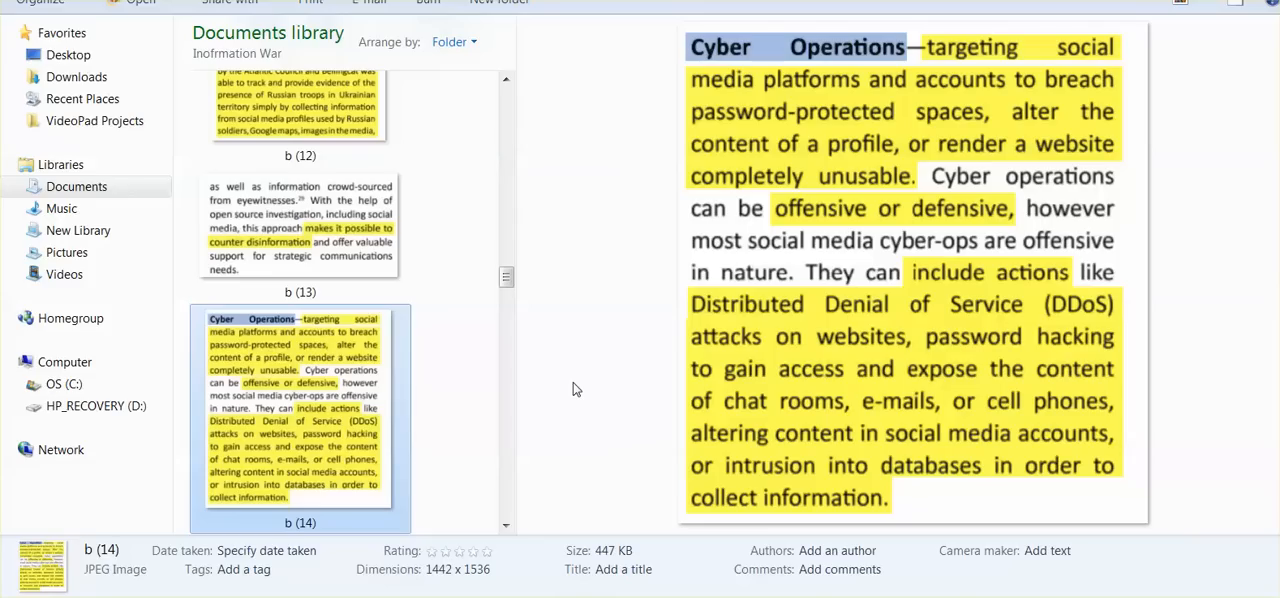
{"action": "mouse_move", "coordinate": [552, 396]}
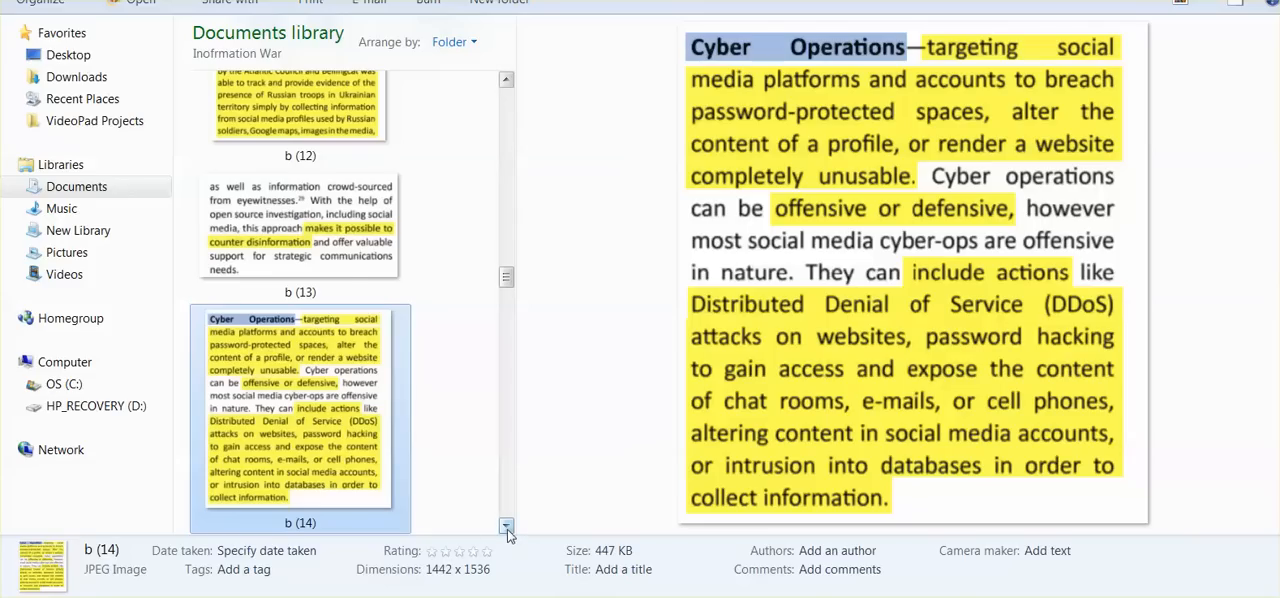
{"action": "left_click", "coordinate": [506, 524]}
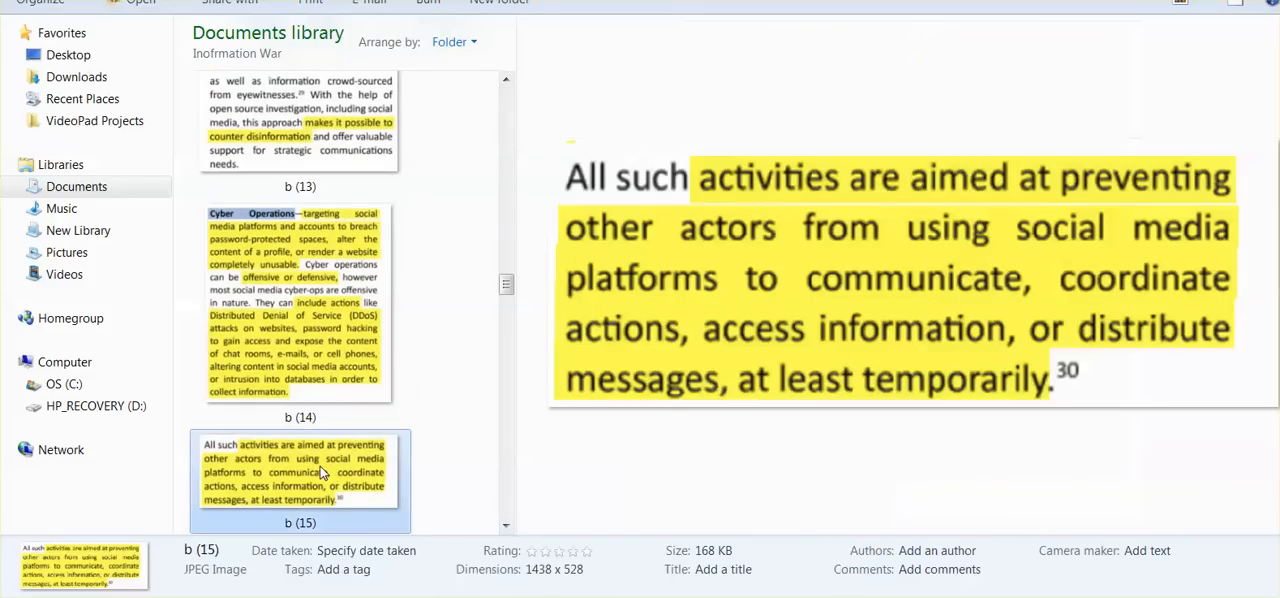
{"action": "scroll", "scroll_direction": "down", "scroll_amount": 3}
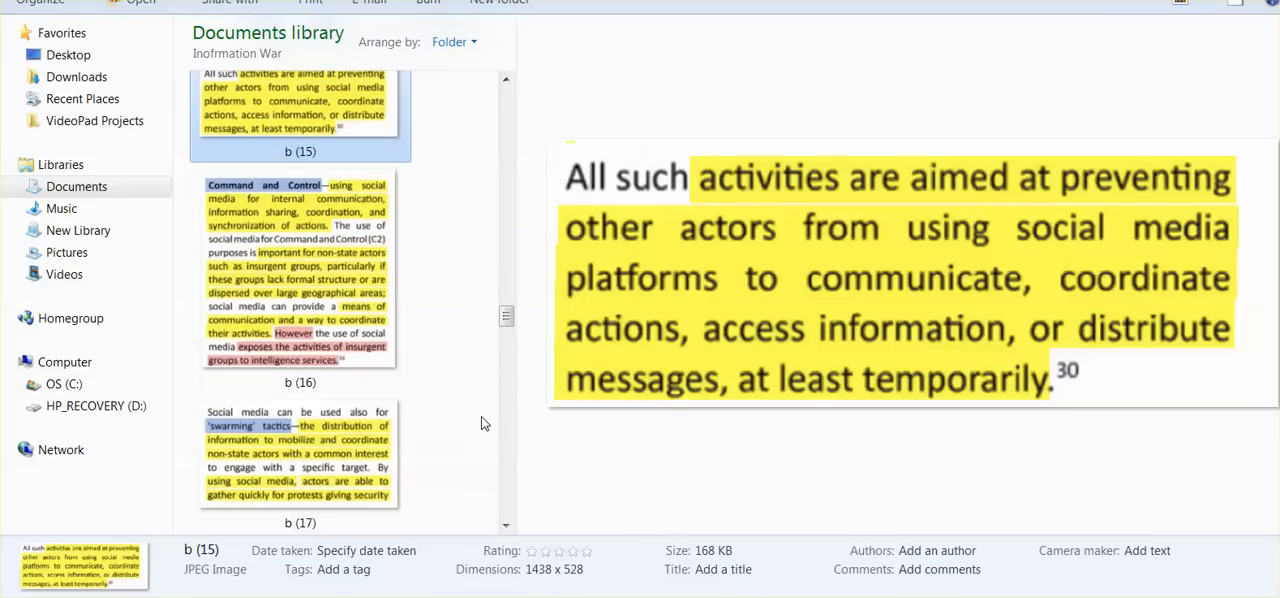
{"action": "mouse_move", "coordinate": [876, 428]}
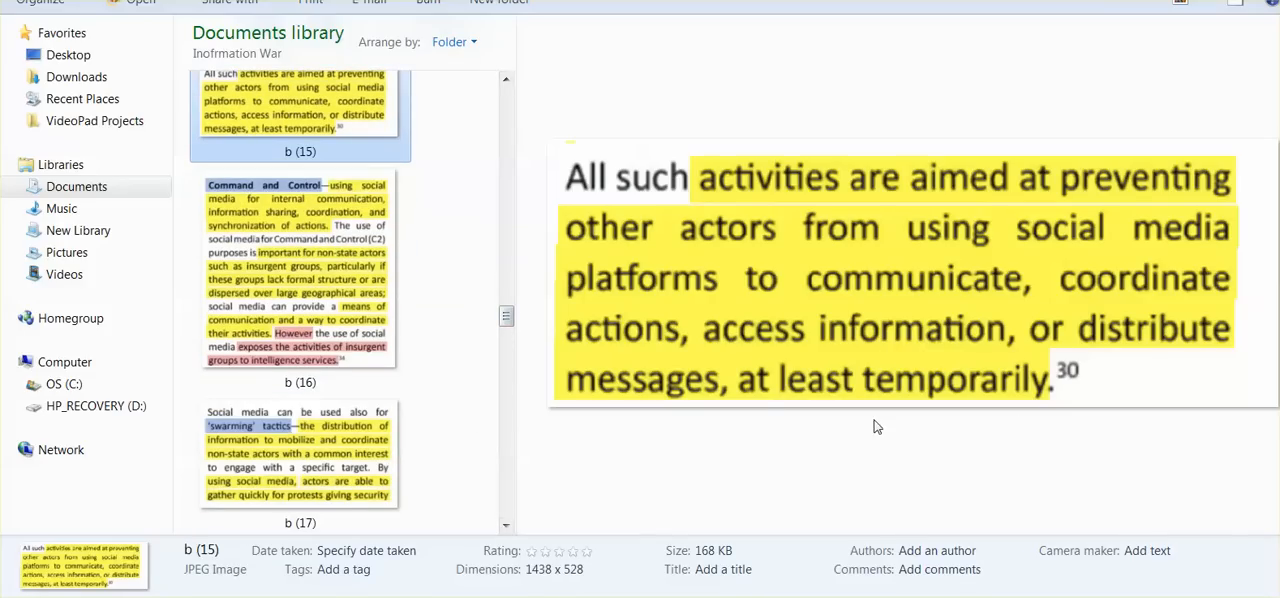
{"action": "mouse_move", "coordinate": [788, 424]}
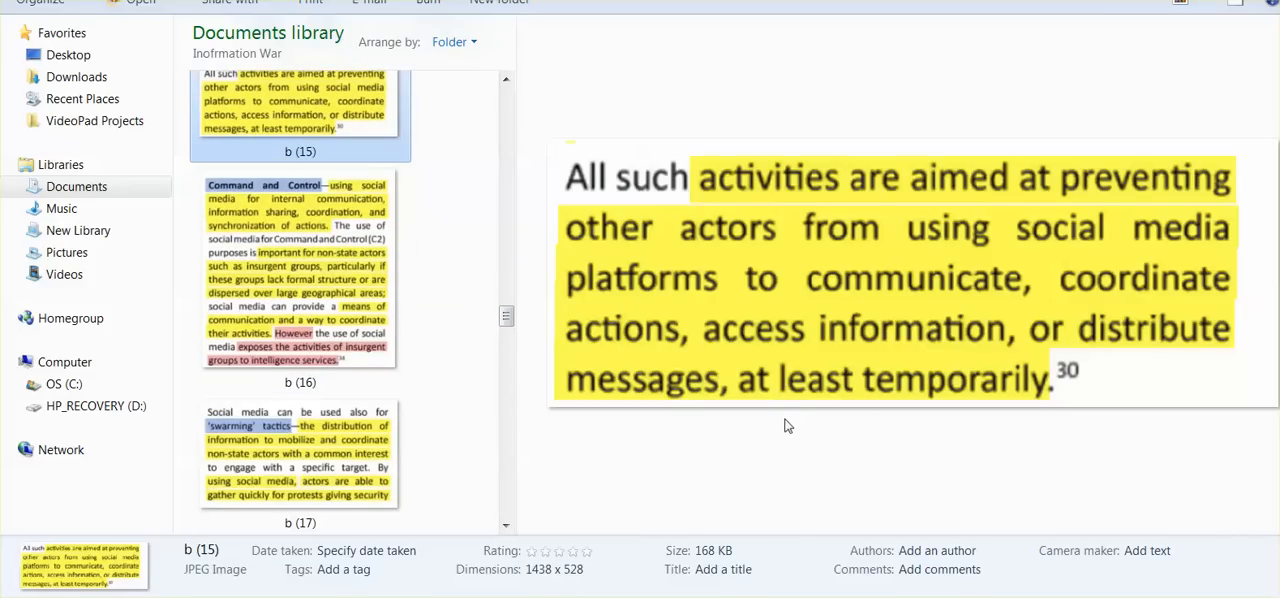
{"action": "mouse_move", "coordinate": [756, 424]}
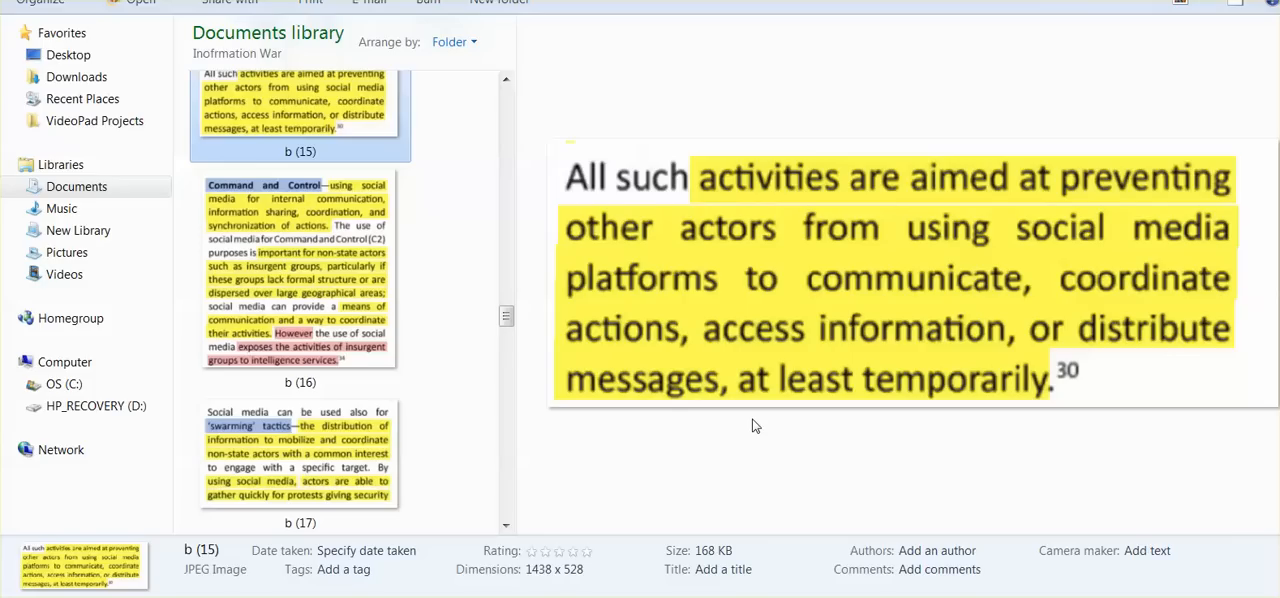
{"action": "mouse_move", "coordinate": [758, 412]}
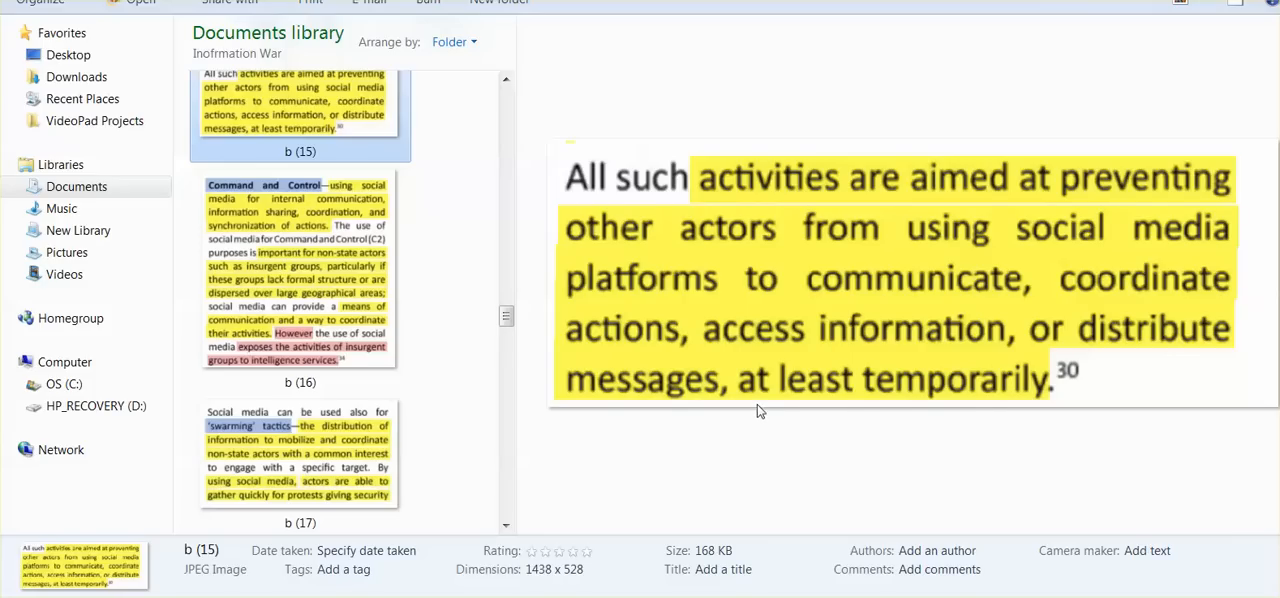
{"action": "mouse_move", "coordinate": [1020, 410]}
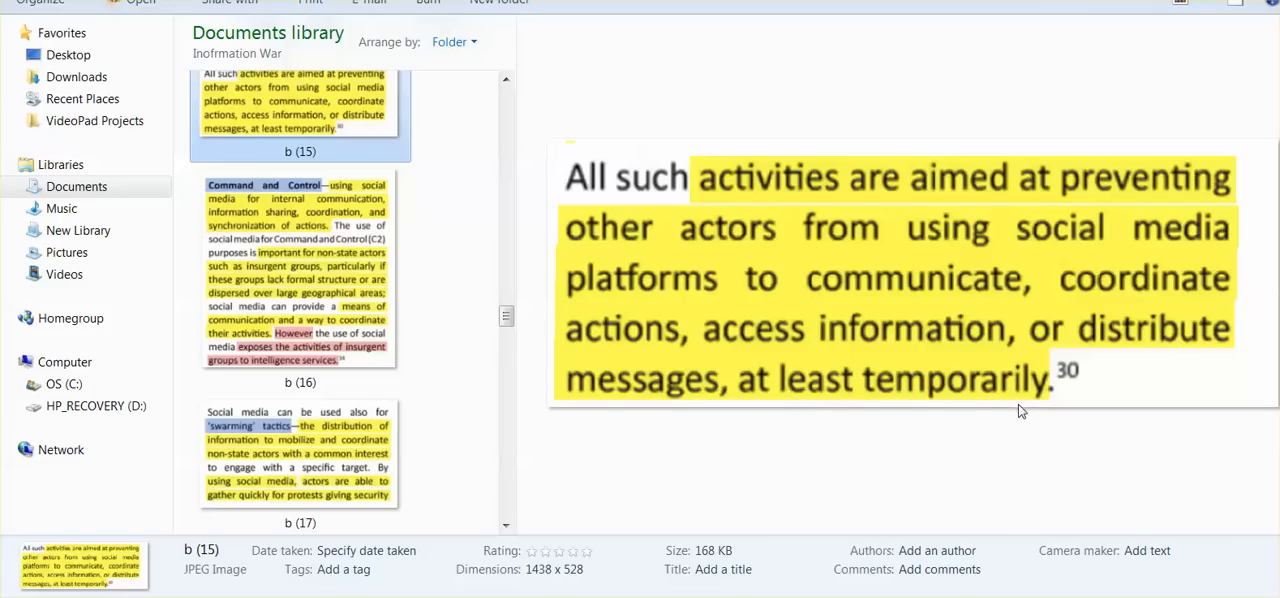
{"action": "mouse_move", "coordinate": [840, 484]}
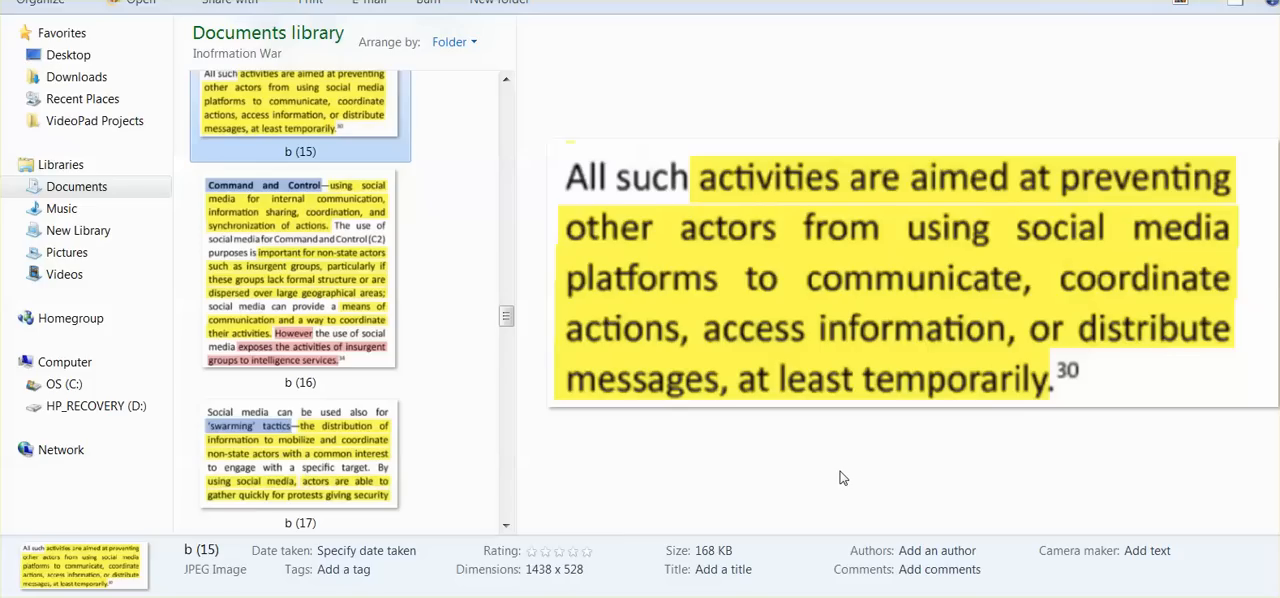
{"action": "mouse_move", "coordinate": [652, 476]}
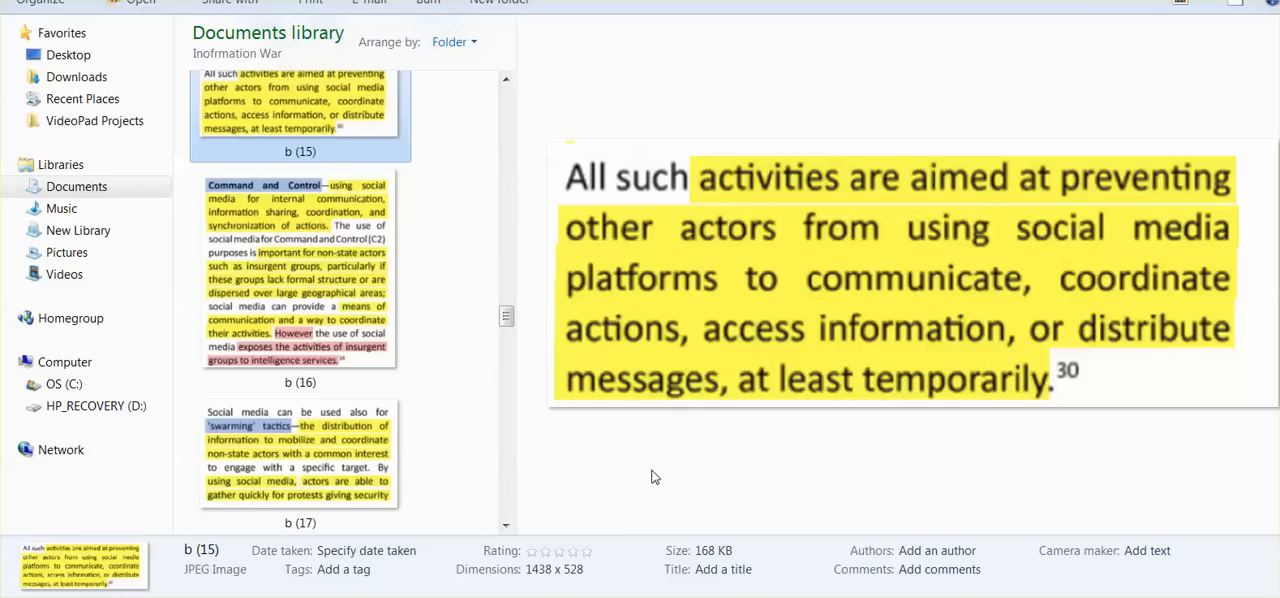
{"action": "mouse_move", "coordinate": [694, 464]}
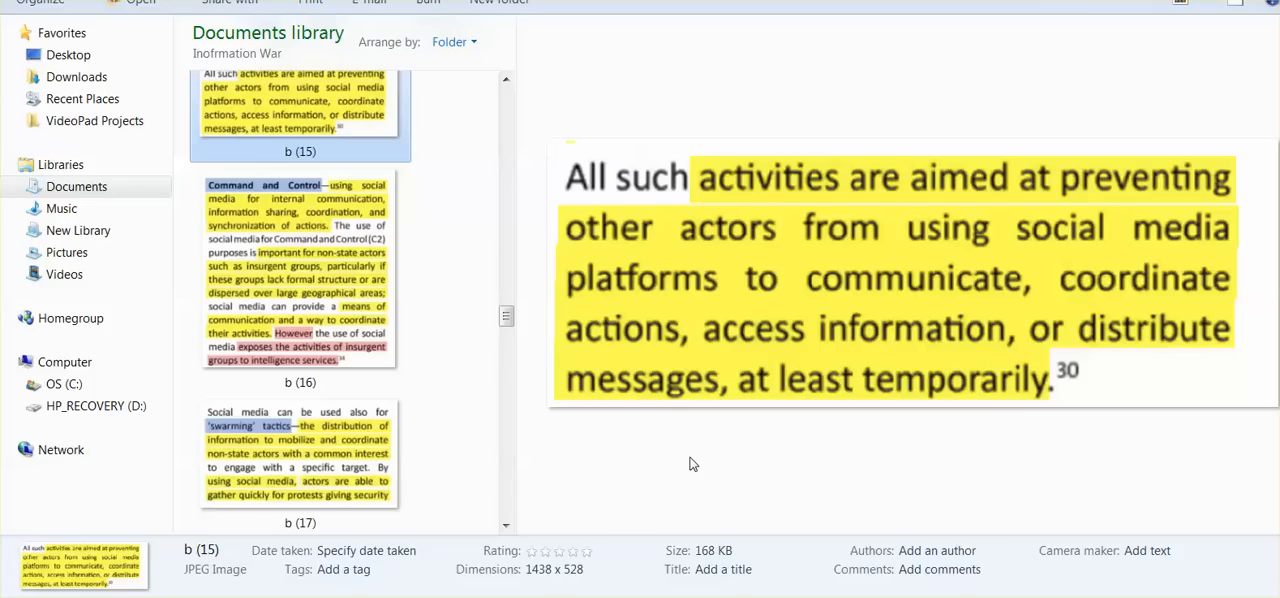
{"action": "mouse_move", "coordinate": [572, 520]}
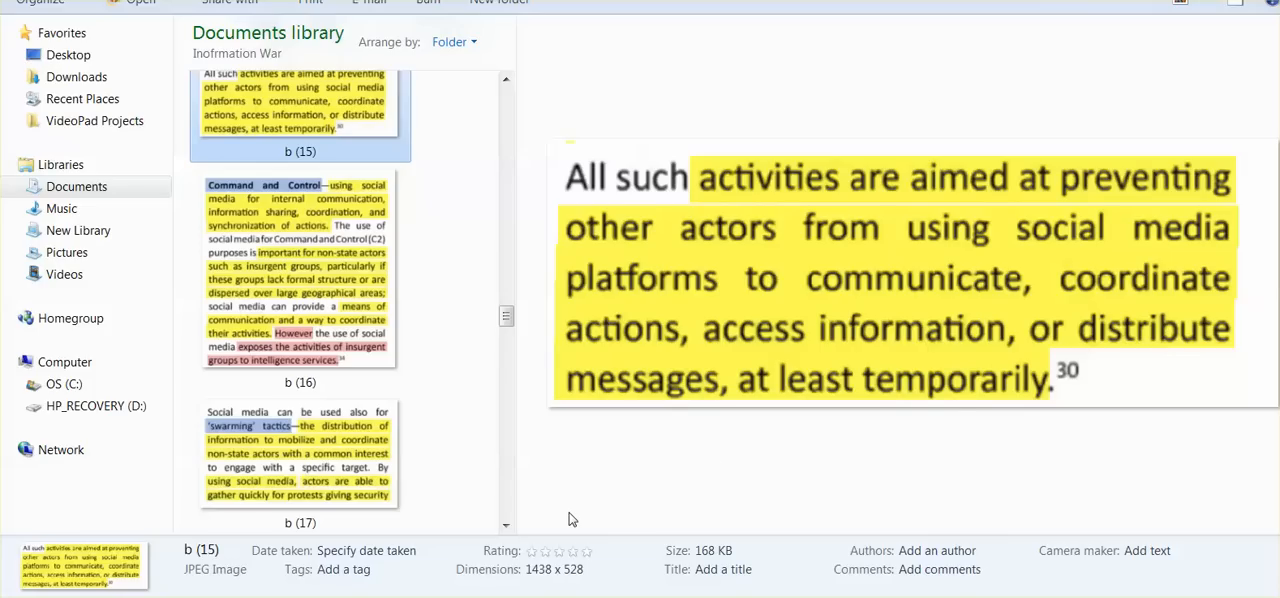
{"action": "mouse_move", "coordinate": [620, 488]}
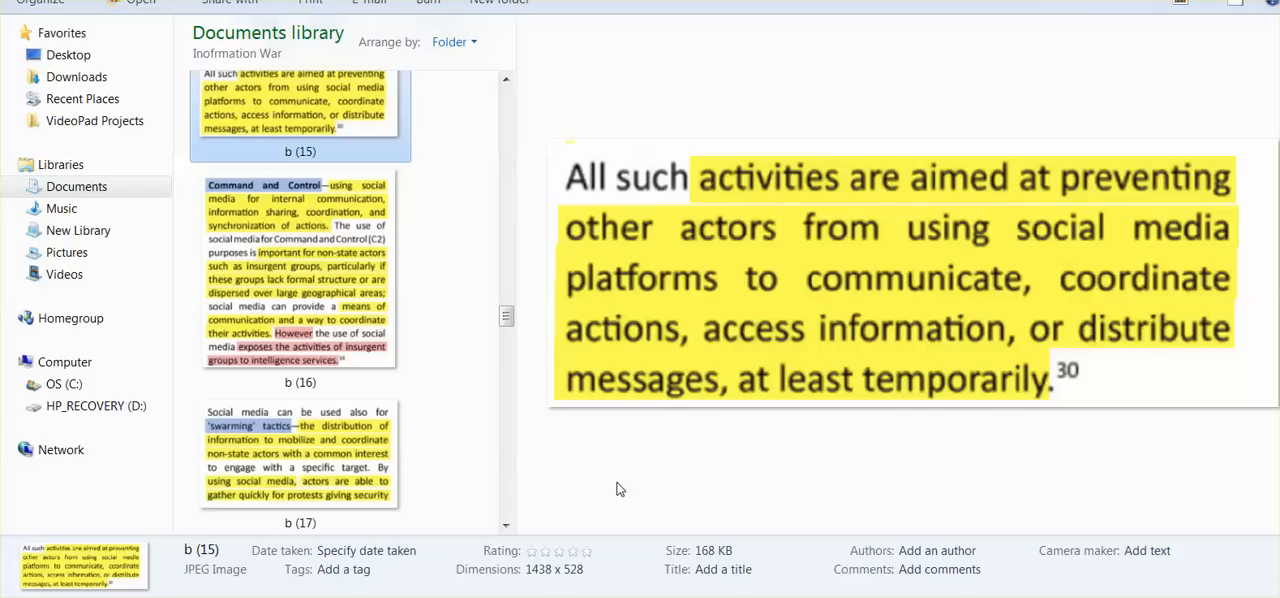
{"action": "mouse_move", "coordinate": [622, 494]}
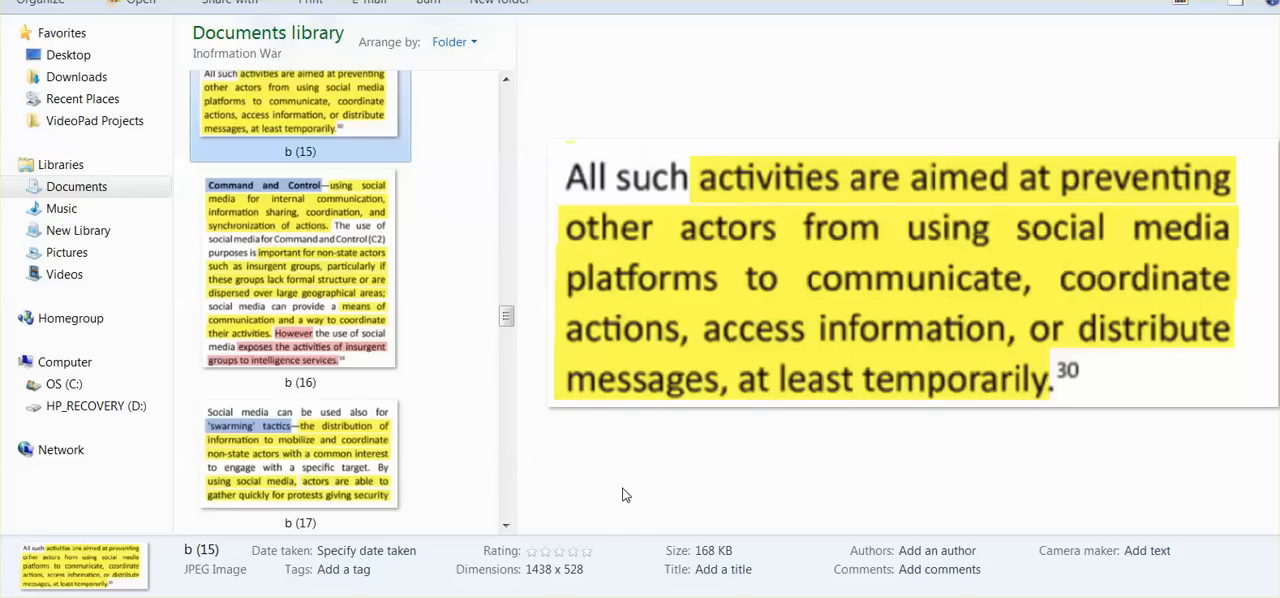
{"action": "mouse_move", "coordinate": [628, 490]}
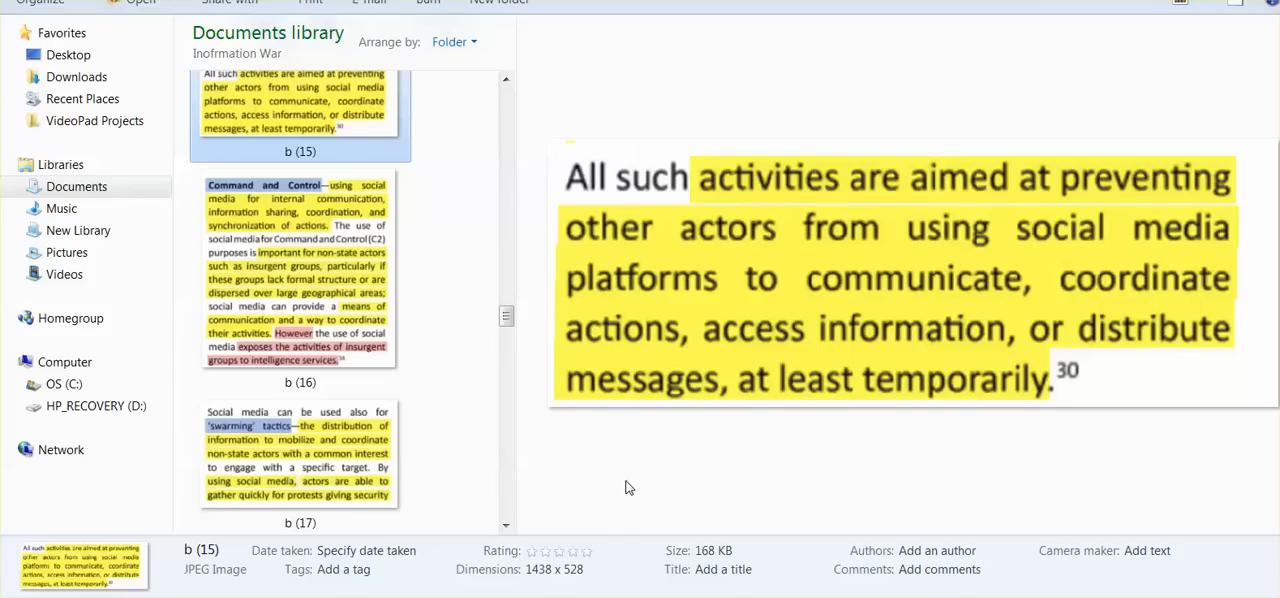
- Preview the Command and Control excerpt, then the Inform and Influence excerpt b (18)
{"action": "left_click", "coordinate": [300, 270]}
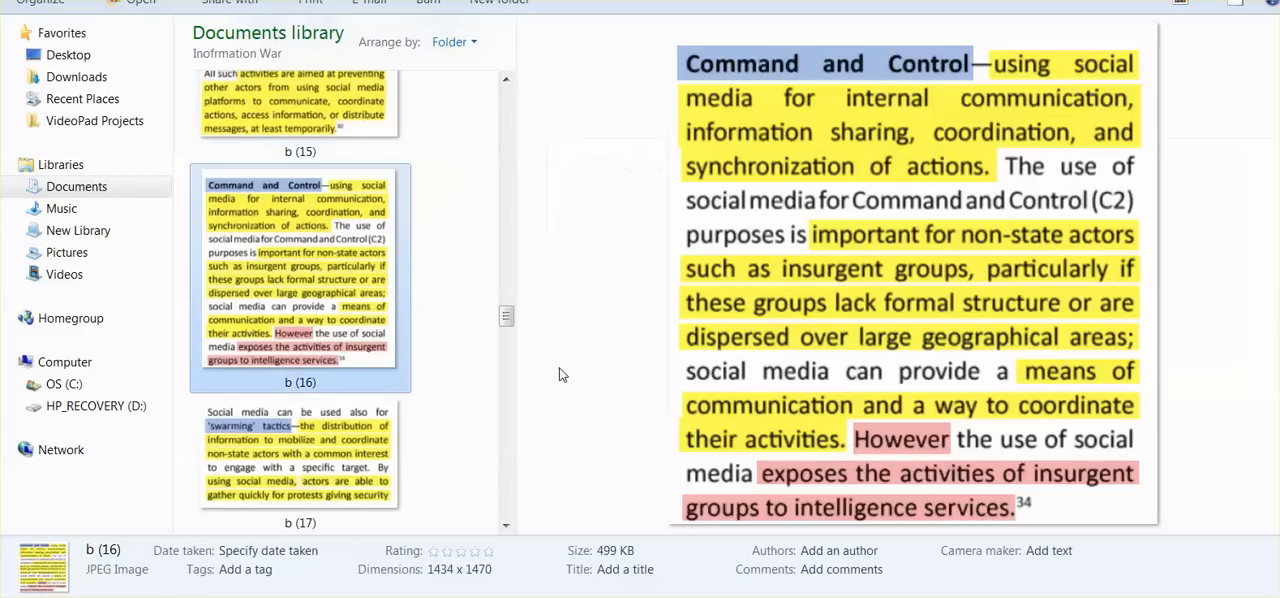
{"action": "mouse_move", "coordinate": [584, 424]}
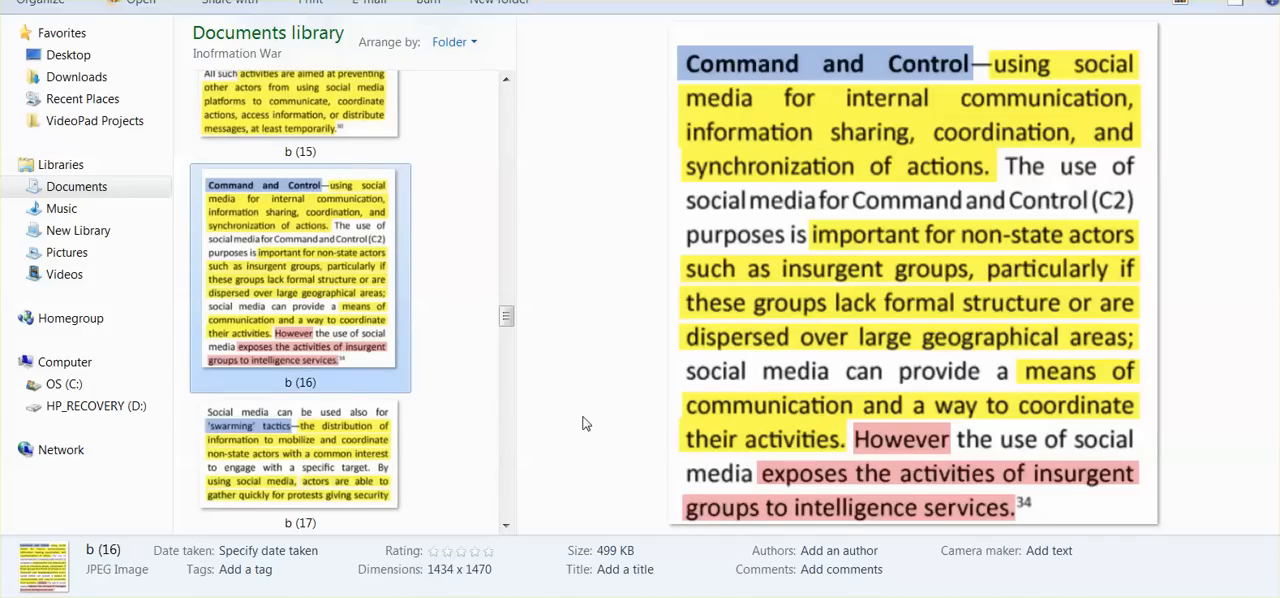
{"action": "mouse_move", "coordinate": [600, 404]}
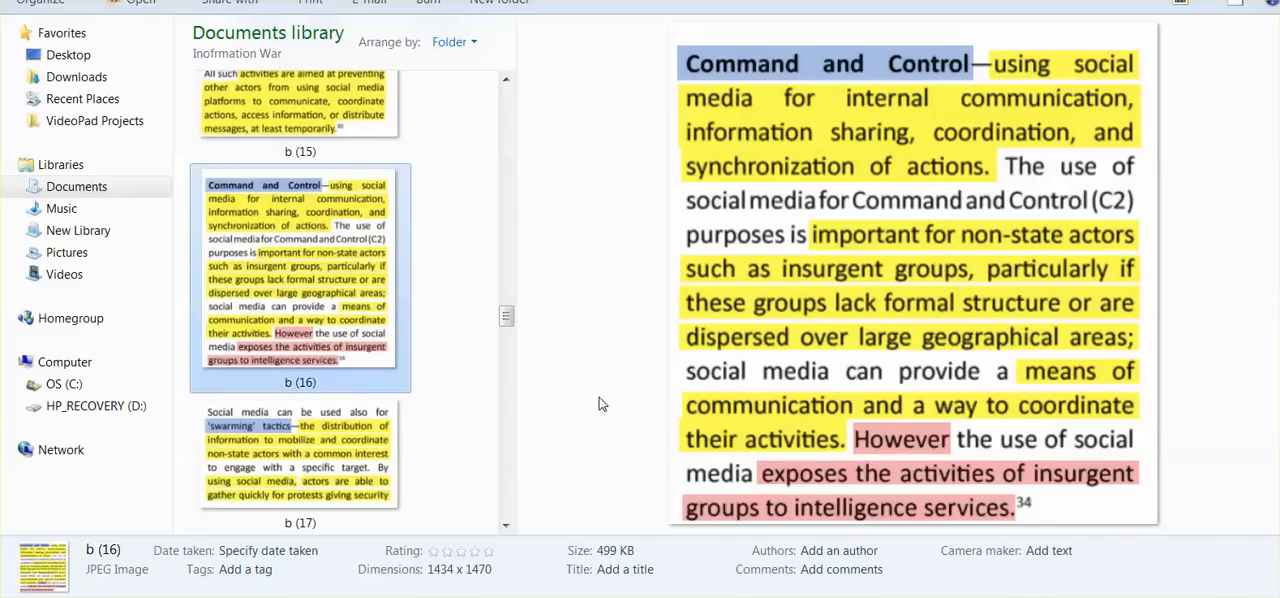
{"action": "mouse_move", "coordinate": [588, 408]}
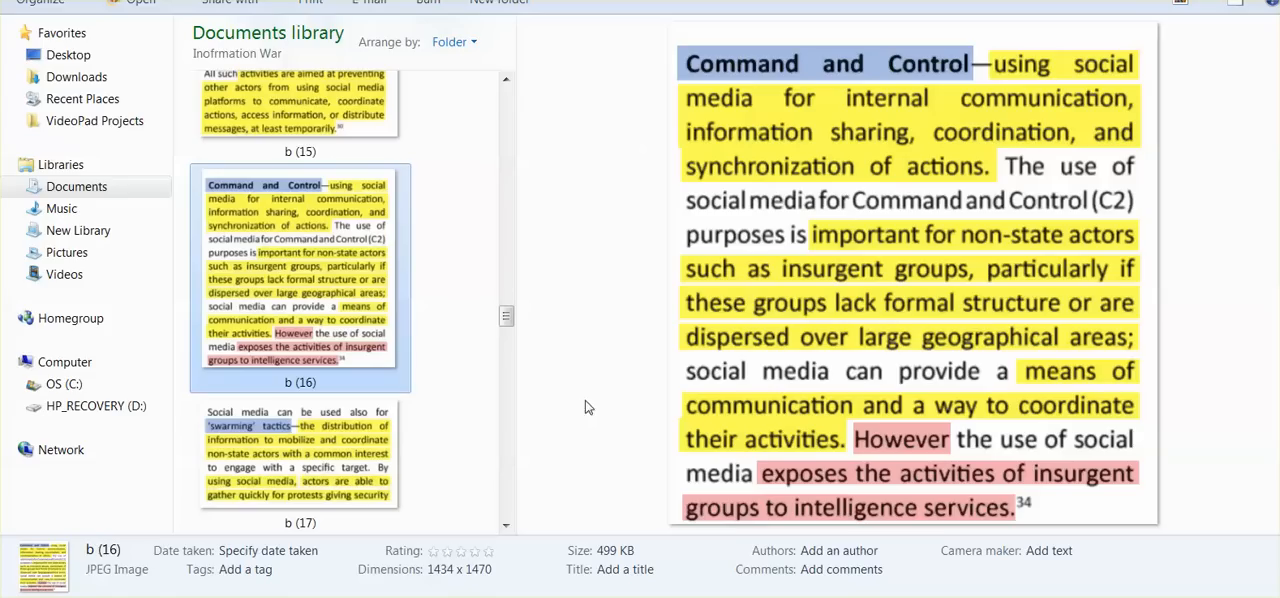
{"action": "mouse_move", "coordinate": [582, 396]}
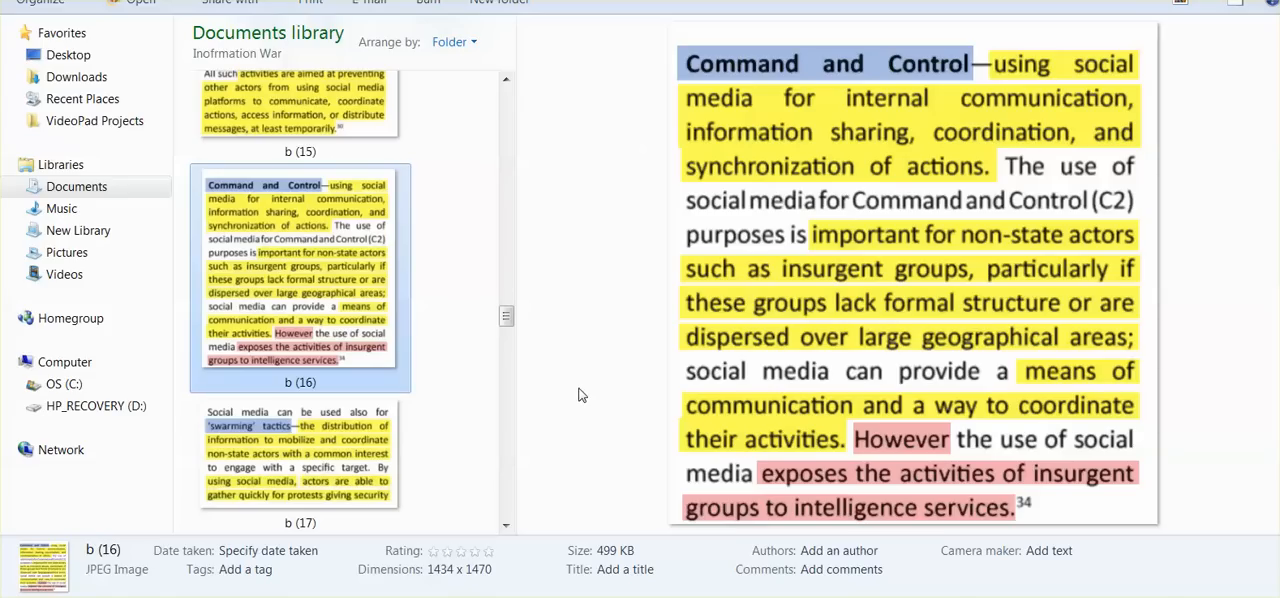
{"action": "mouse_move", "coordinate": [586, 392]}
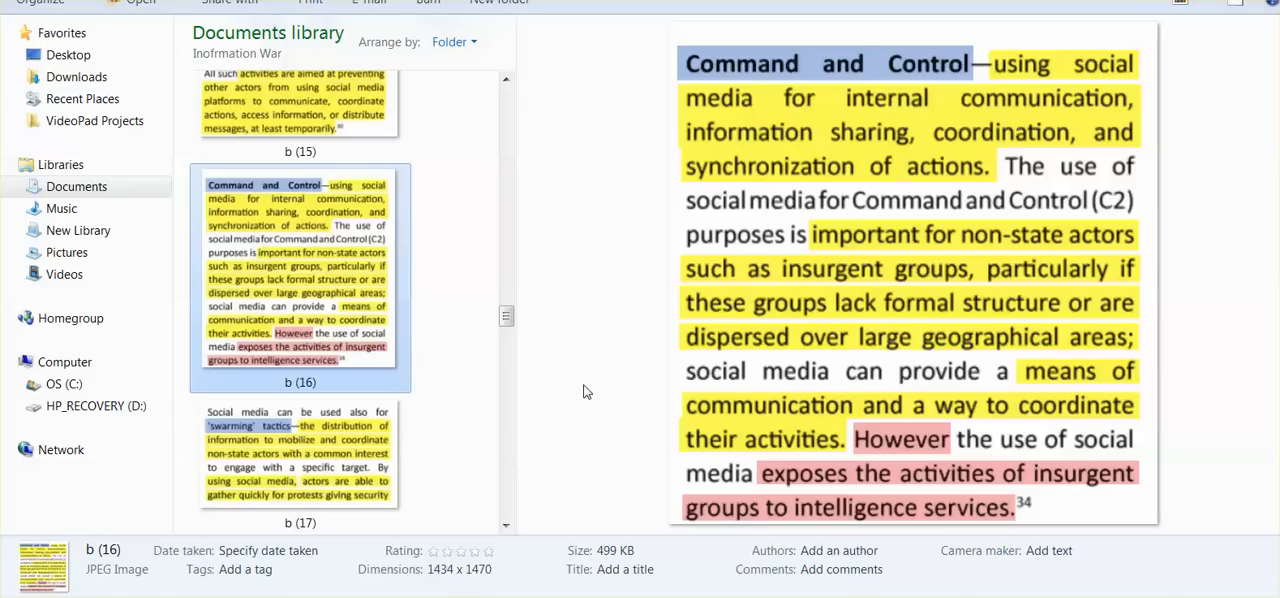
{"action": "mouse_move", "coordinate": [592, 400]}
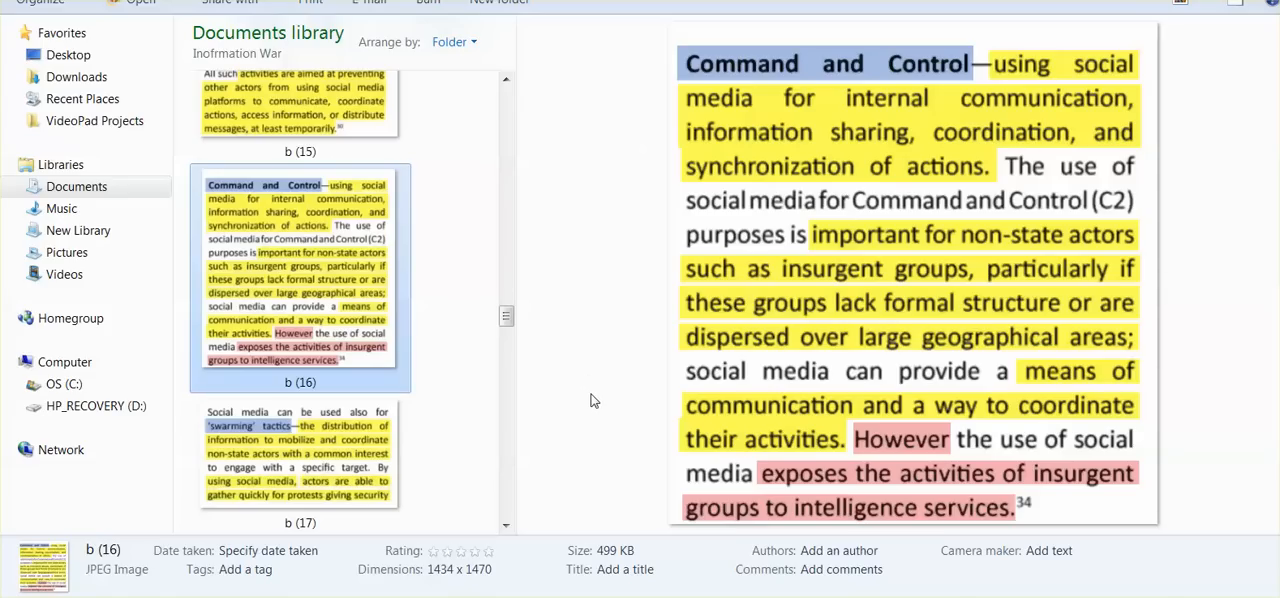
{"action": "mouse_move", "coordinate": [596, 424]}
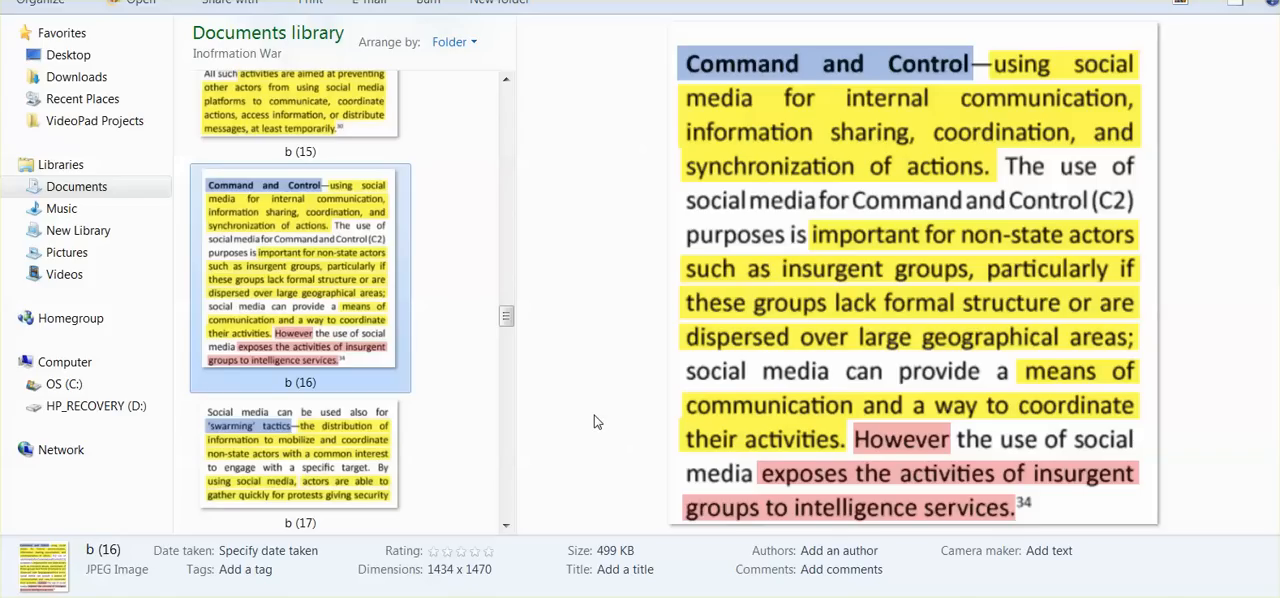
{"action": "mouse_move", "coordinate": [596, 416]}
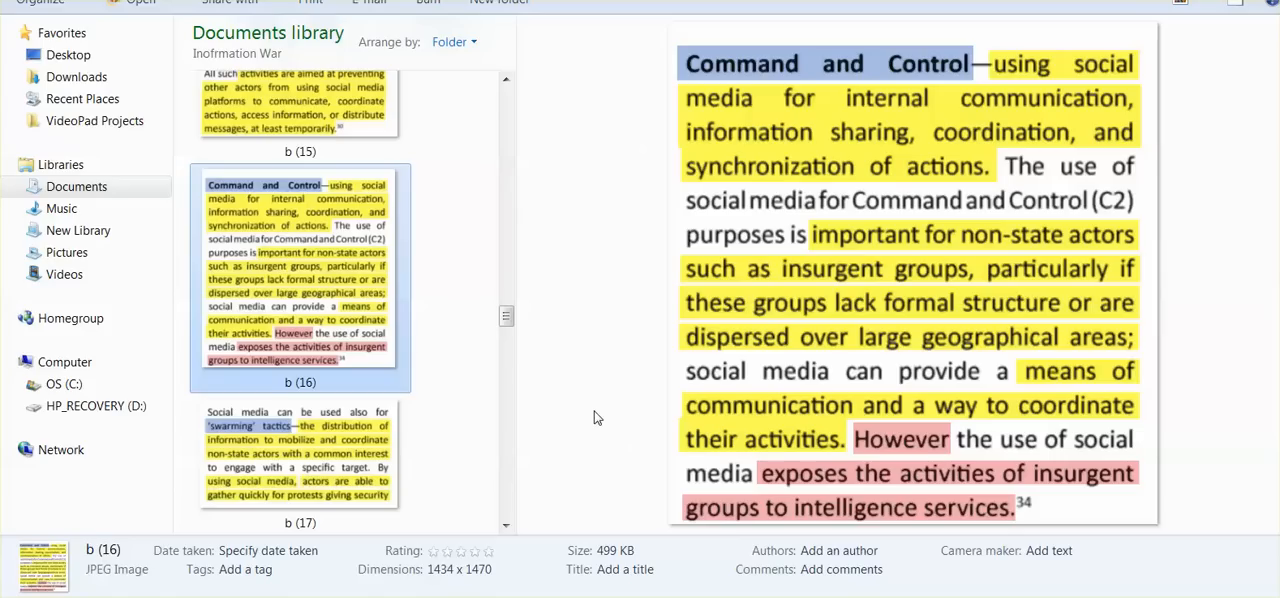
{"action": "mouse_move", "coordinate": [600, 396]}
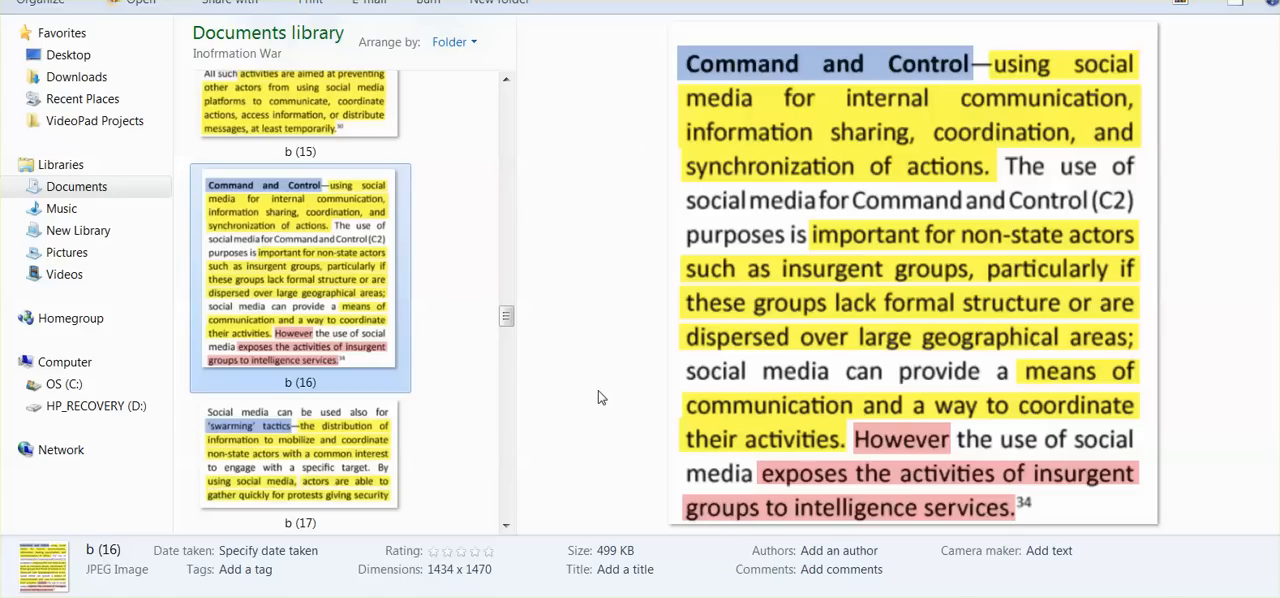
{"action": "mouse_move", "coordinate": [596, 388]}
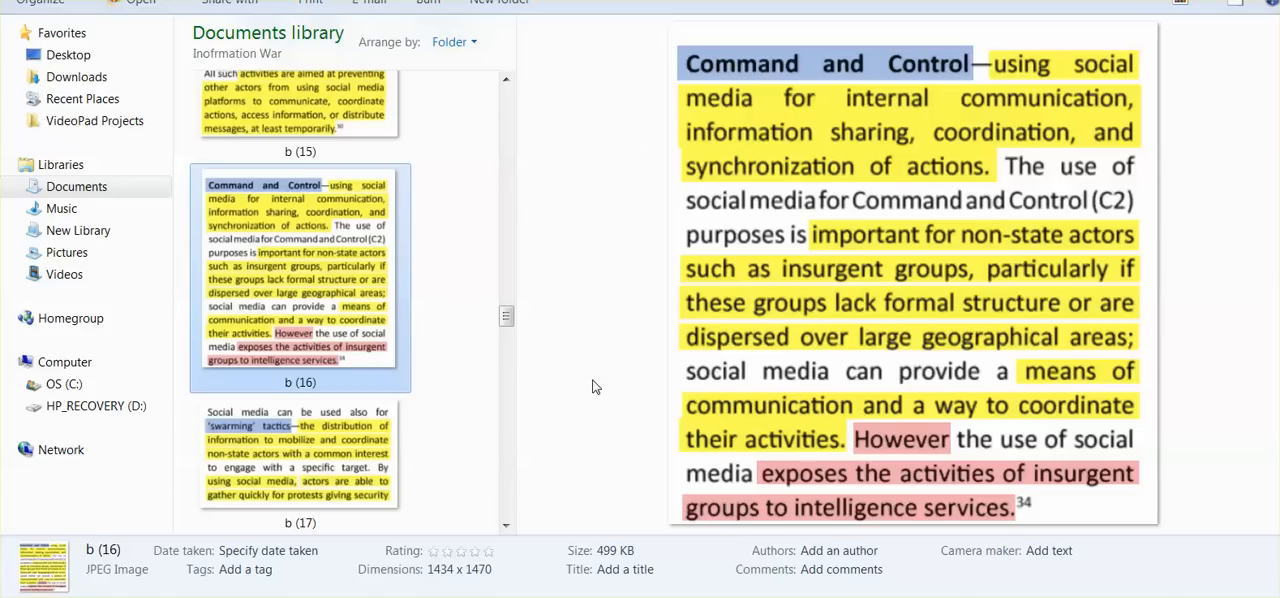
{"action": "mouse_move", "coordinate": [592, 440]}
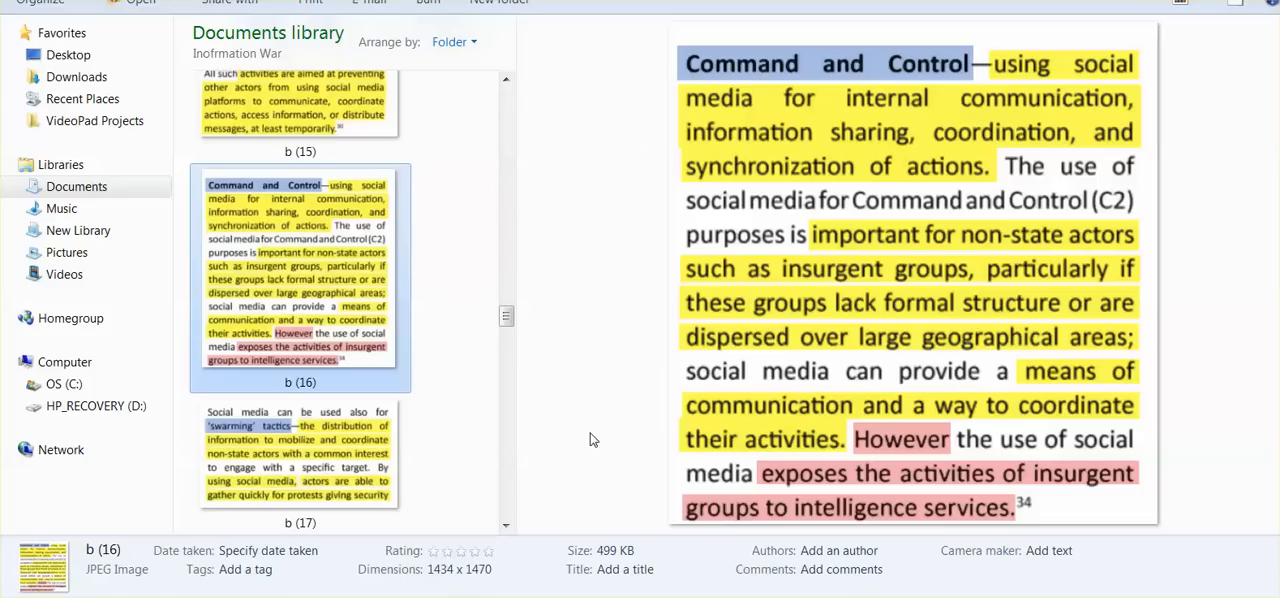
{"action": "mouse_move", "coordinate": [336, 478]}
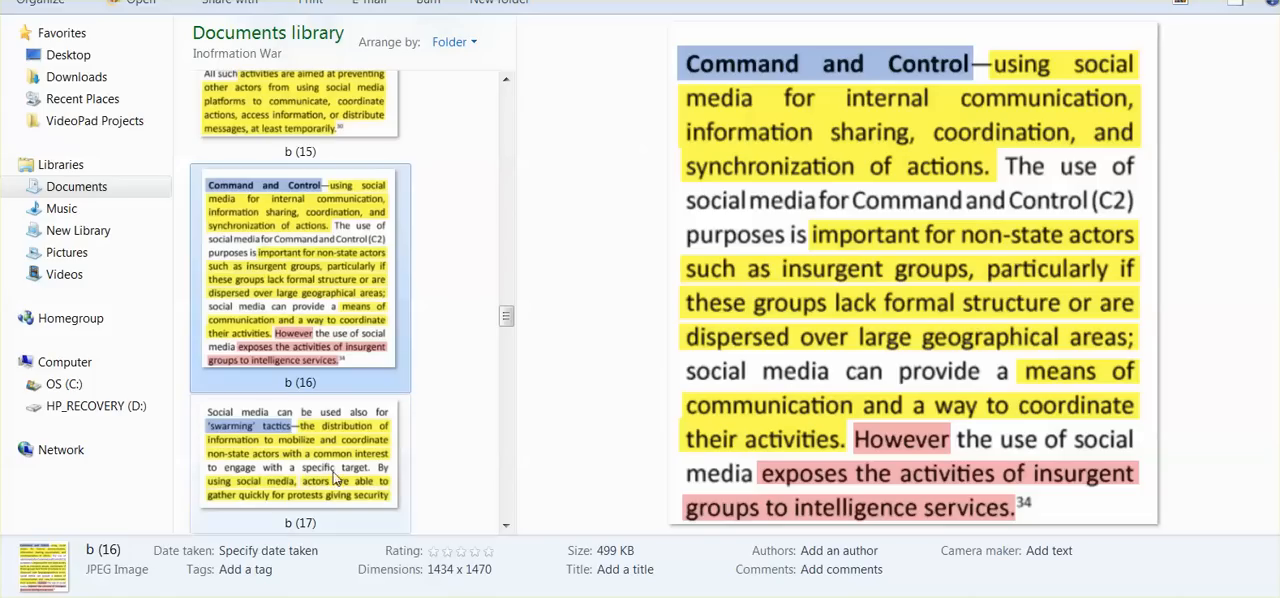
{"action": "left_click", "coordinate": [300, 456]}
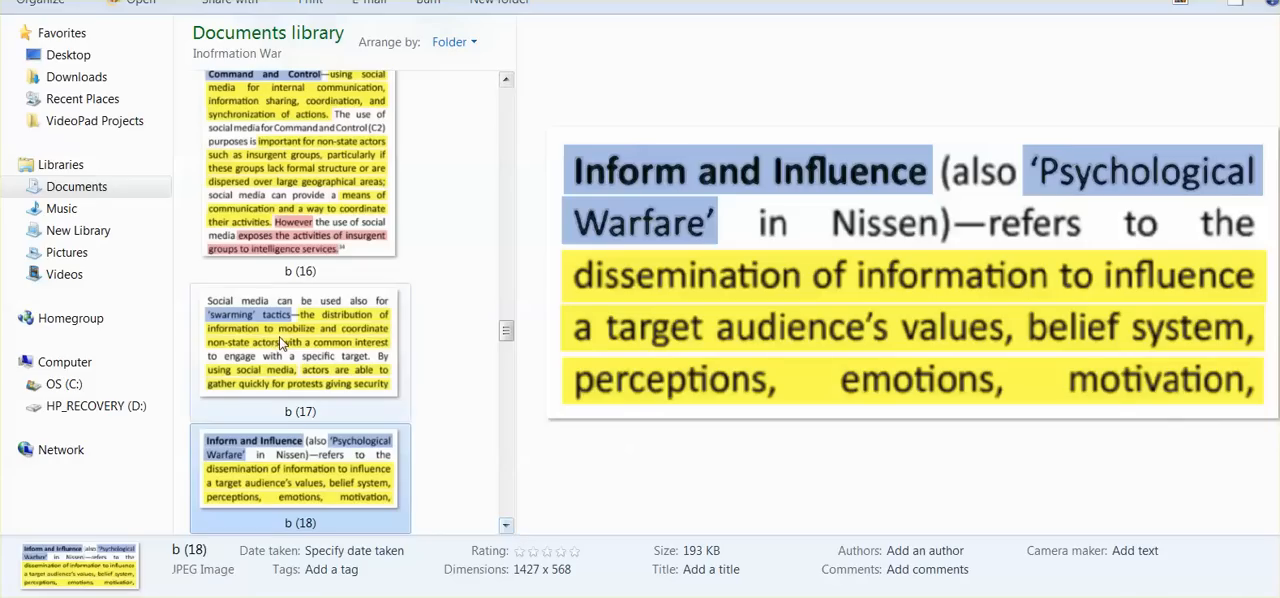
- Preview excerpt b (17) on social media mobilizing non-state actors for swarming protests
{"action": "left_click", "coordinate": [300, 342]}
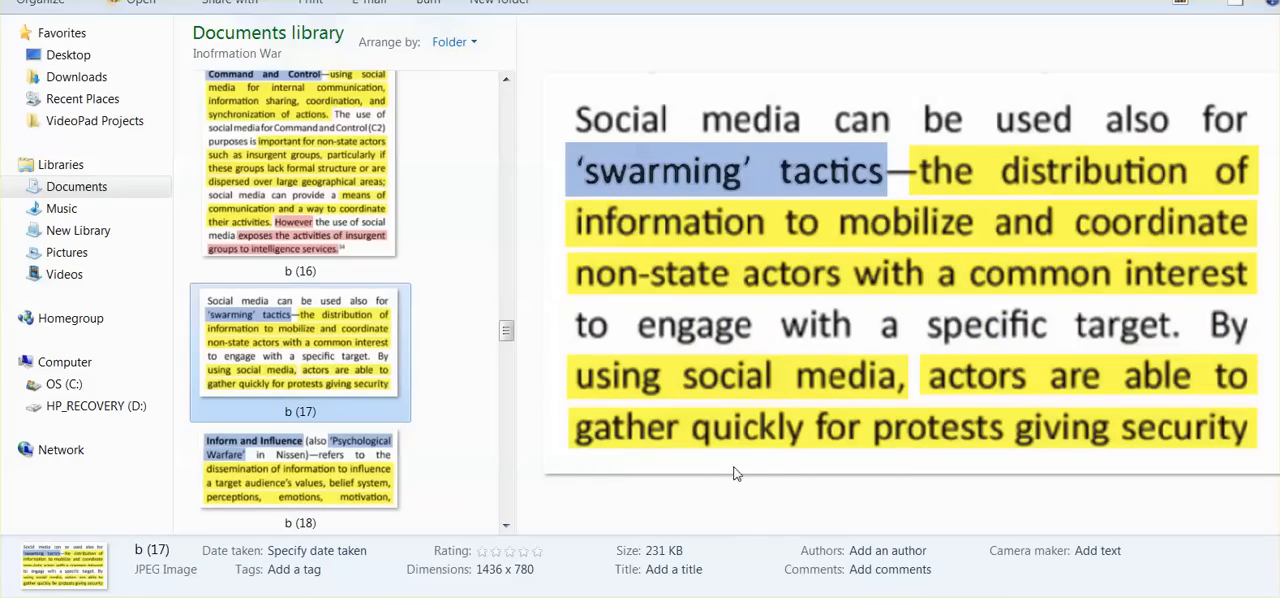
{"action": "mouse_move", "coordinate": [800, 496]}
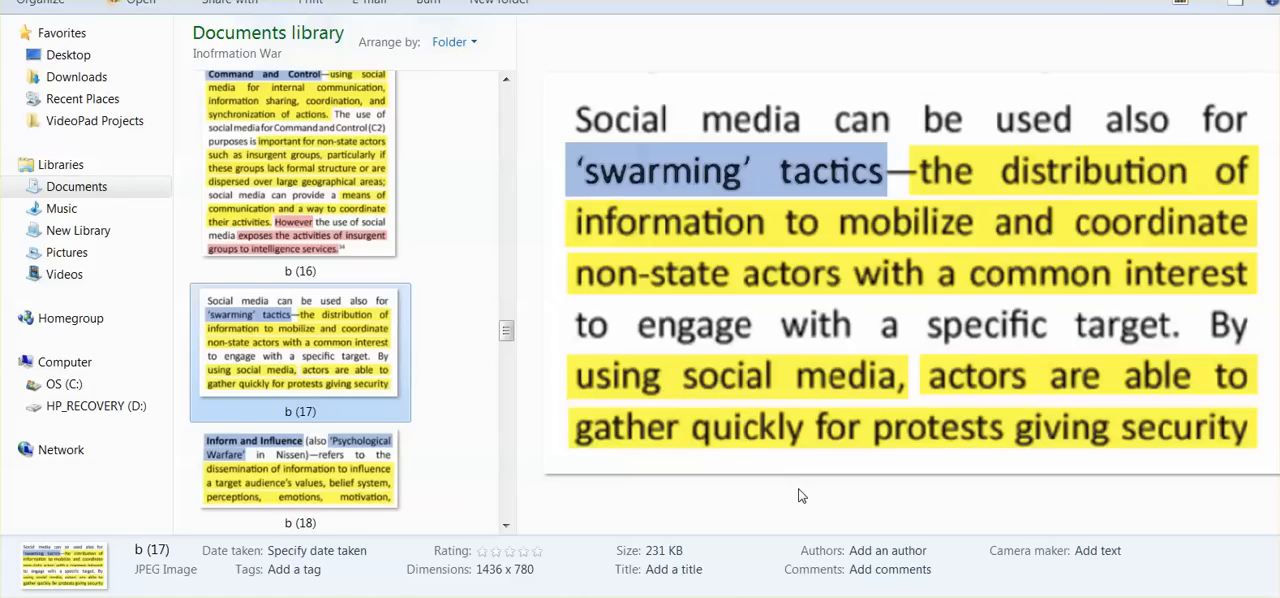
{"action": "mouse_move", "coordinate": [784, 500]}
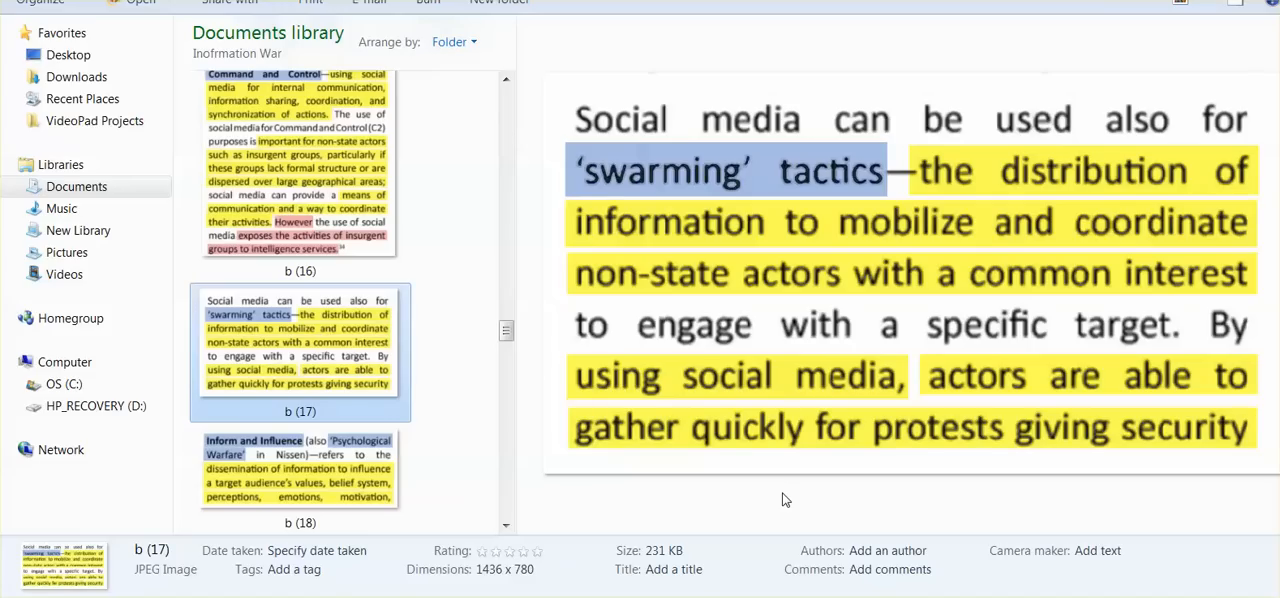
{"action": "mouse_move", "coordinate": [632, 520]}
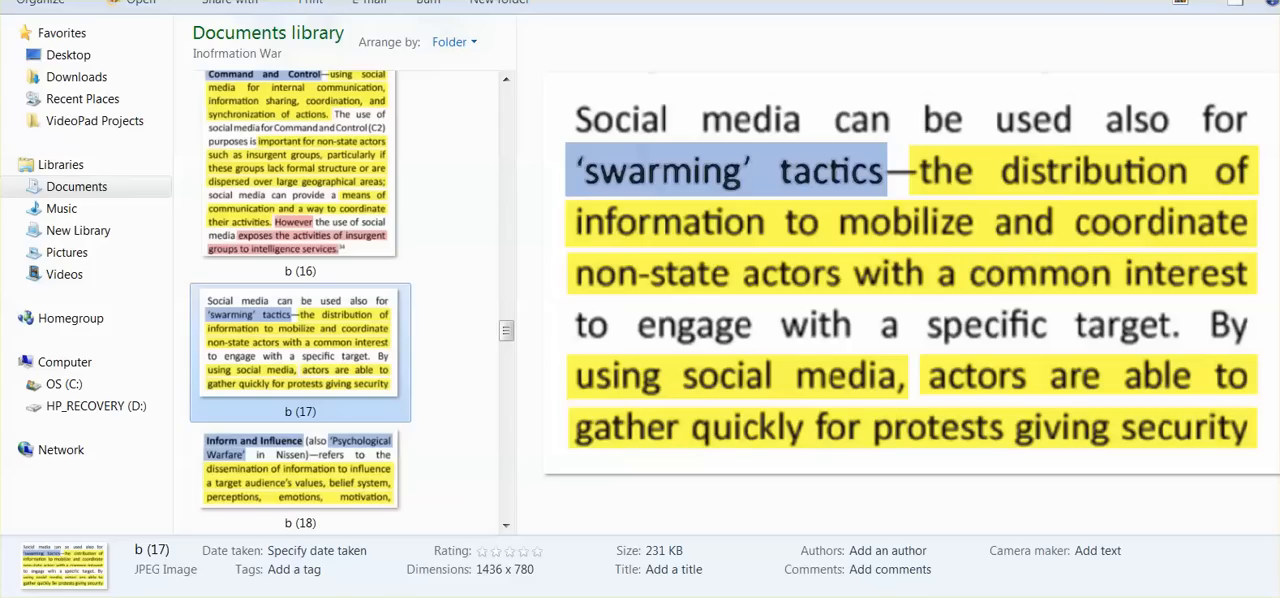
{"action": "mouse_move", "coordinate": [580, 540]}
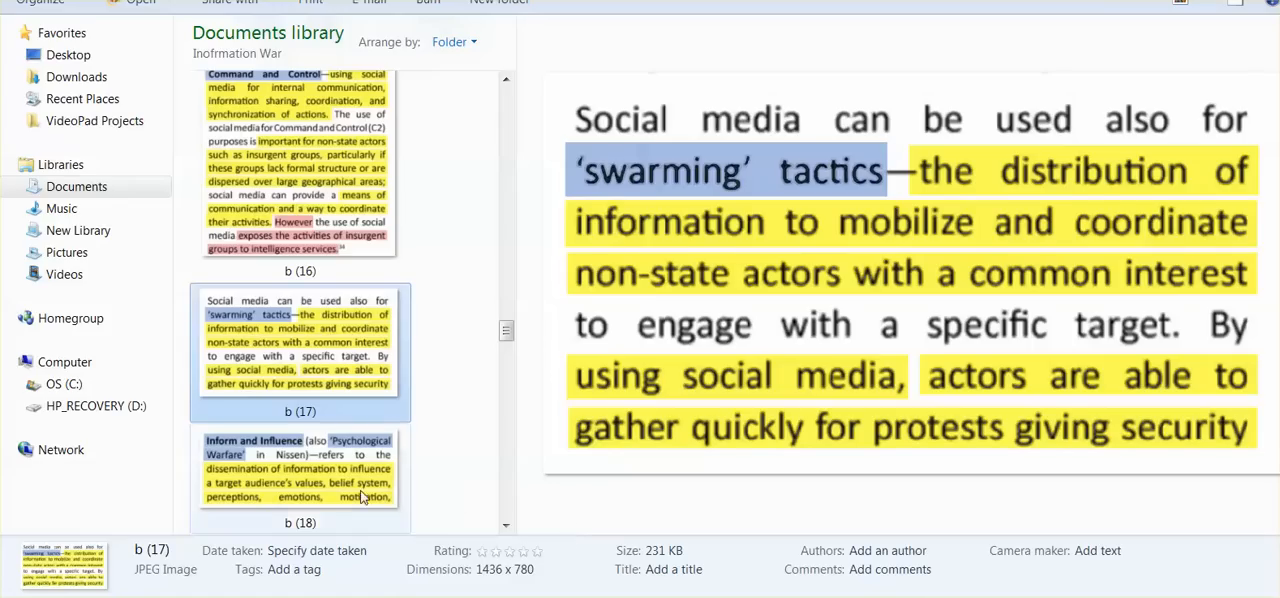
- Preview the Inform and Influence excerpt b (18), then the cognitive domain excerpt b (19)
{"action": "left_click", "coordinate": [300, 476]}
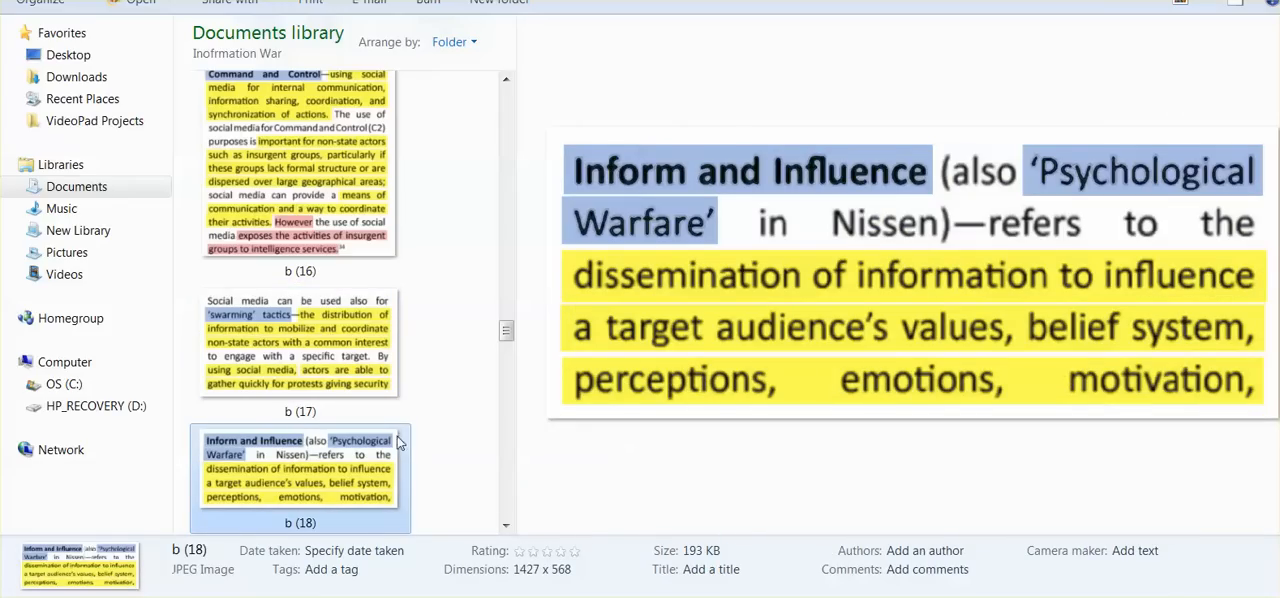
{"action": "mouse_move", "coordinate": [520, 464]}
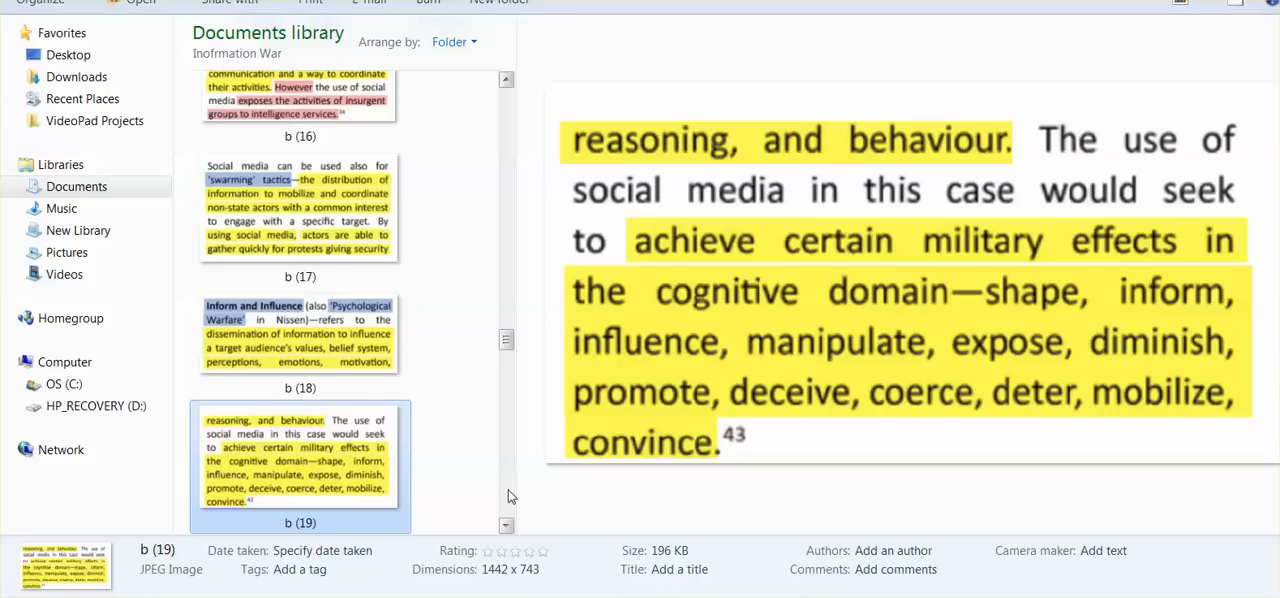
{"action": "left_click", "coordinate": [506, 524]}
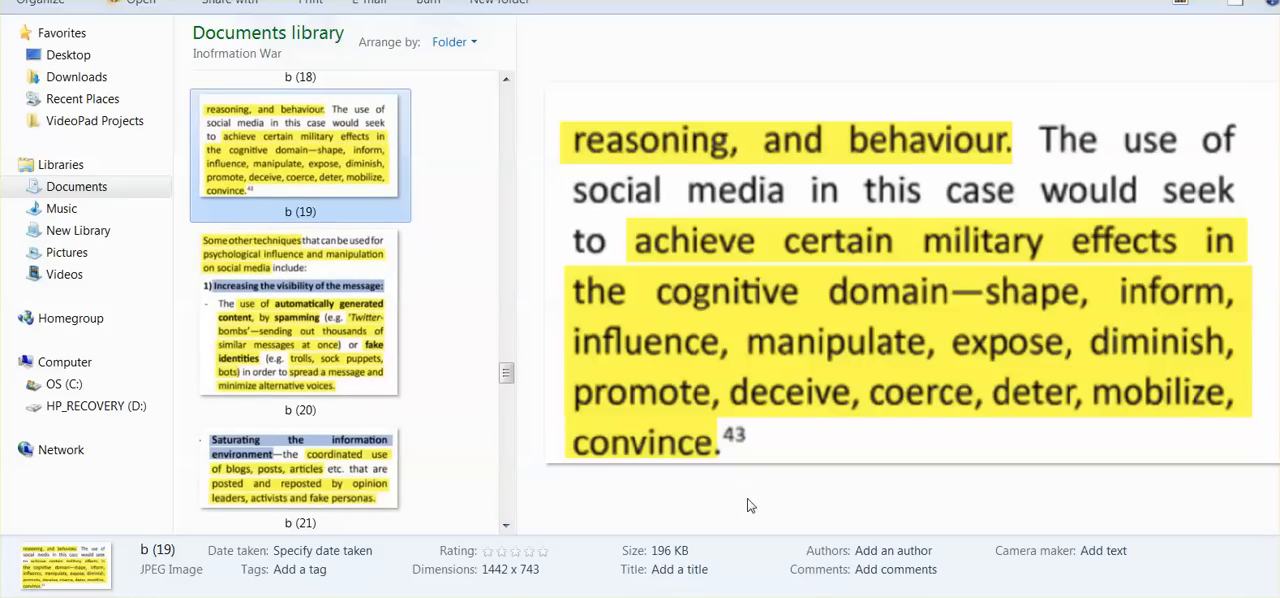
{"action": "mouse_move", "coordinate": [872, 316]}
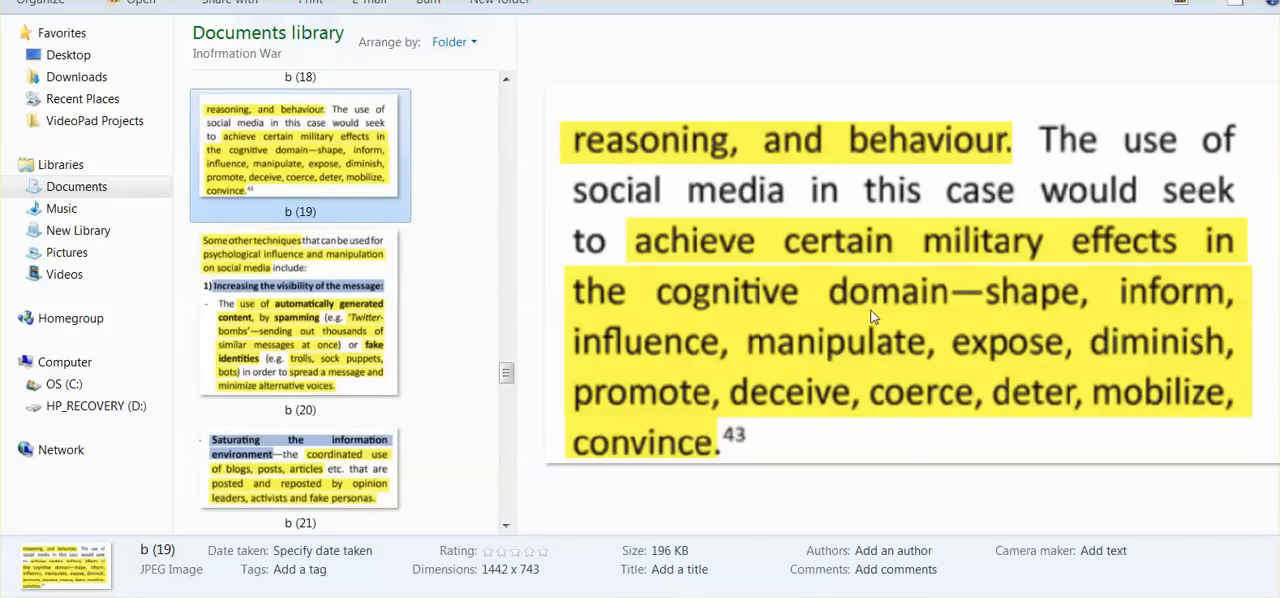
{"action": "mouse_move", "coordinate": [866, 472]}
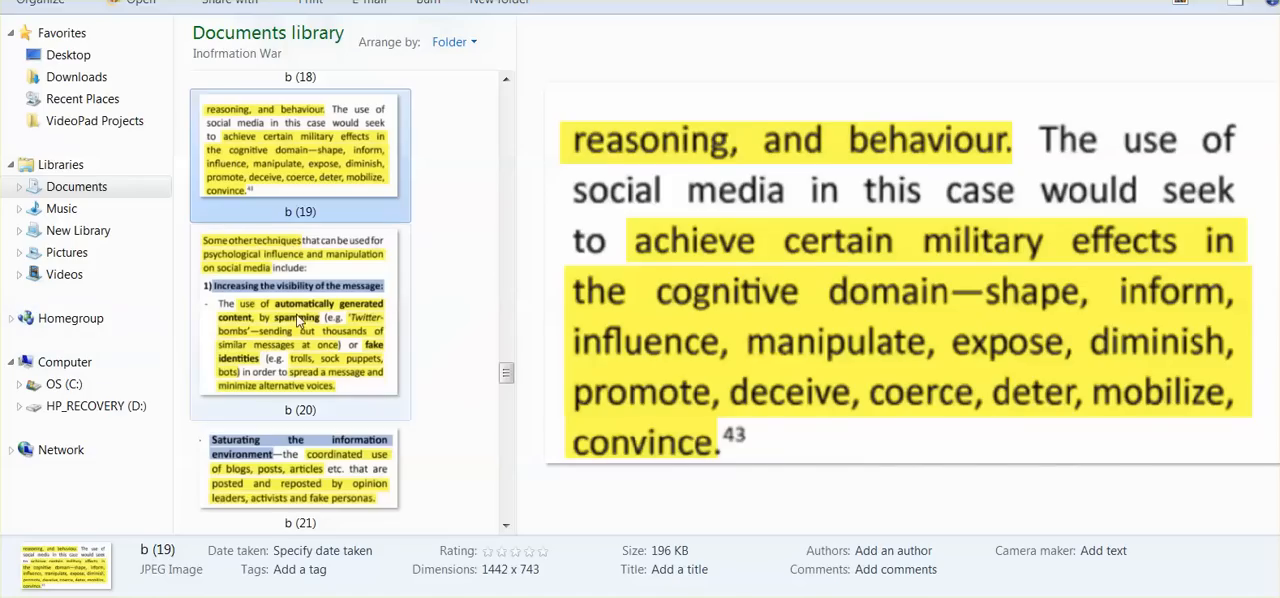
- Preview the social media techniques excerpt b (20), then the saturation excerpt b (21)
{"action": "left_click", "coordinate": [300, 320]}
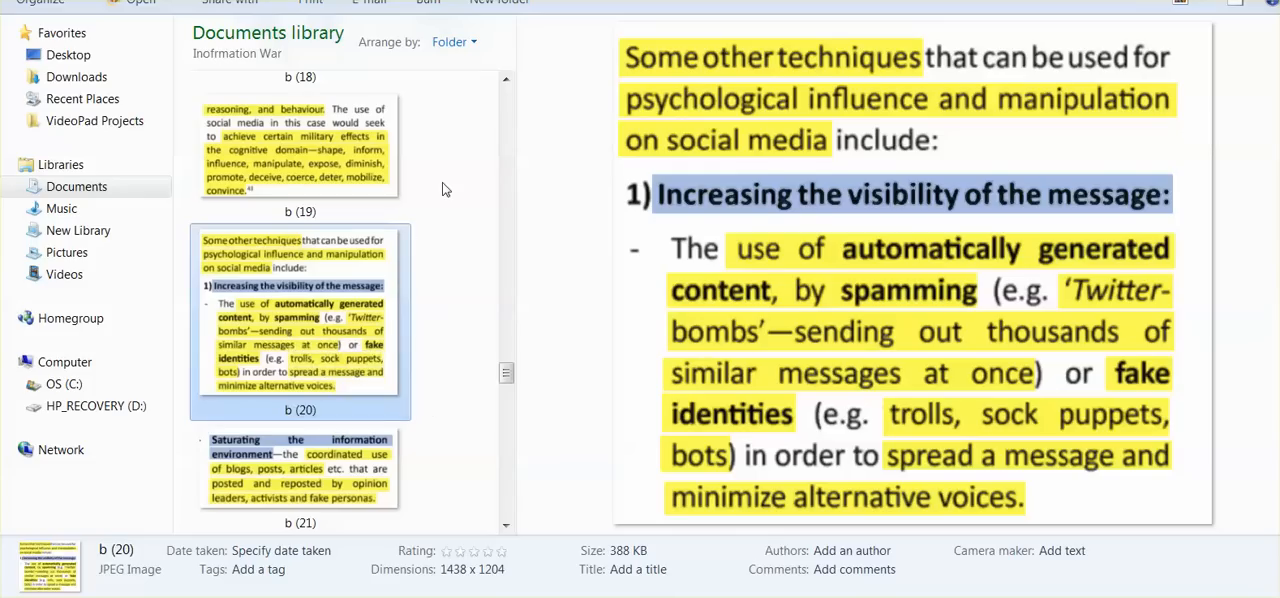
{"action": "mouse_move", "coordinate": [476, 350]}
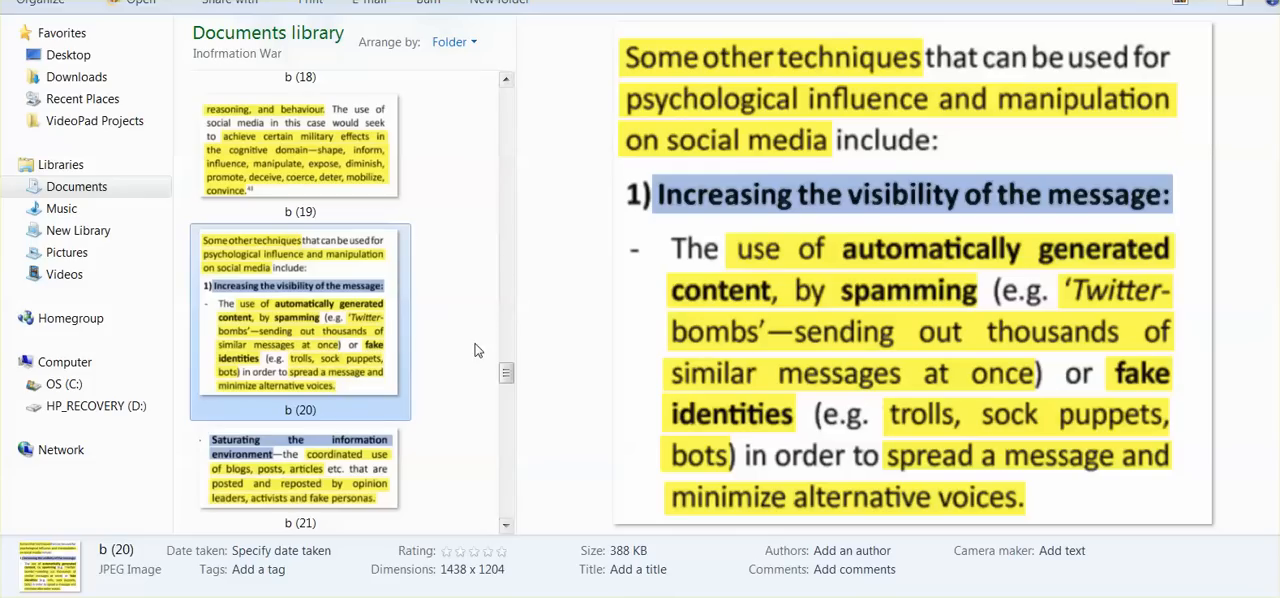
{"action": "mouse_move", "coordinate": [480, 384]}
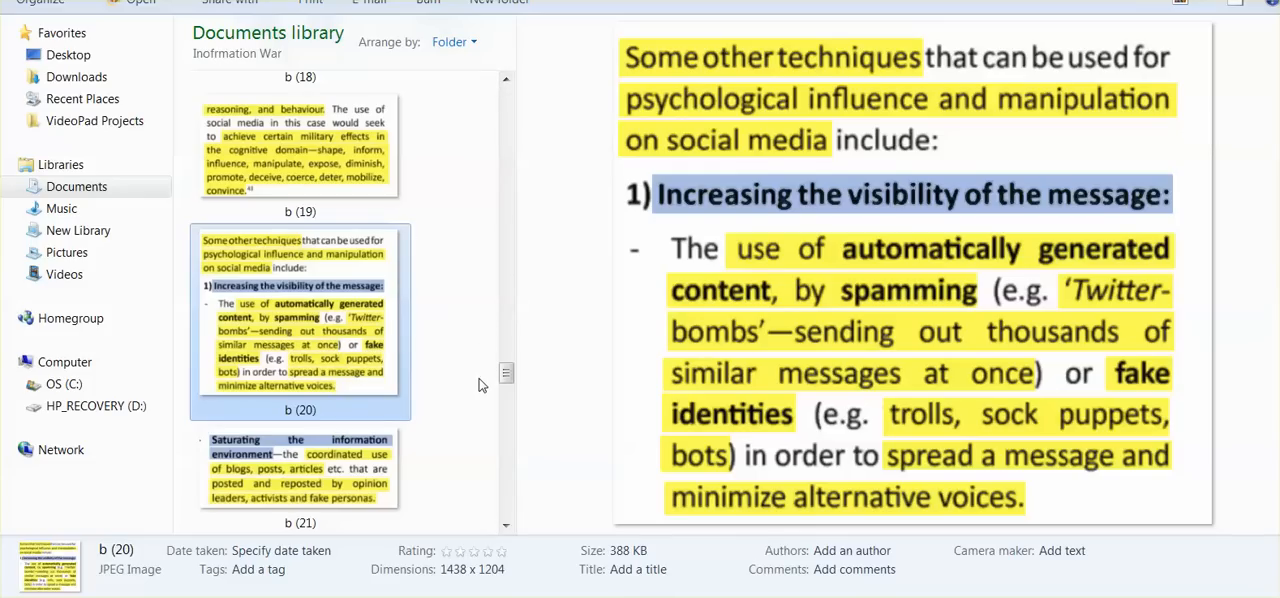
{"action": "mouse_move", "coordinate": [480, 382]}
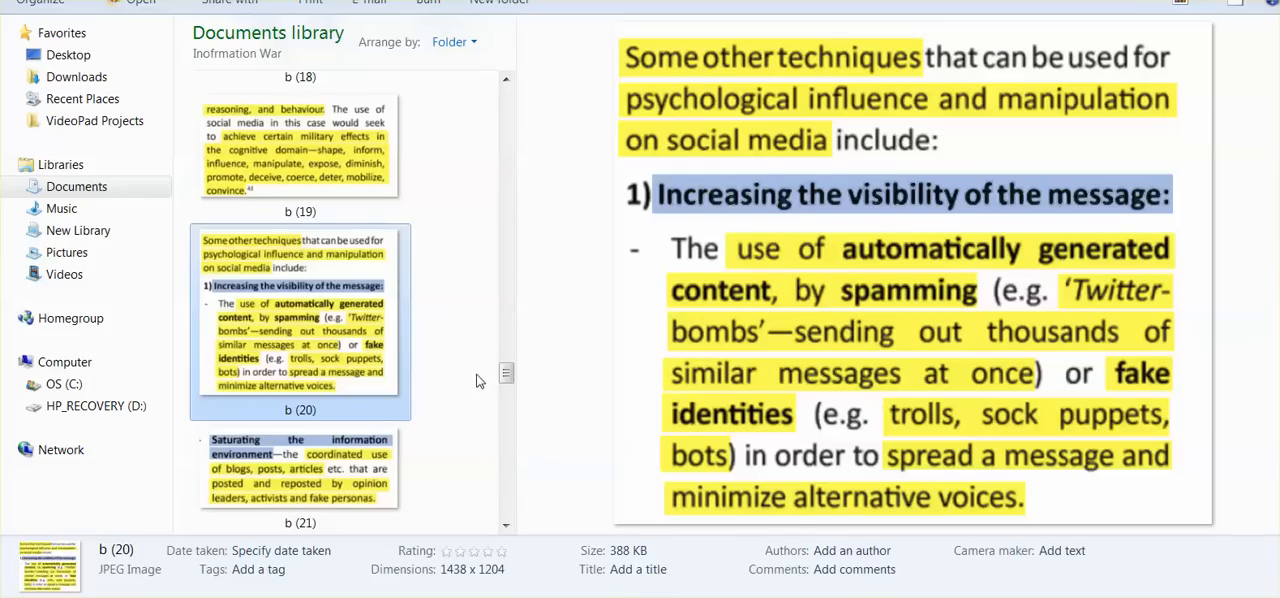
{"action": "mouse_move", "coordinate": [462, 388]}
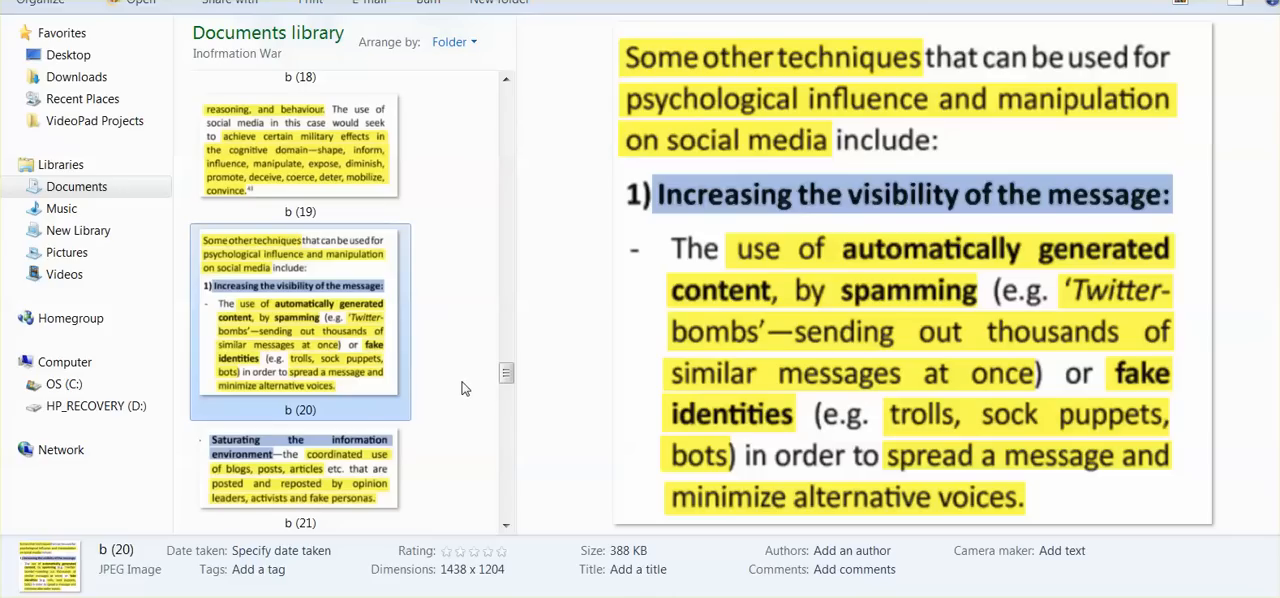
{"action": "mouse_move", "coordinate": [460, 378]}
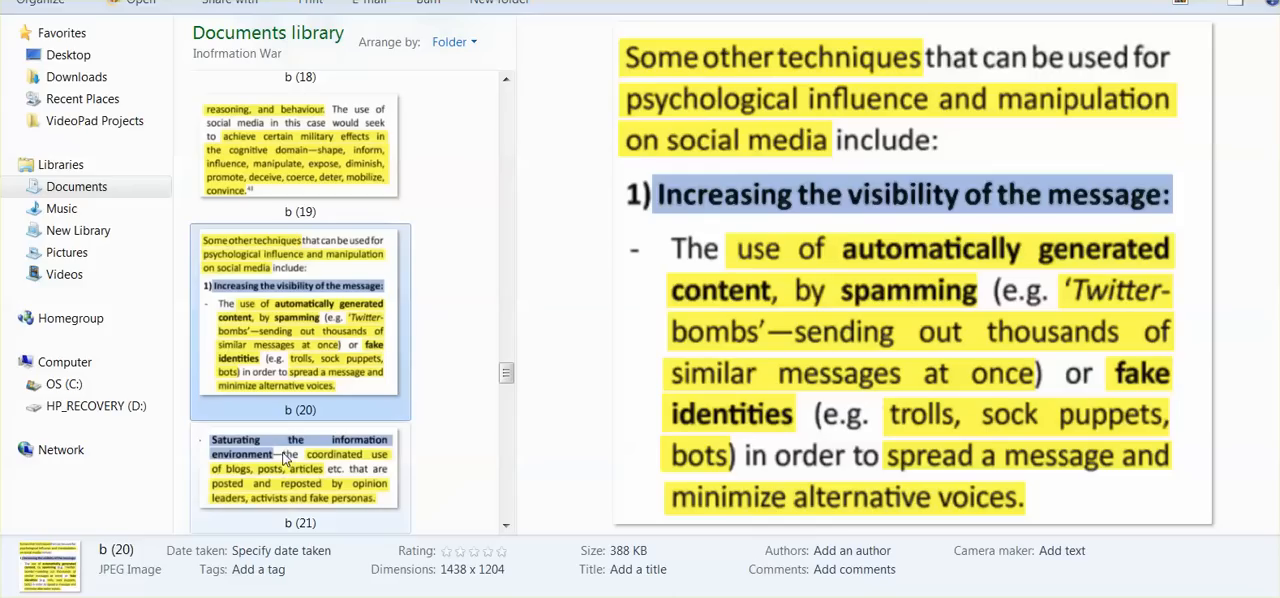
{"action": "left_click", "coordinate": [300, 470]}
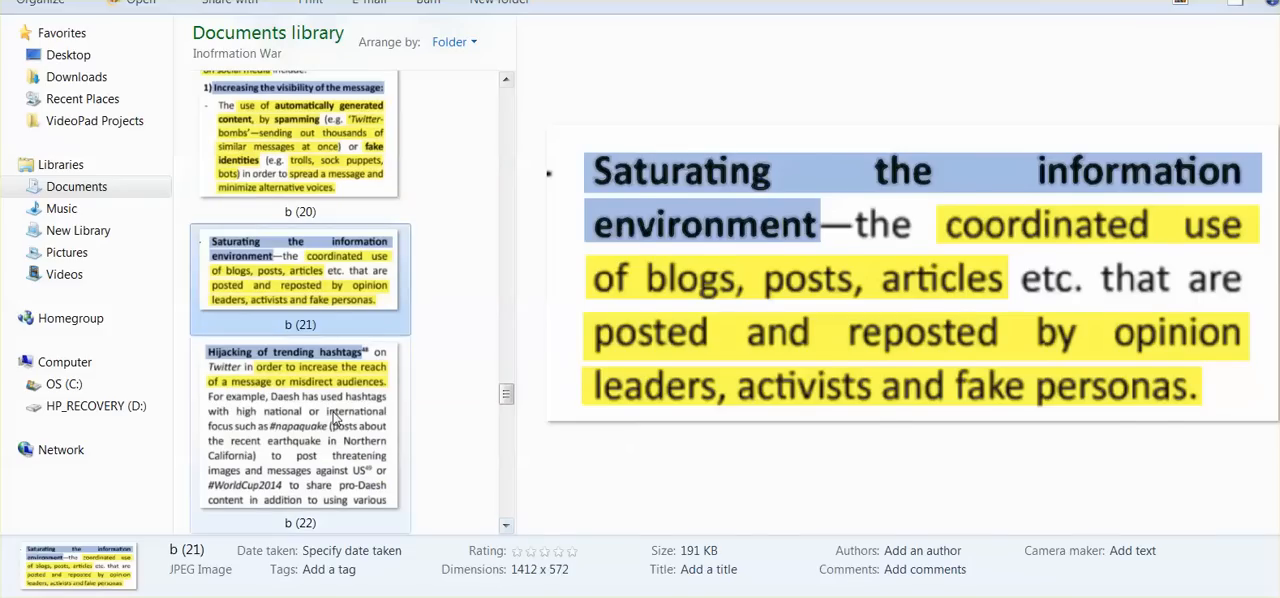
- Preview the trending-hashtag hijacking excerpt b (22), then the personal-attack excerpt b (25)
{"action": "left_click", "coordinate": [300, 432]}
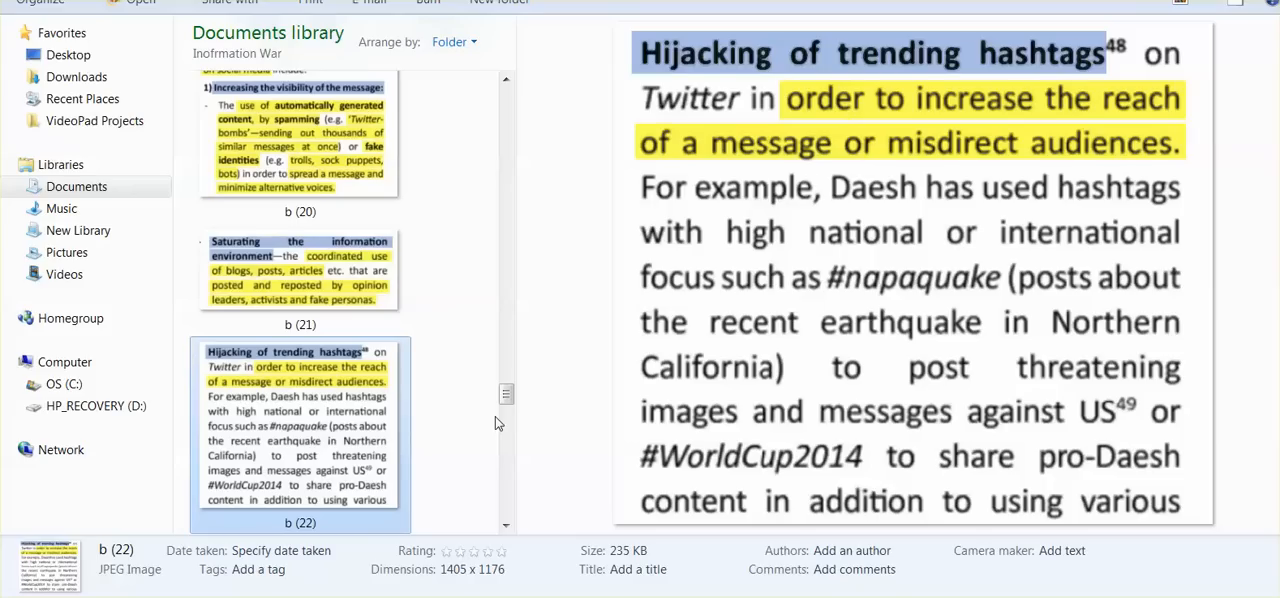
{"action": "mouse_move", "coordinate": [480, 390]}
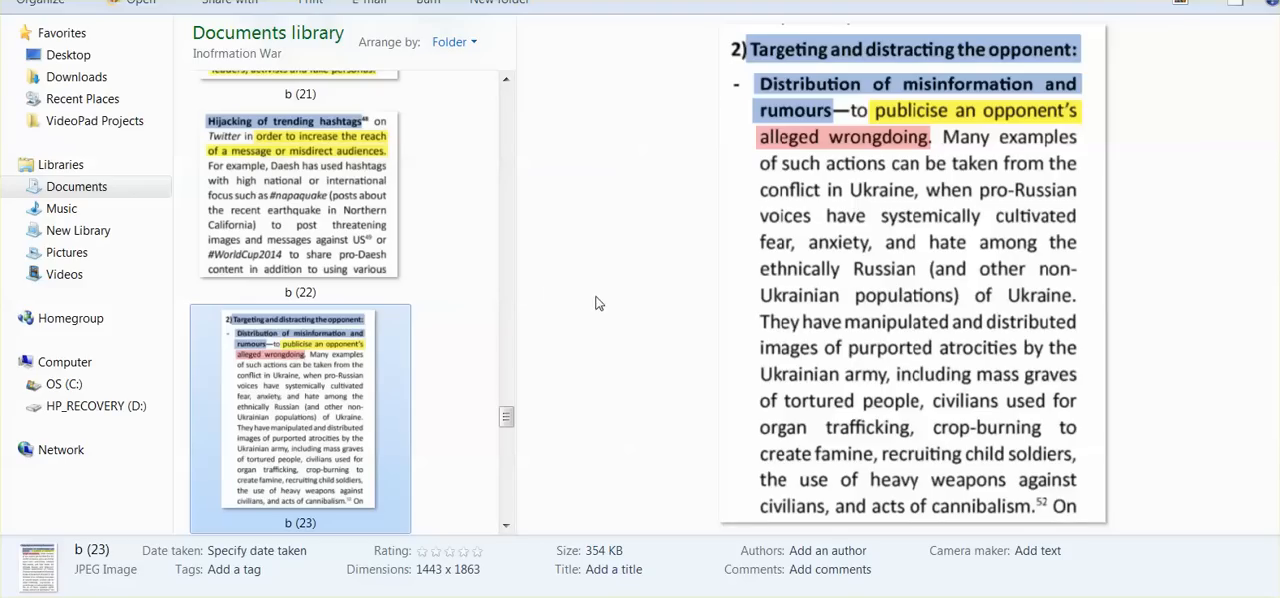
{"action": "mouse_move", "coordinate": [628, 228]}
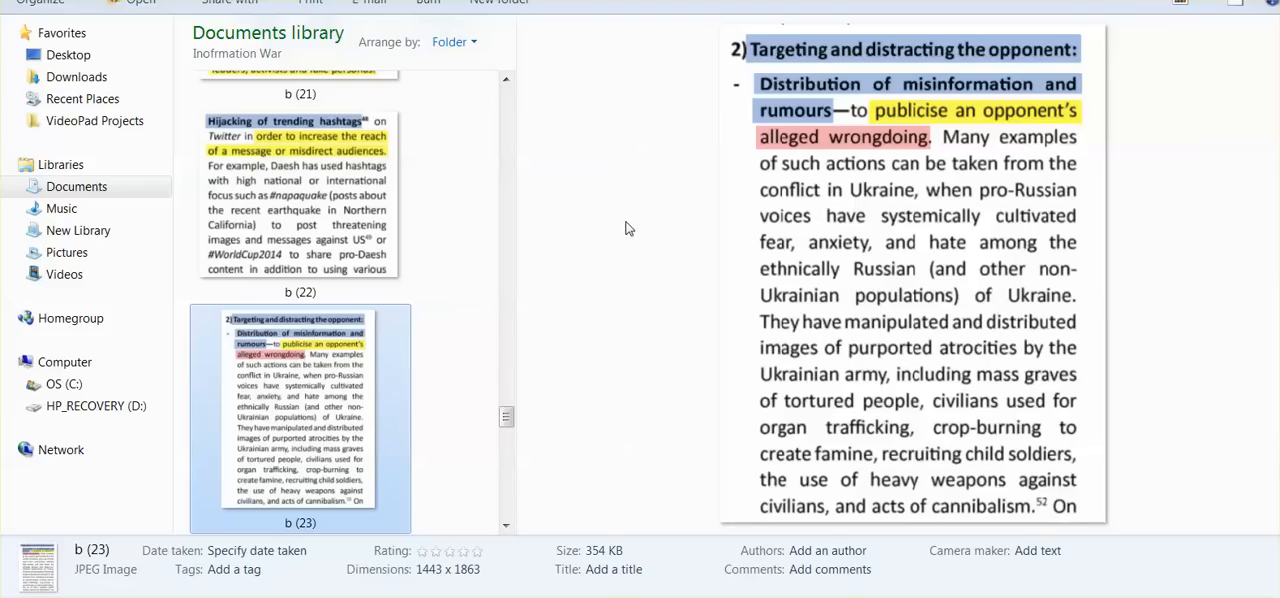
{"action": "mouse_move", "coordinate": [632, 308]}
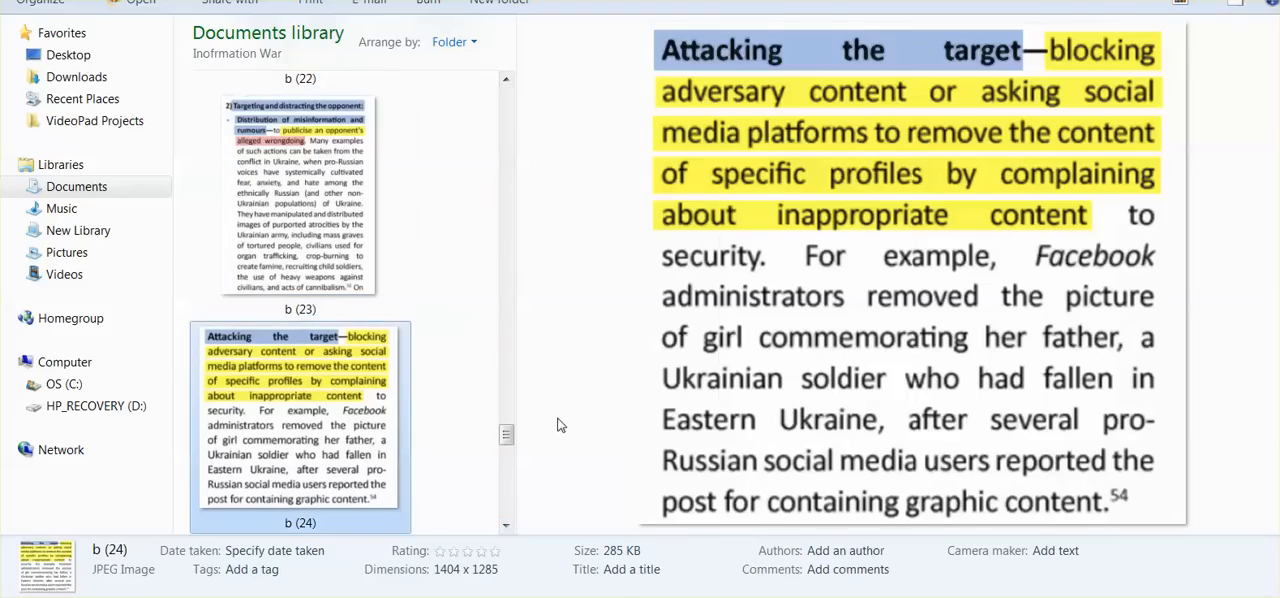
{"action": "mouse_move", "coordinate": [530, 372]}
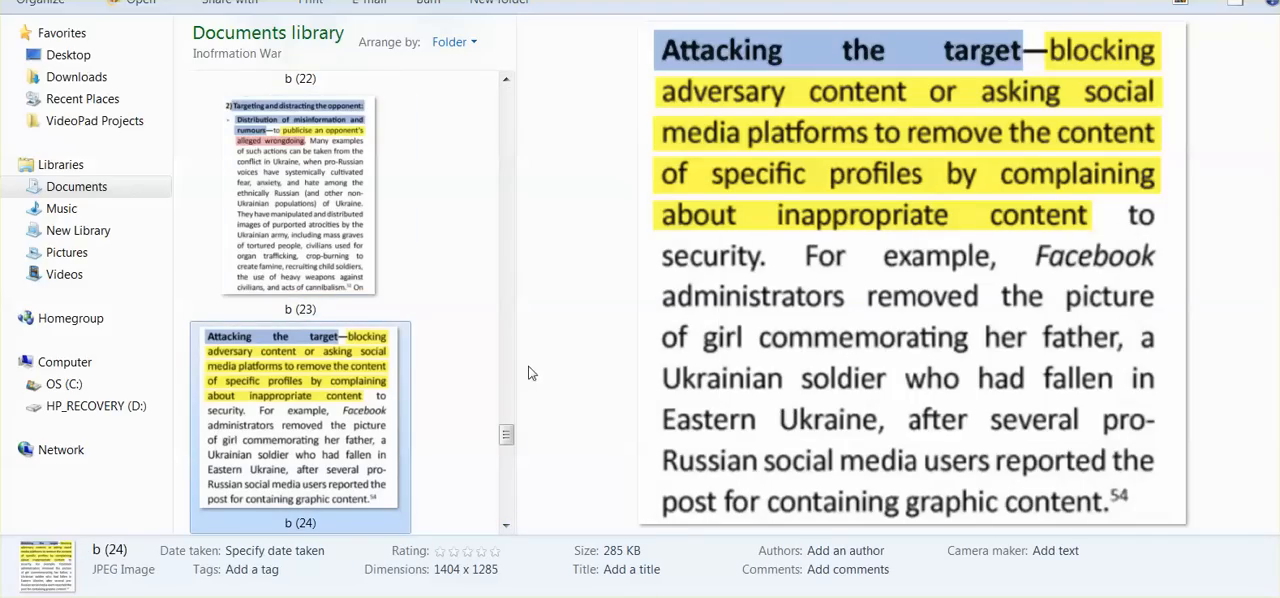
{"action": "mouse_move", "coordinate": [544, 368]}
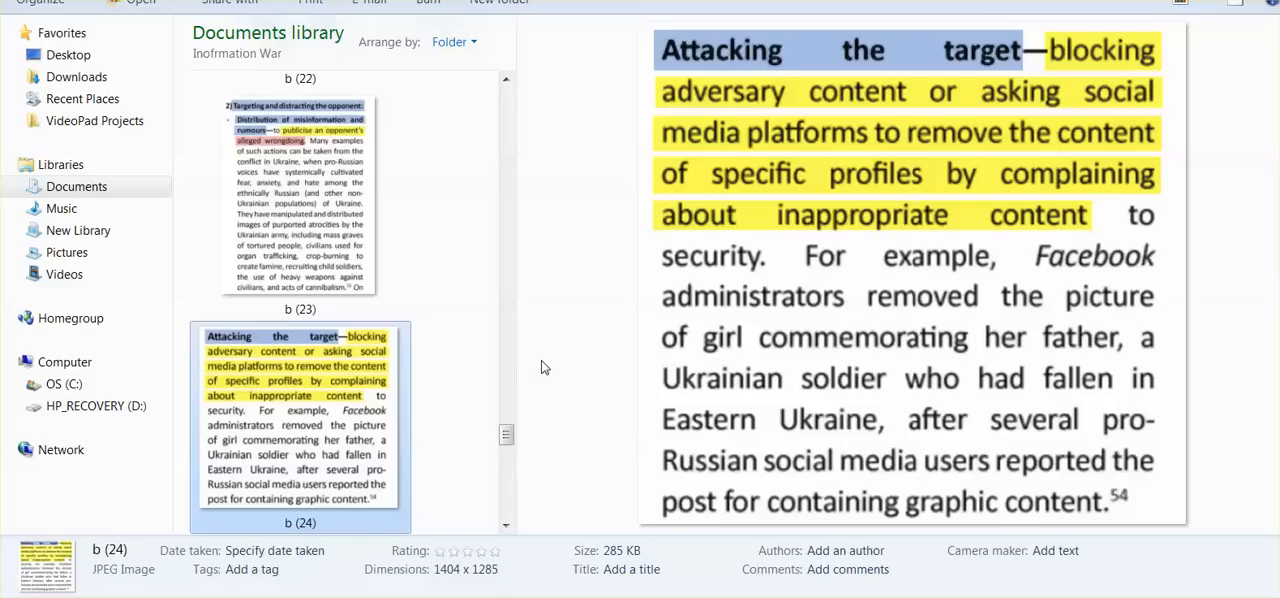
{"action": "mouse_move", "coordinate": [564, 350]}
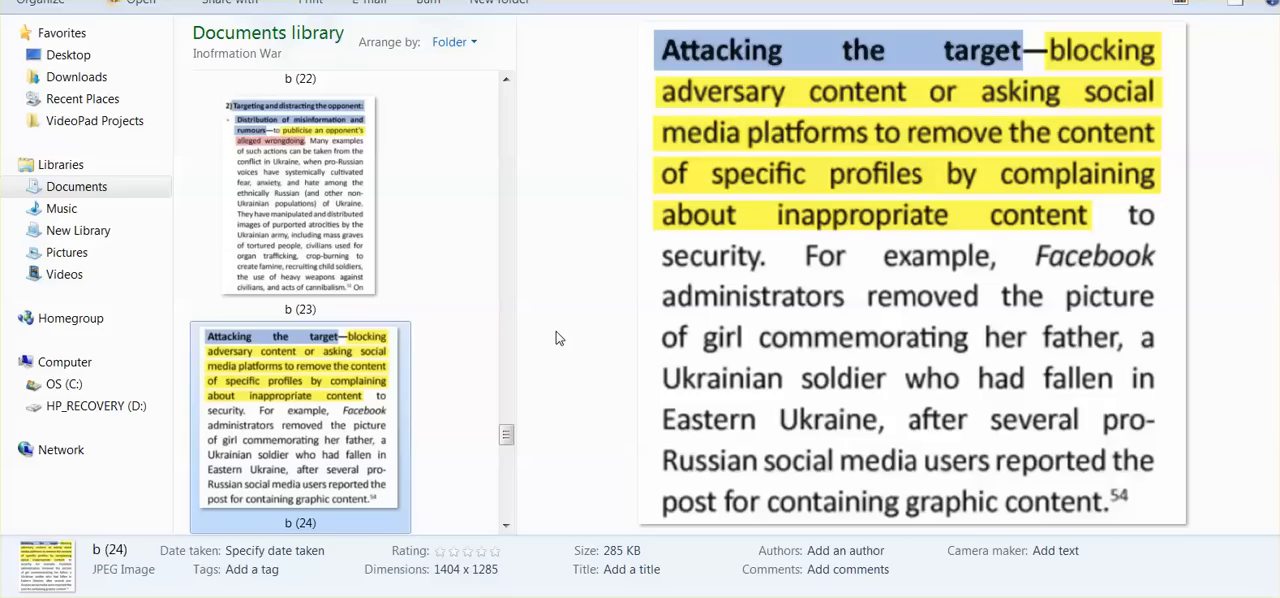
{"action": "scroll", "scroll_direction": "down", "scroll_amount": 3}
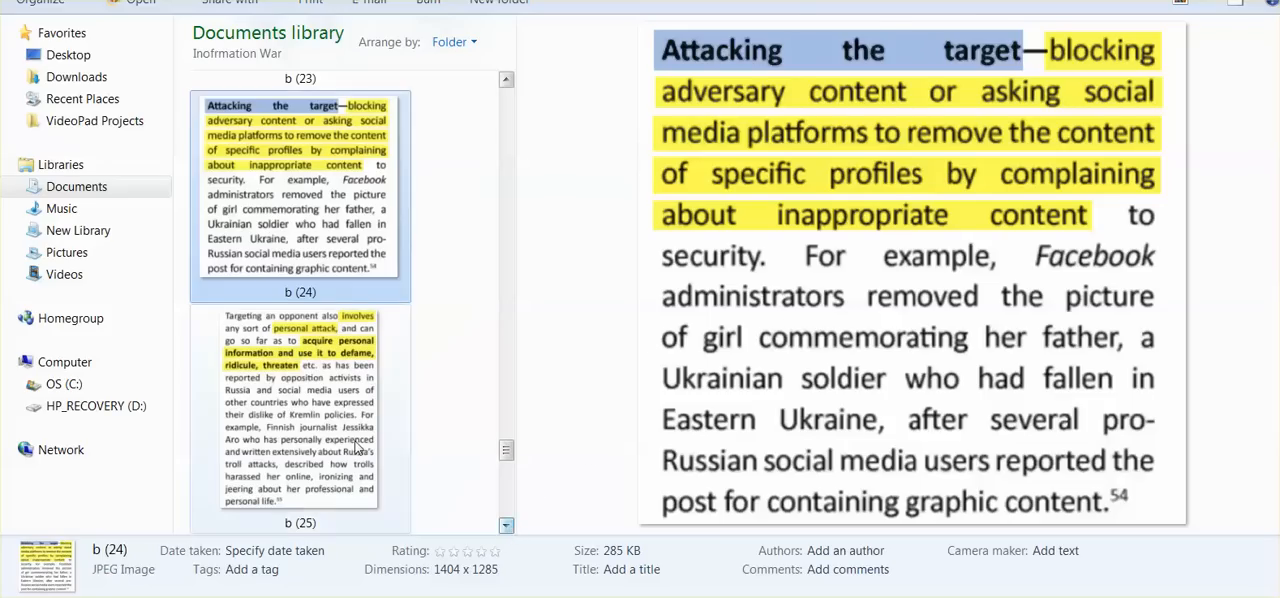
{"action": "left_click", "coordinate": [300, 416]}
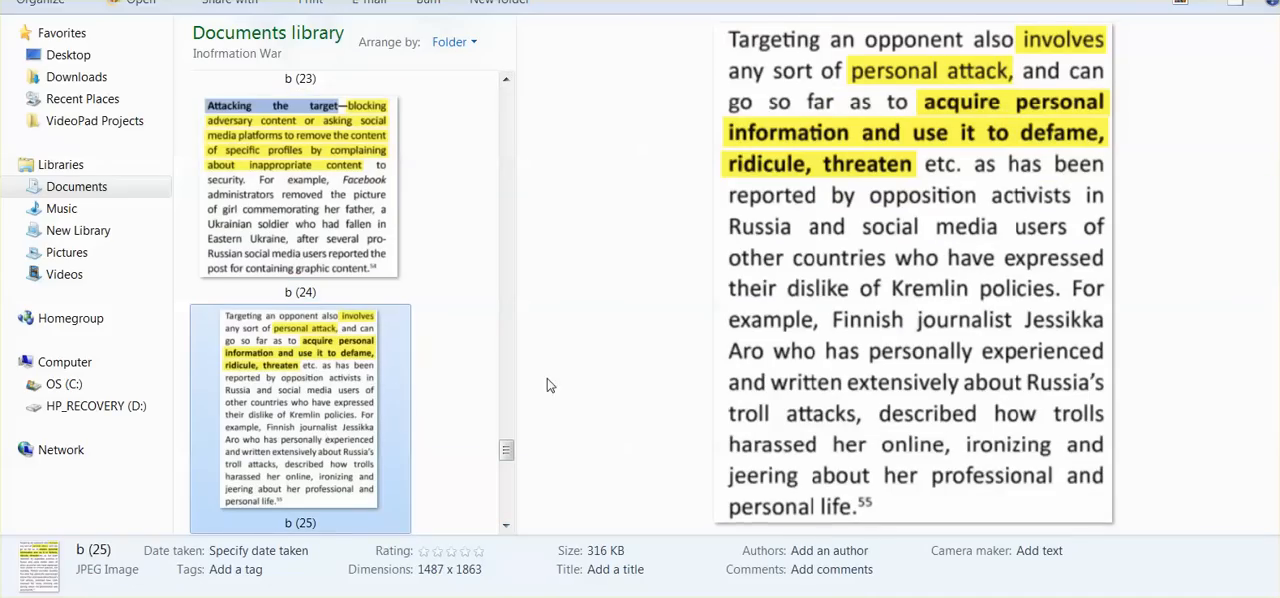
{"action": "mouse_move", "coordinate": [556, 270]}
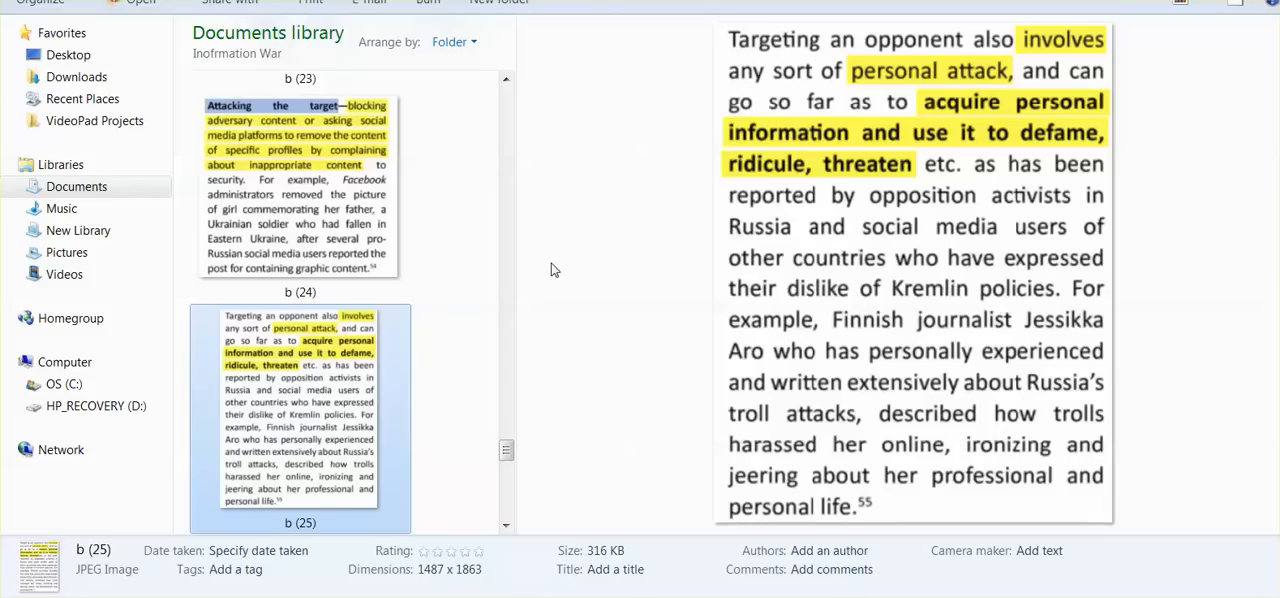
{"action": "mouse_move", "coordinate": [544, 364]}
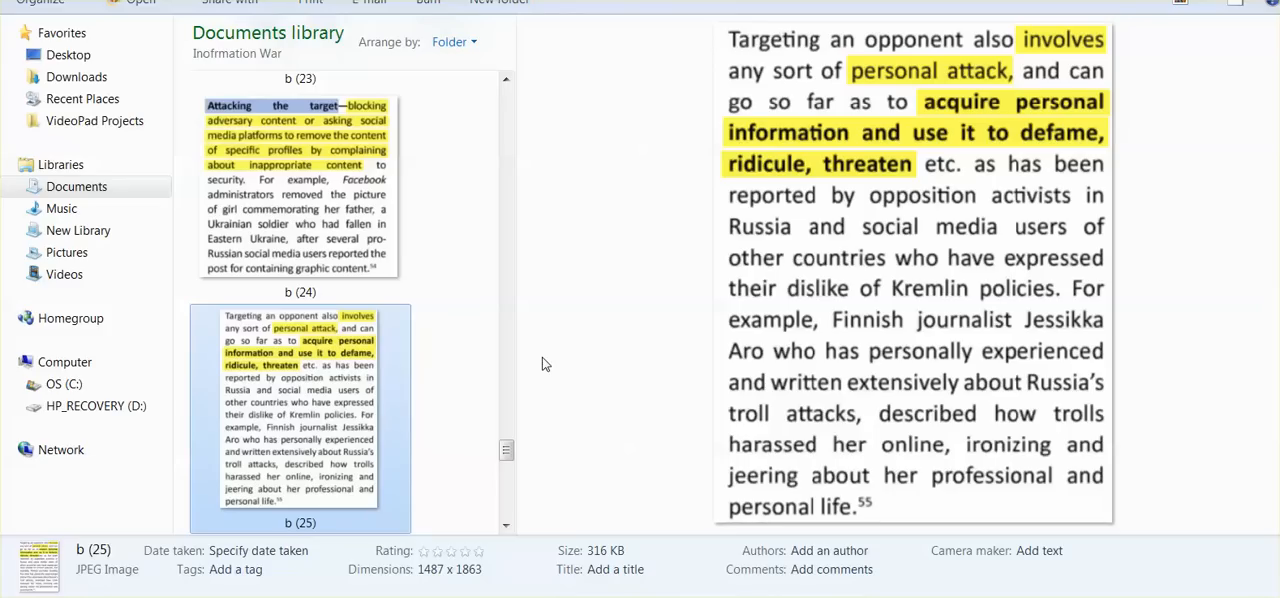
{"action": "mouse_move", "coordinate": [576, 468]}
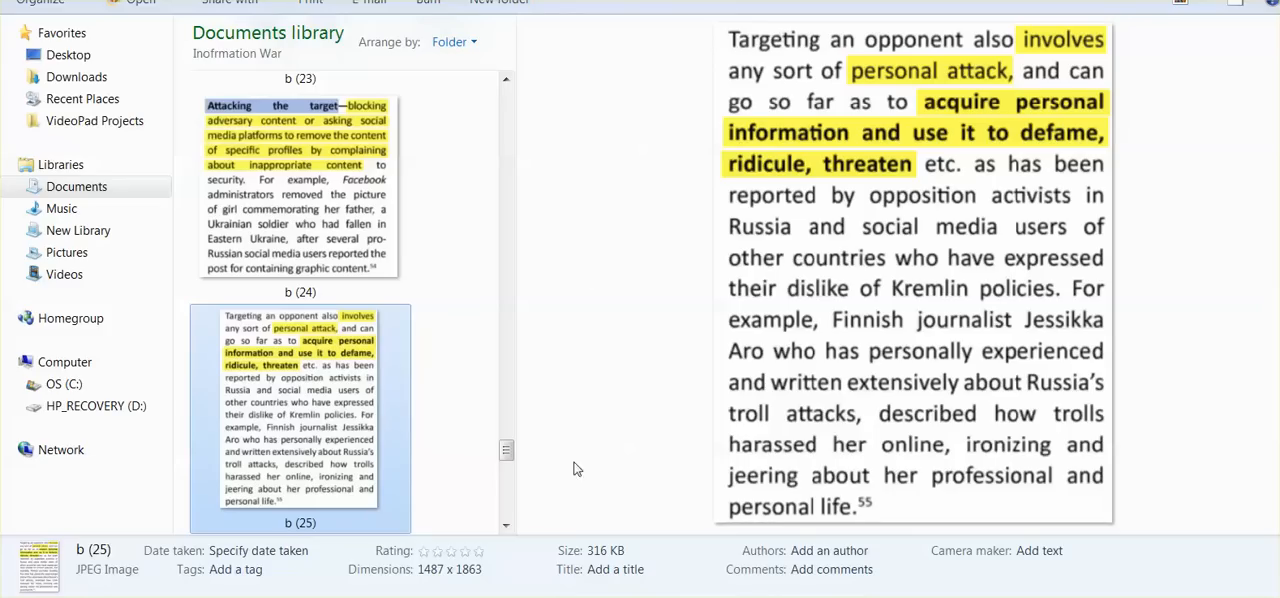
{"action": "left_click", "coordinate": [506, 528]}
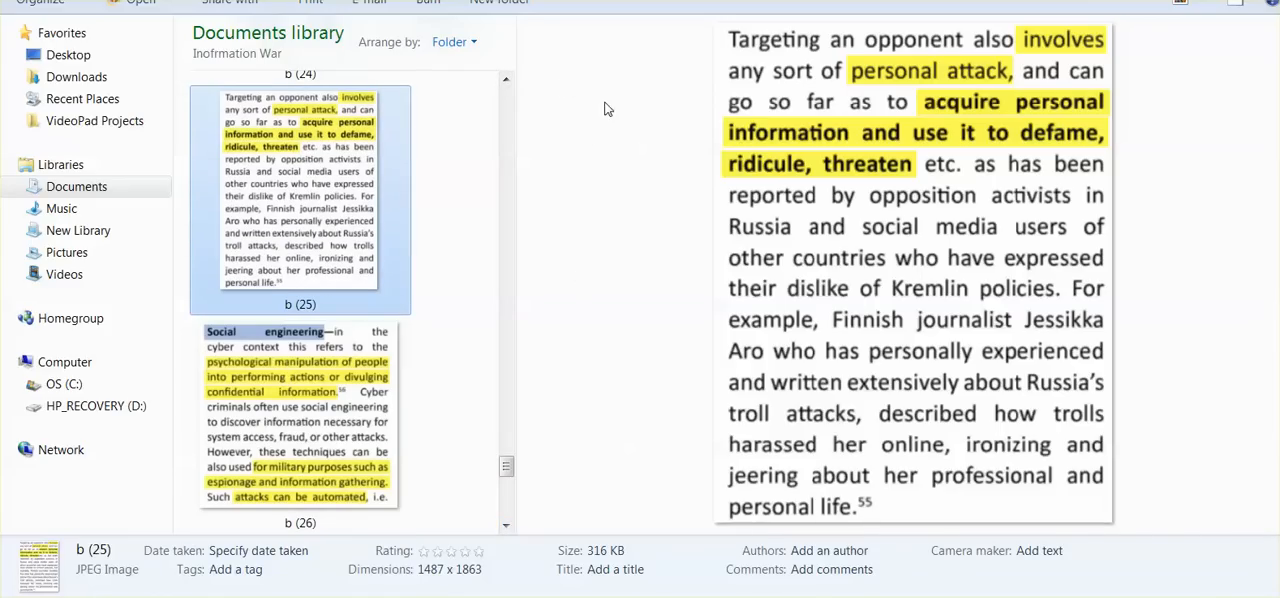
{"action": "mouse_move", "coordinate": [584, 444]}
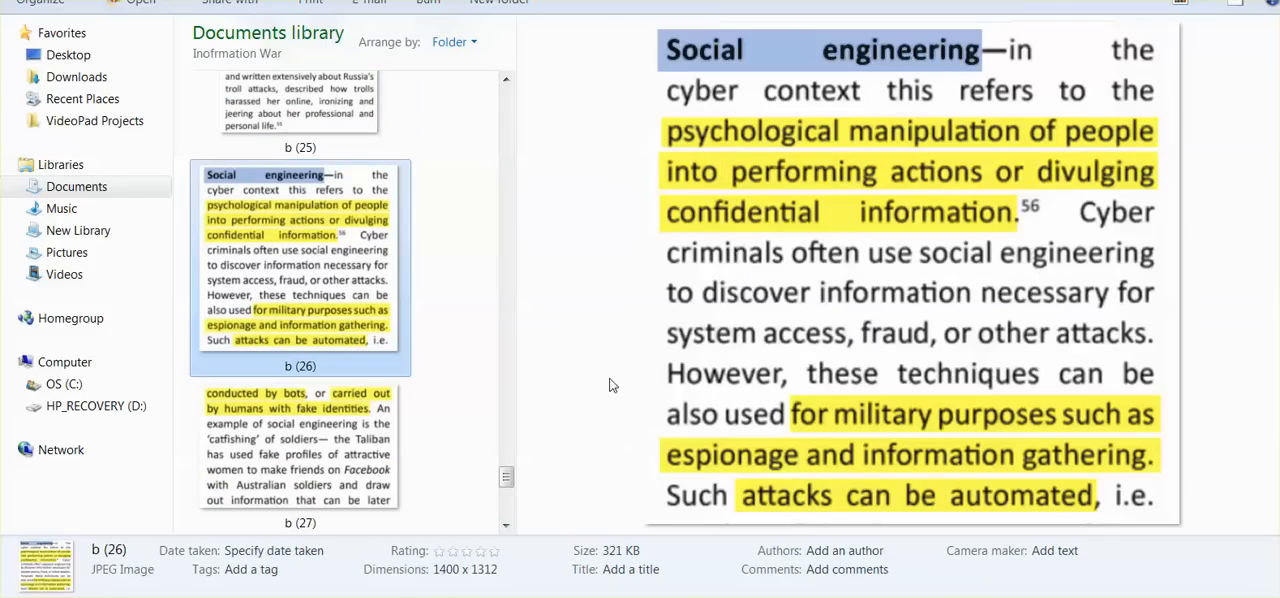
{"action": "mouse_move", "coordinate": [588, 366]}
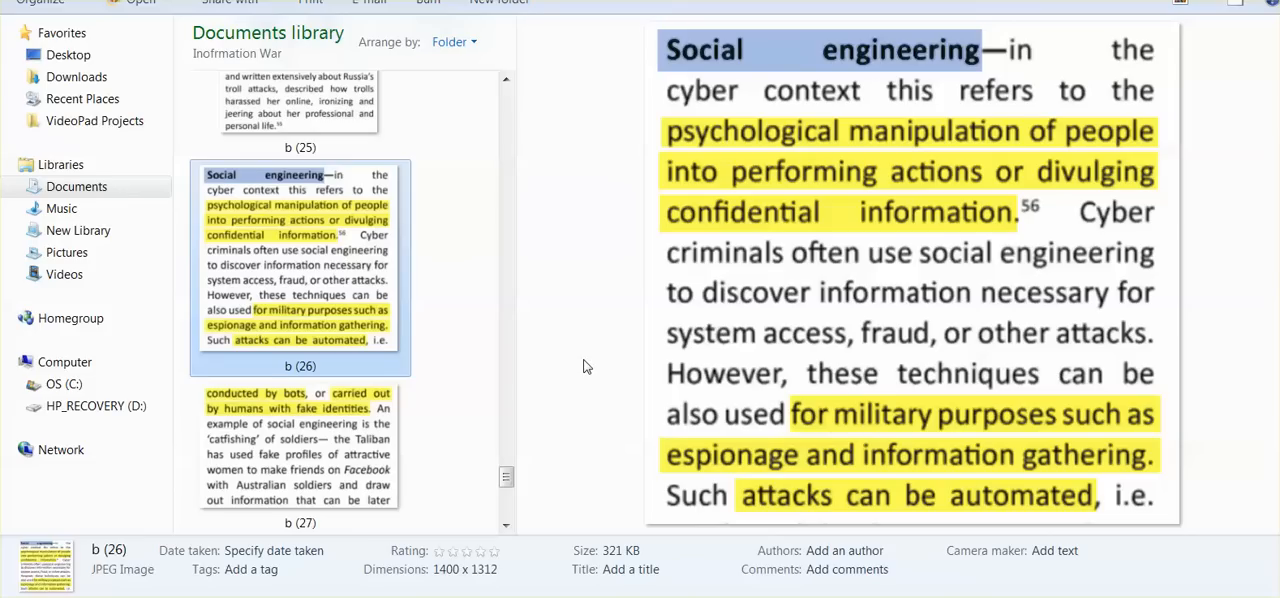
{"action": "mouse_move", "coordinate": [446, 416]}
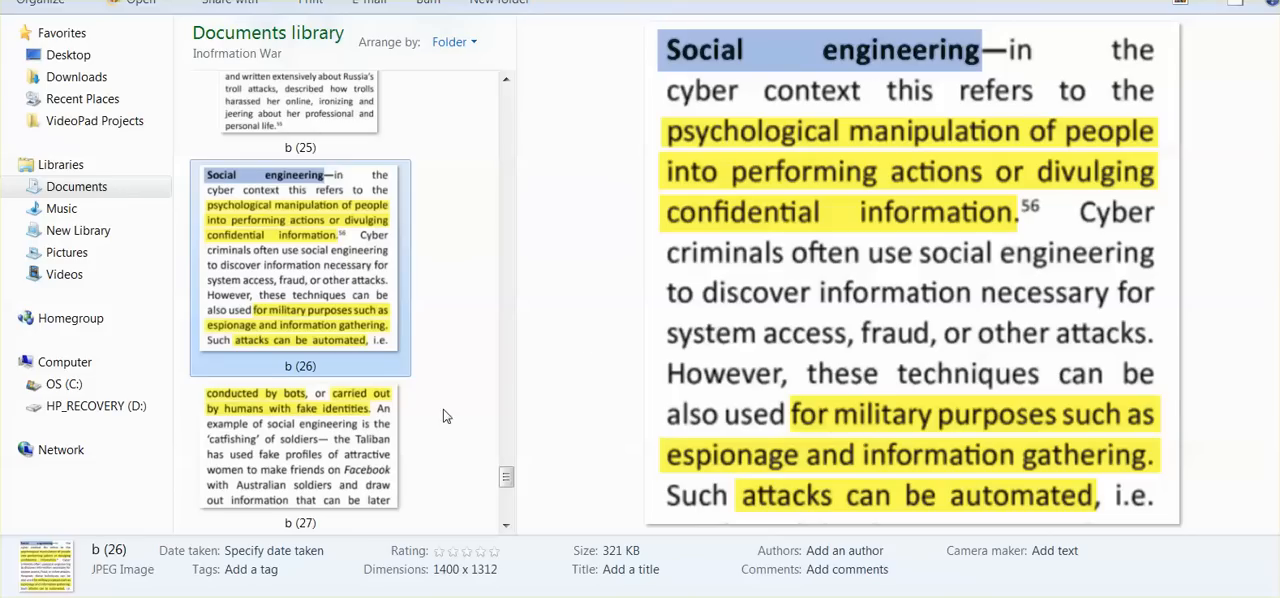
- Preview the catfishing excerpt b (27), then the Internet Trolling excerpt on astroturfing
{"action": "left_click", "coordinate": [300, 456]}
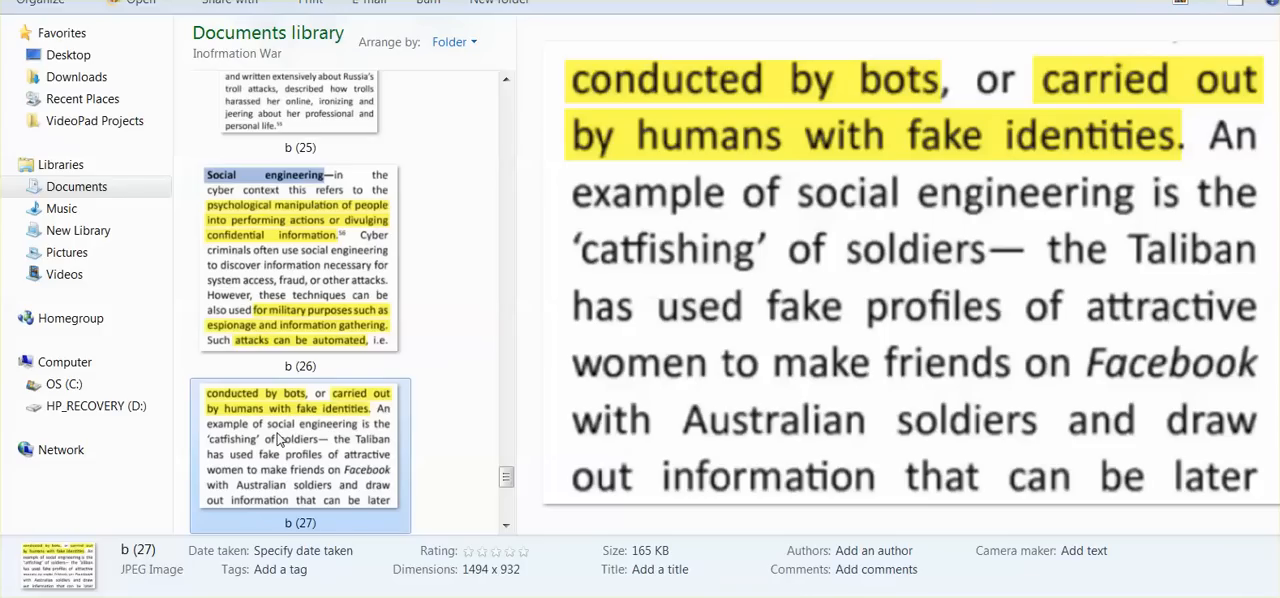
{"action": "mouse_move", "coordinate": [292, 390]}
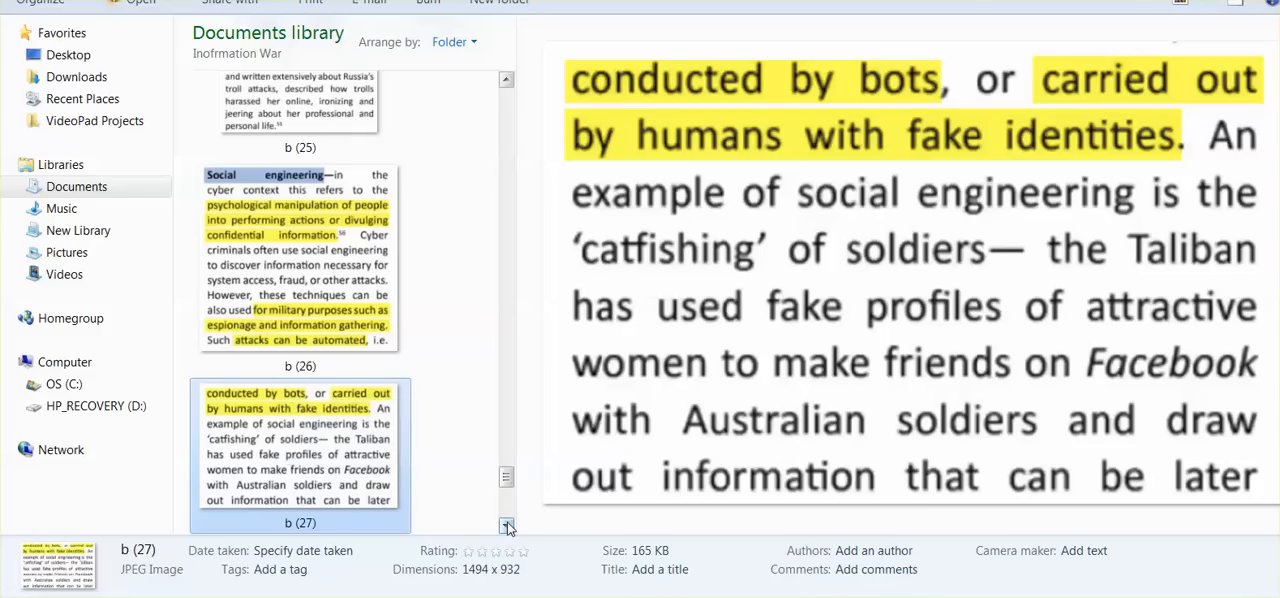
{"action": "left_click", "coordinate": [506, 524]}
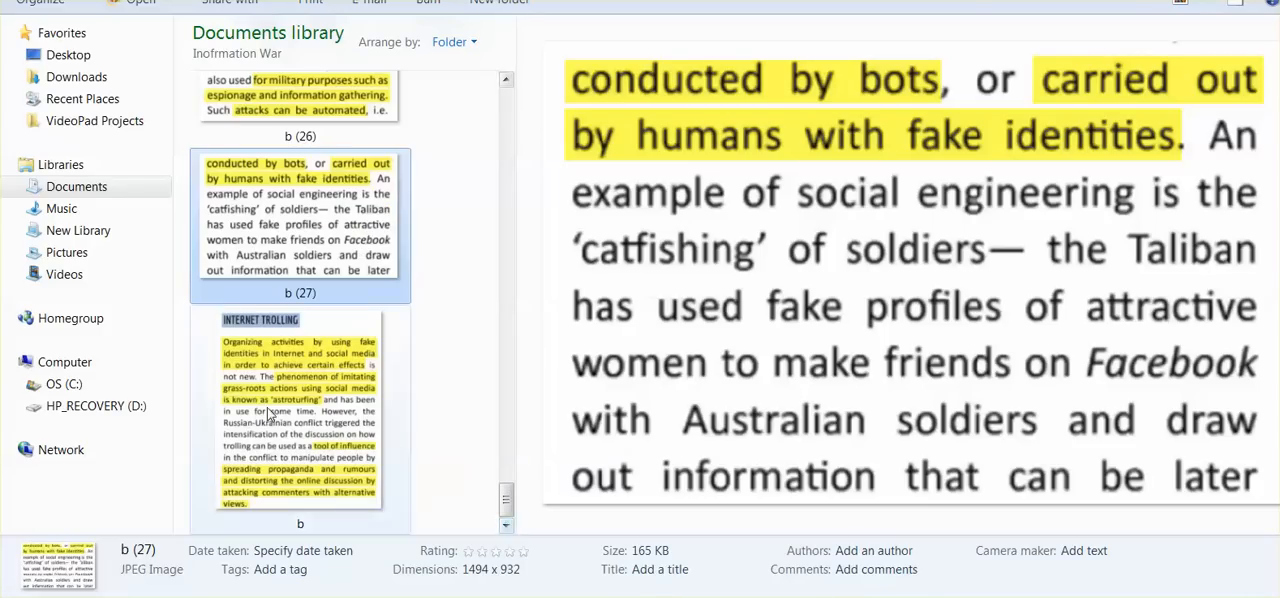
{"action": "left_click", "coordinate": [300, 416]}
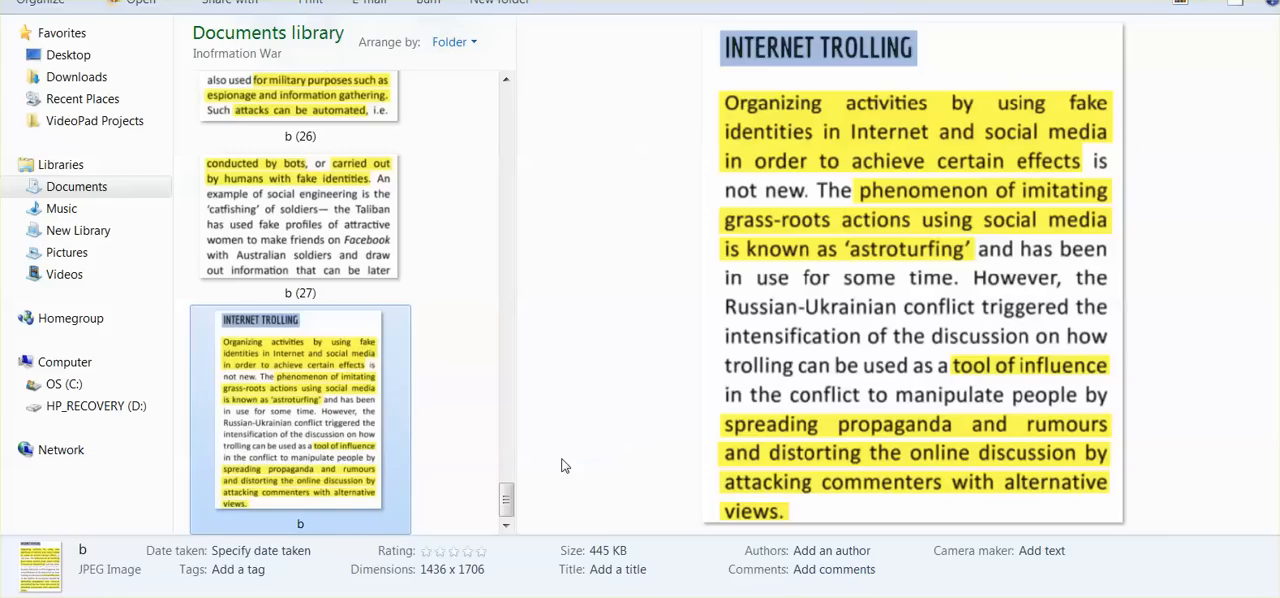
{"action": "mouse_move", "coordinate": [556, 472]}
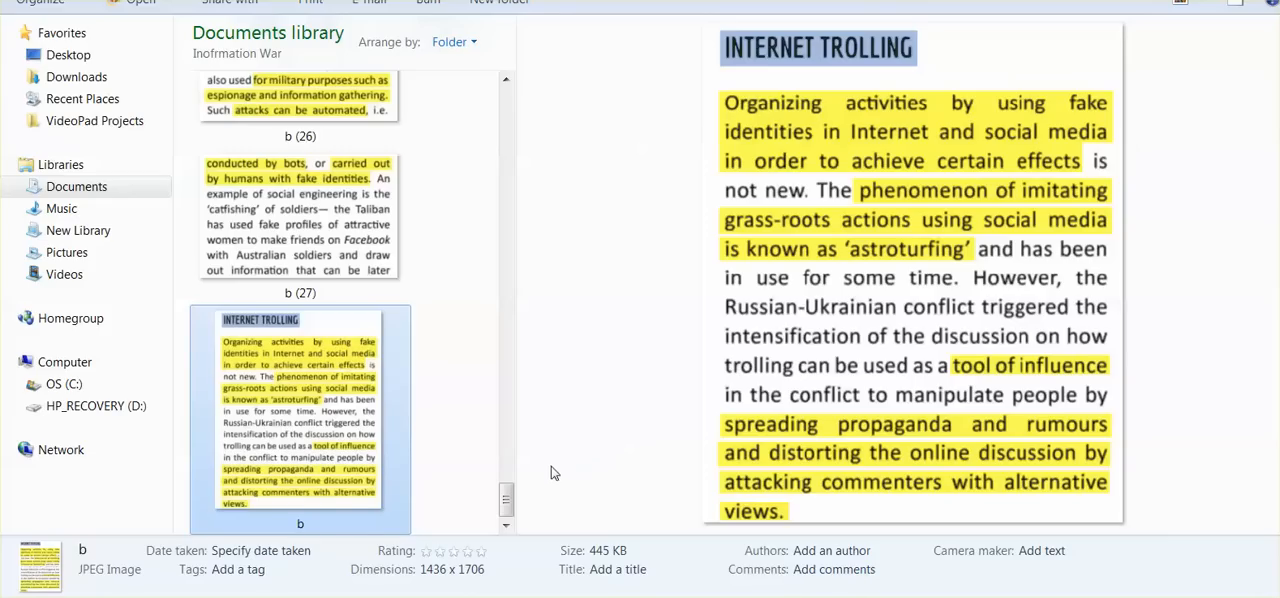
{"action": "mouse_move", "coordinate": [540, 484]}
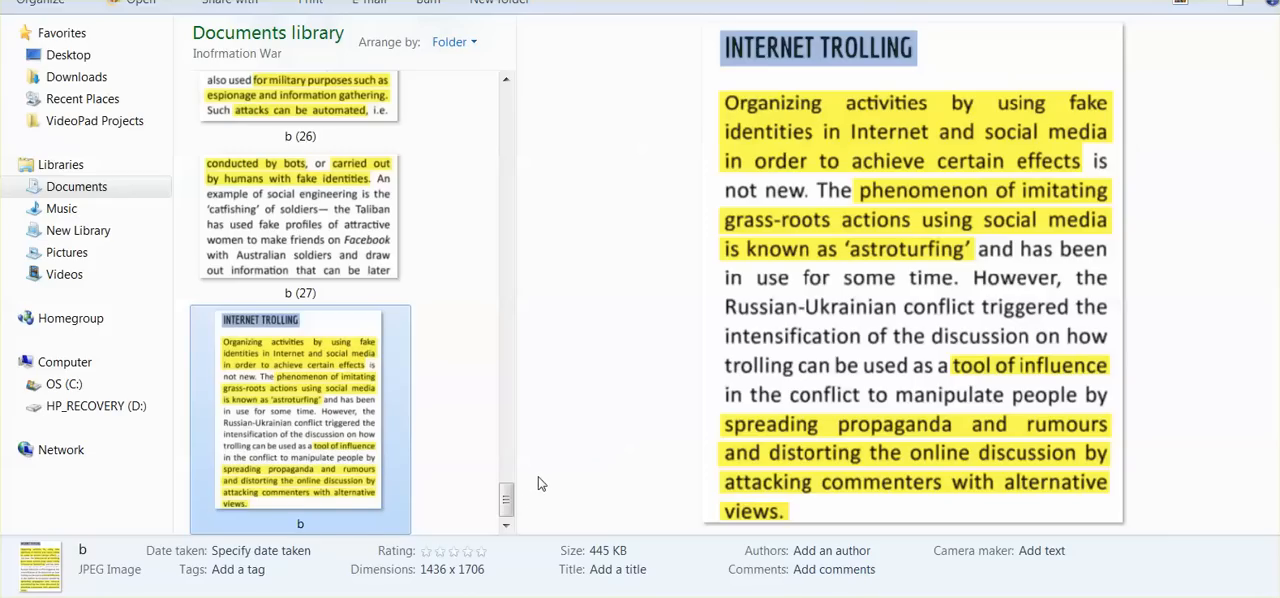
{"action": "mouse_move", "coordinate": [604, 404]}
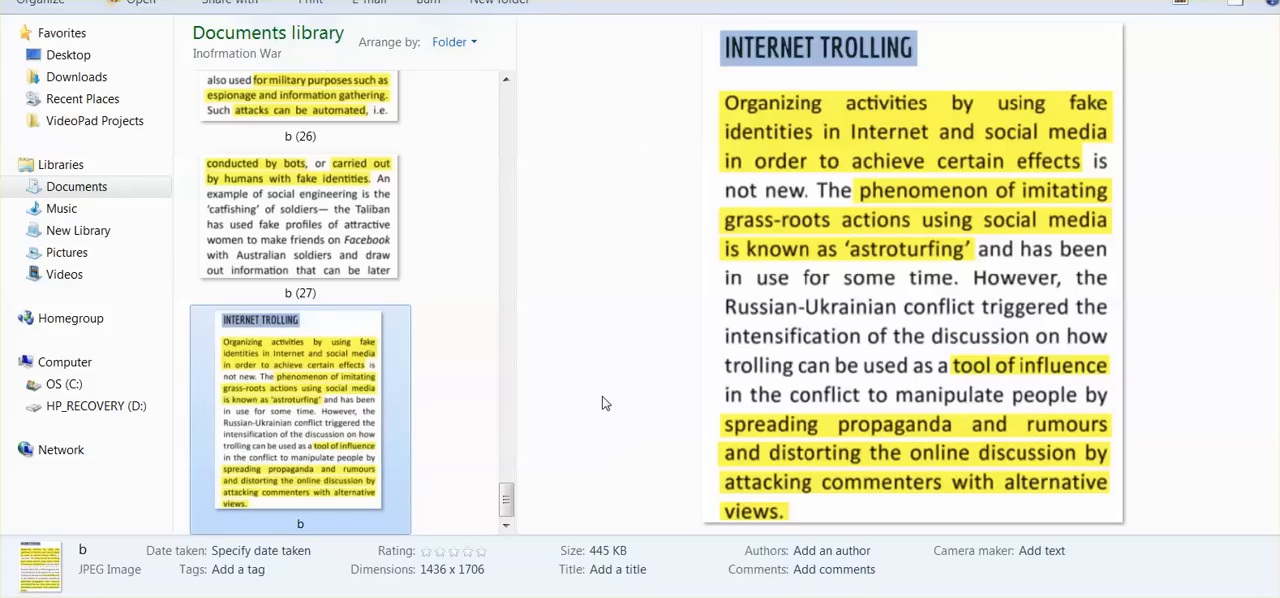
{"action": "mouse_move", "coordinate": [546, 426]}
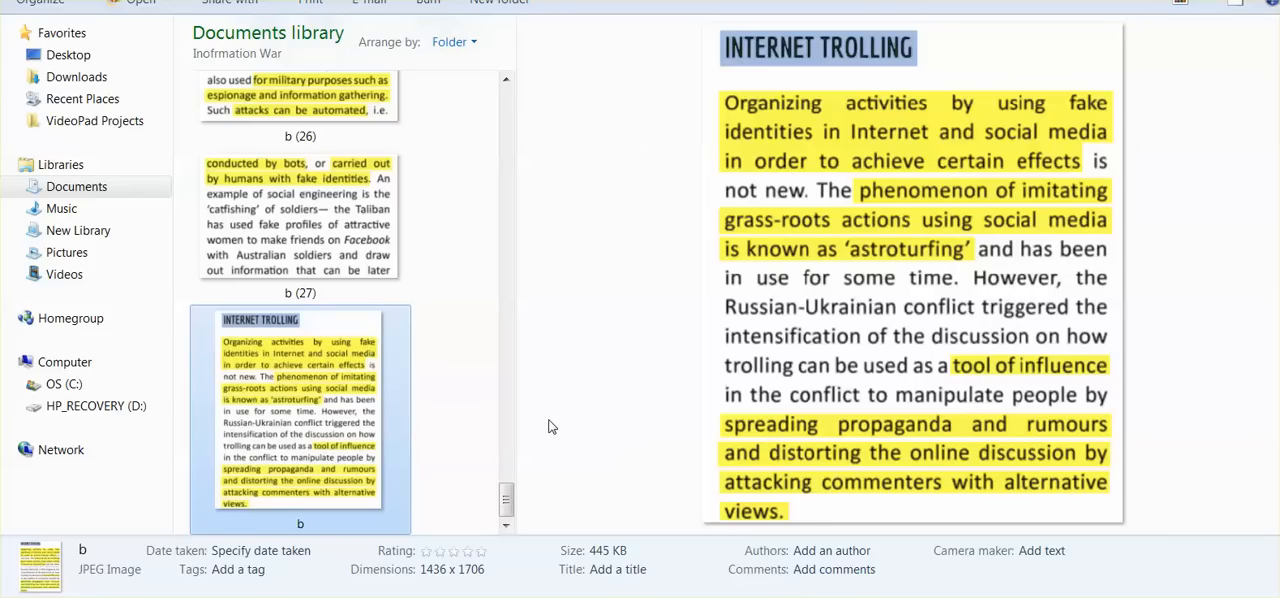
{"action": "mouse_move", "coordinate": [510, 96]}
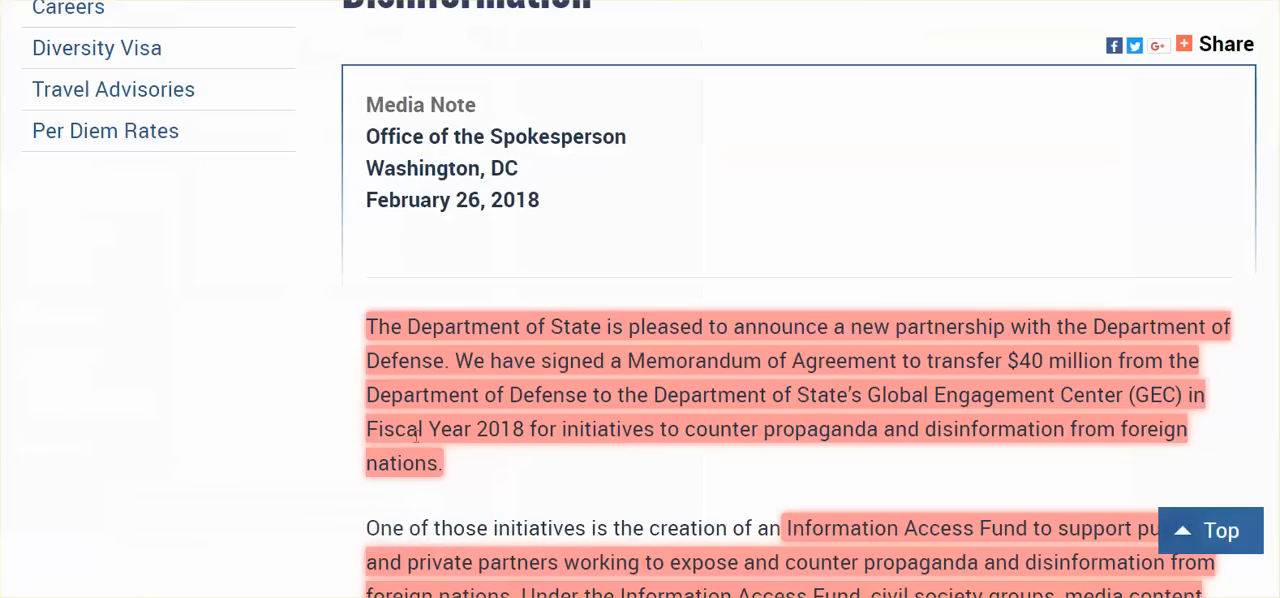
{"action": "scroll", "scroll_direction": "down", "scroll_amount": 3}
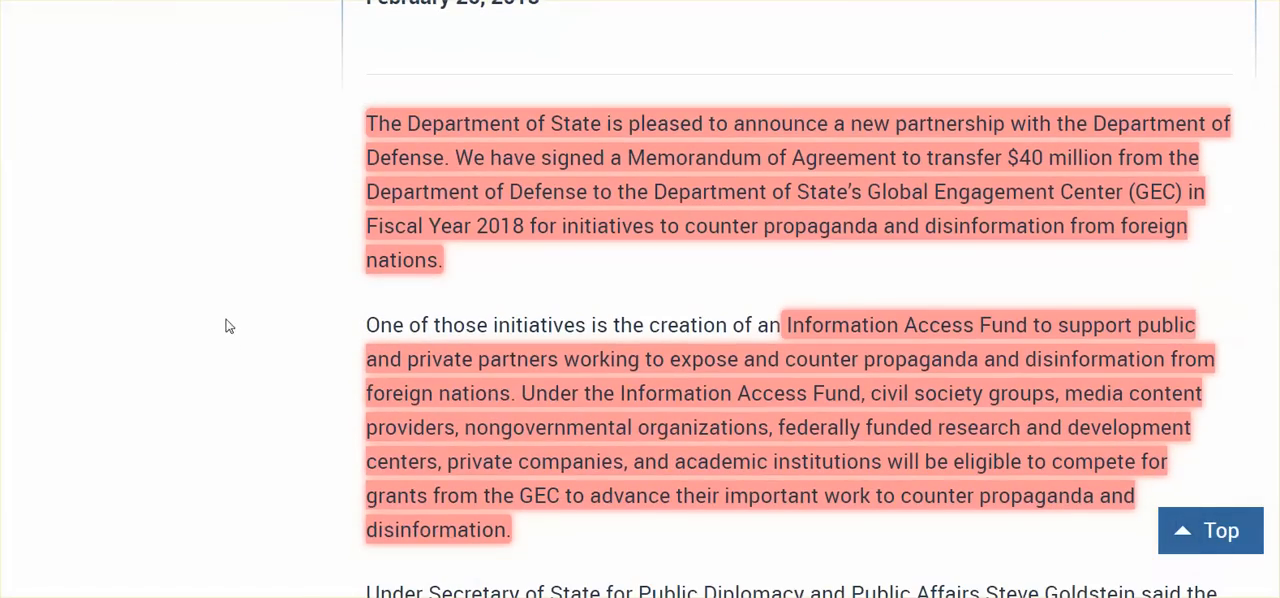
{"action": "mouse_move", "coordinate": [192, 244]}
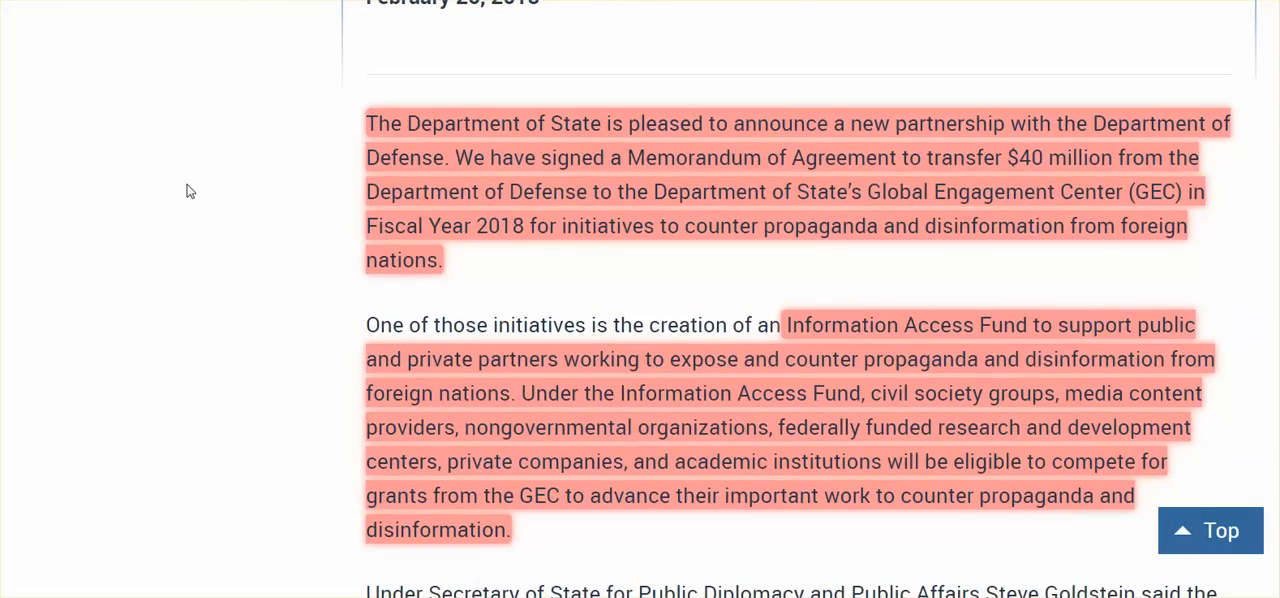
{"action": "mouse_move", "coordinate": [250, 316]}
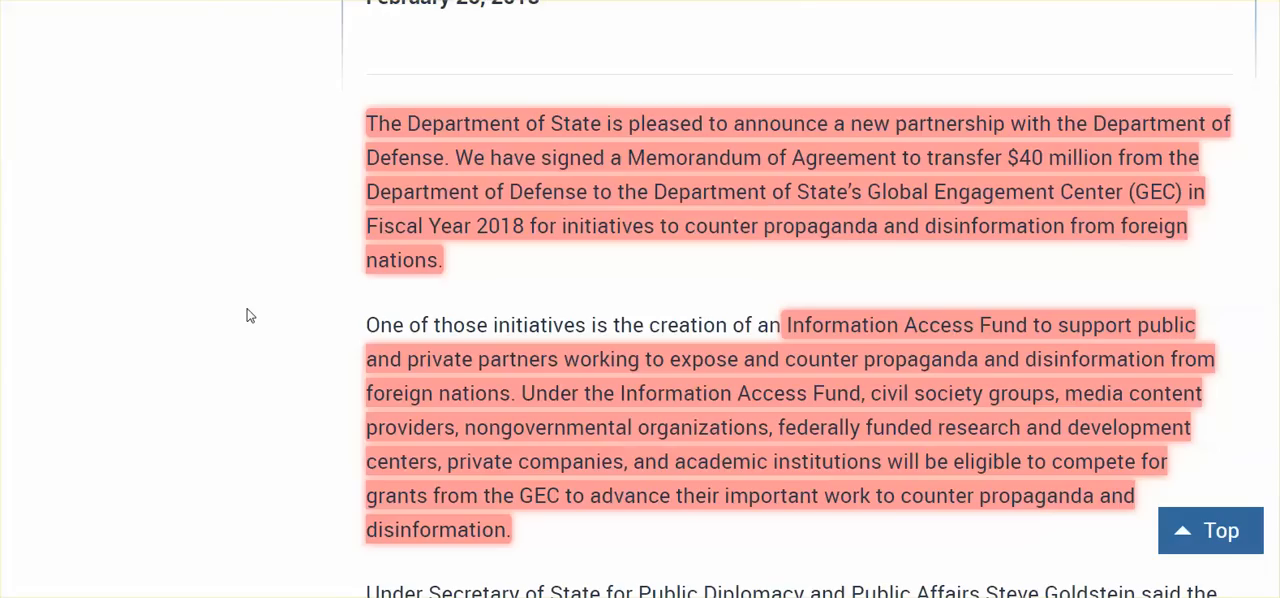
{"action": "mouse_move", "coordinate": [250, 280]}
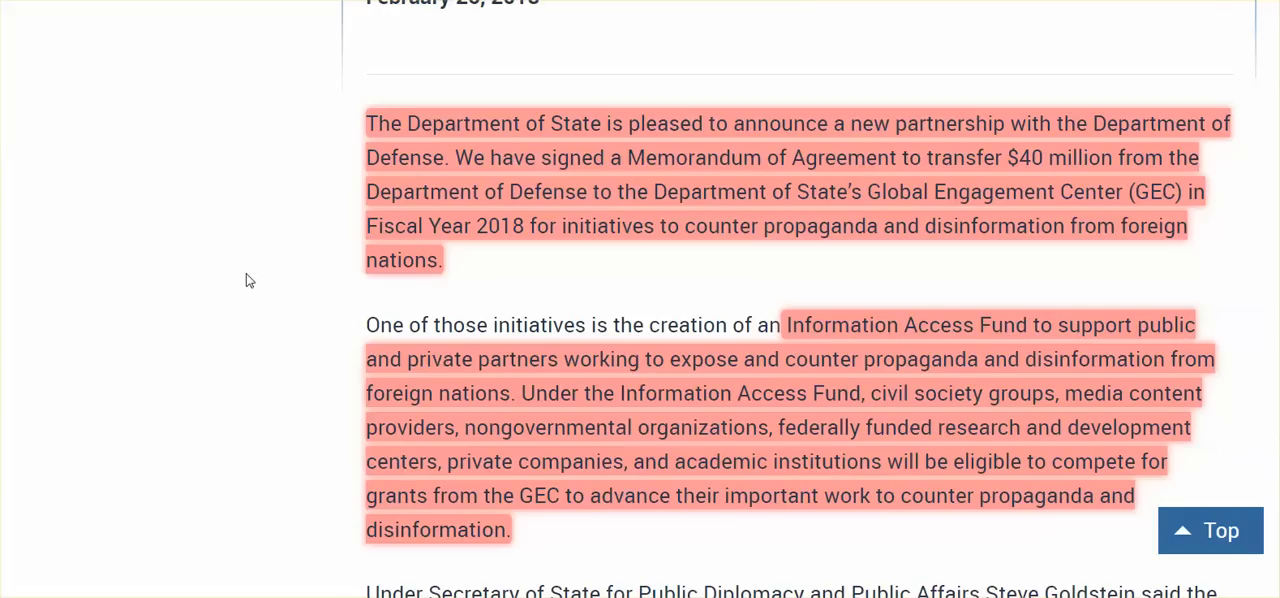